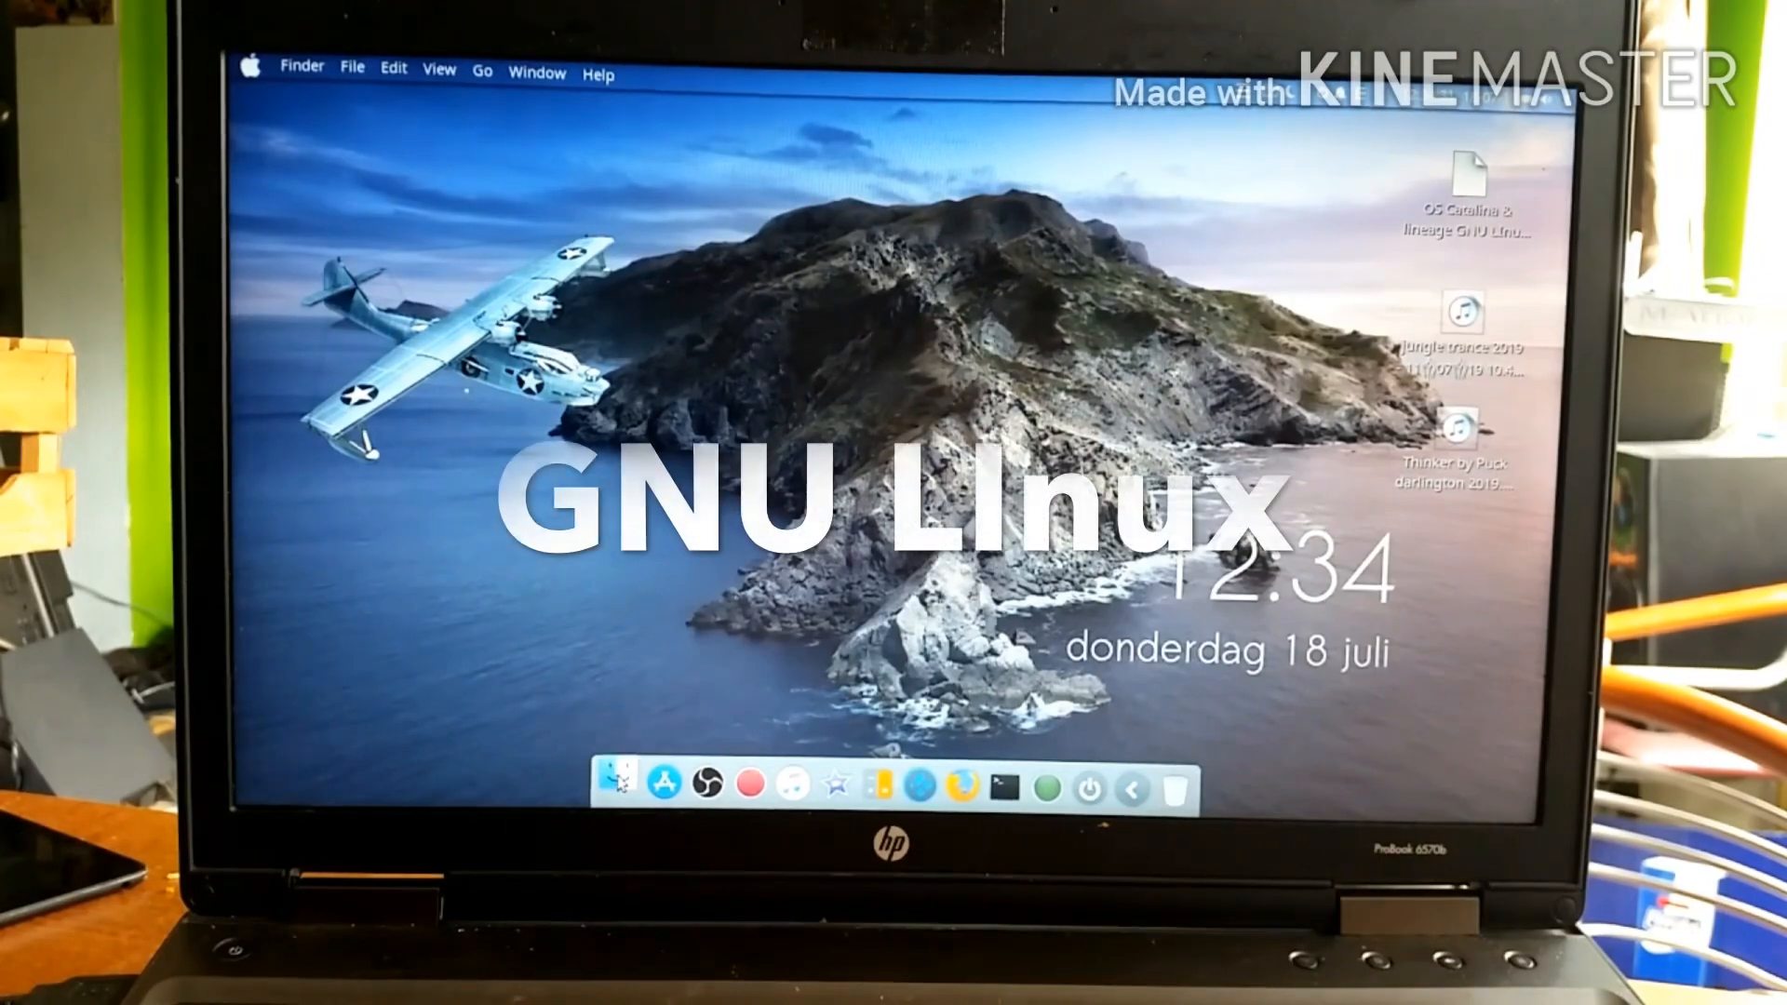
Launch Software Updater from the application list by searching 'upd'.
left_click(618, 786)
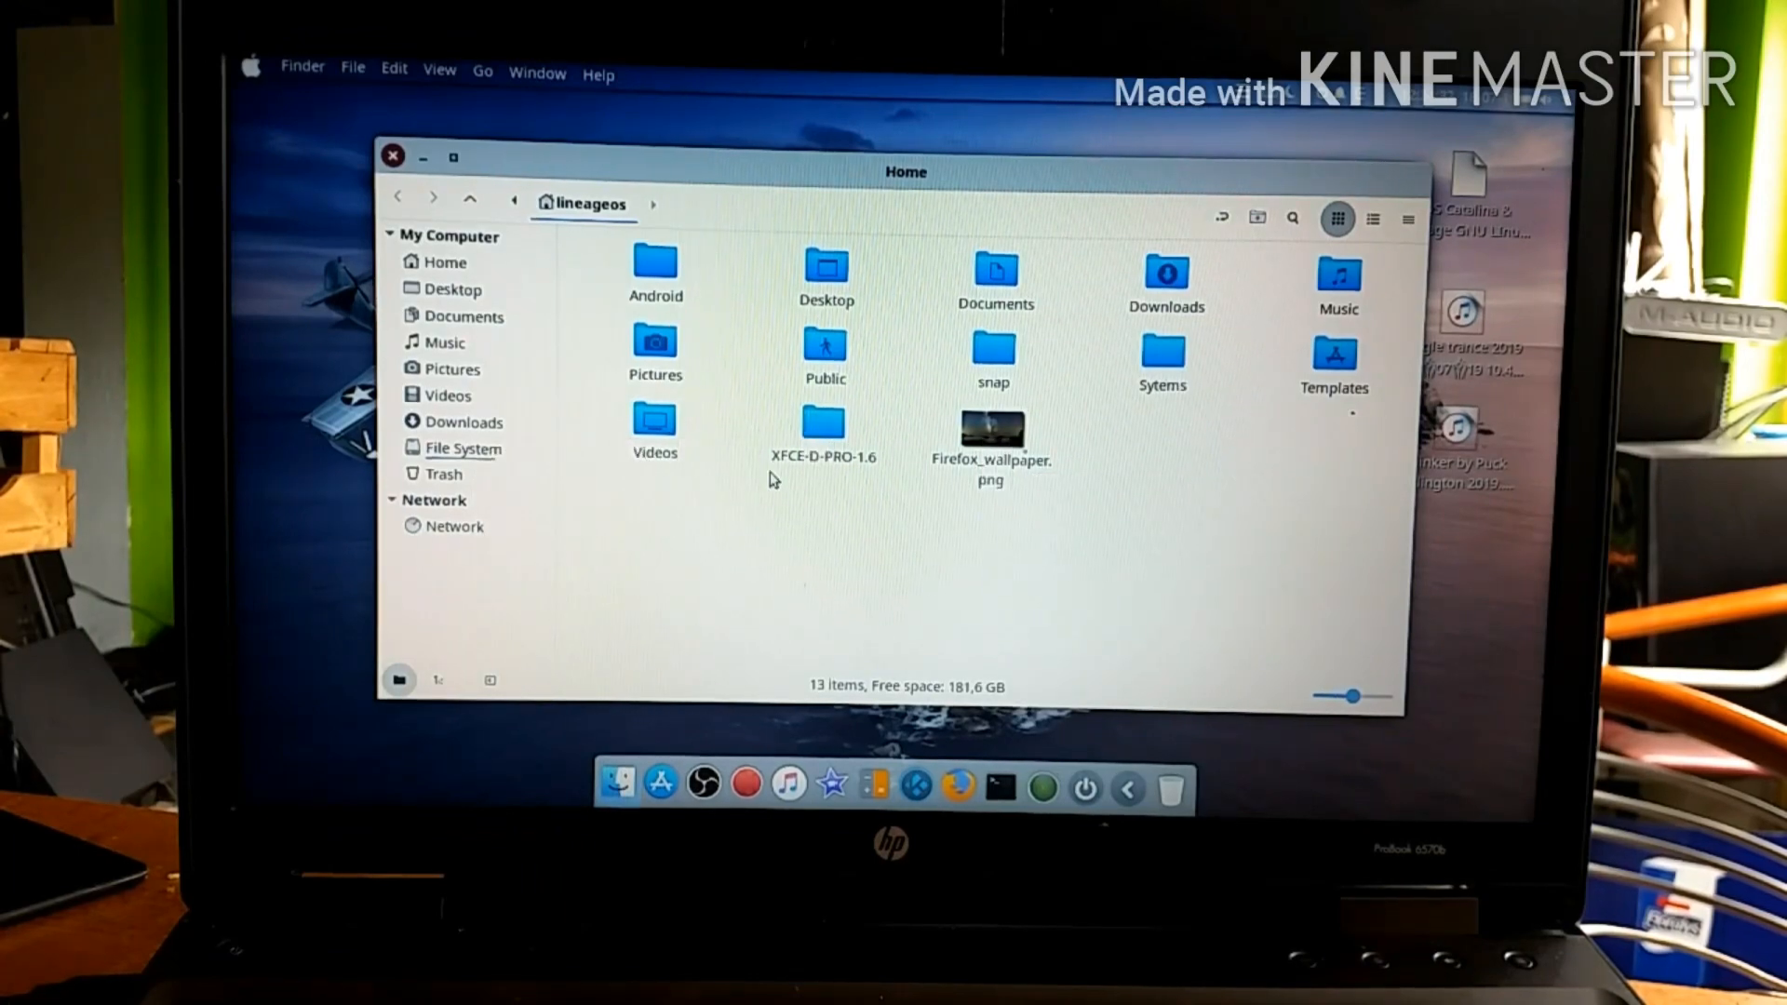
left_click(393, 156)
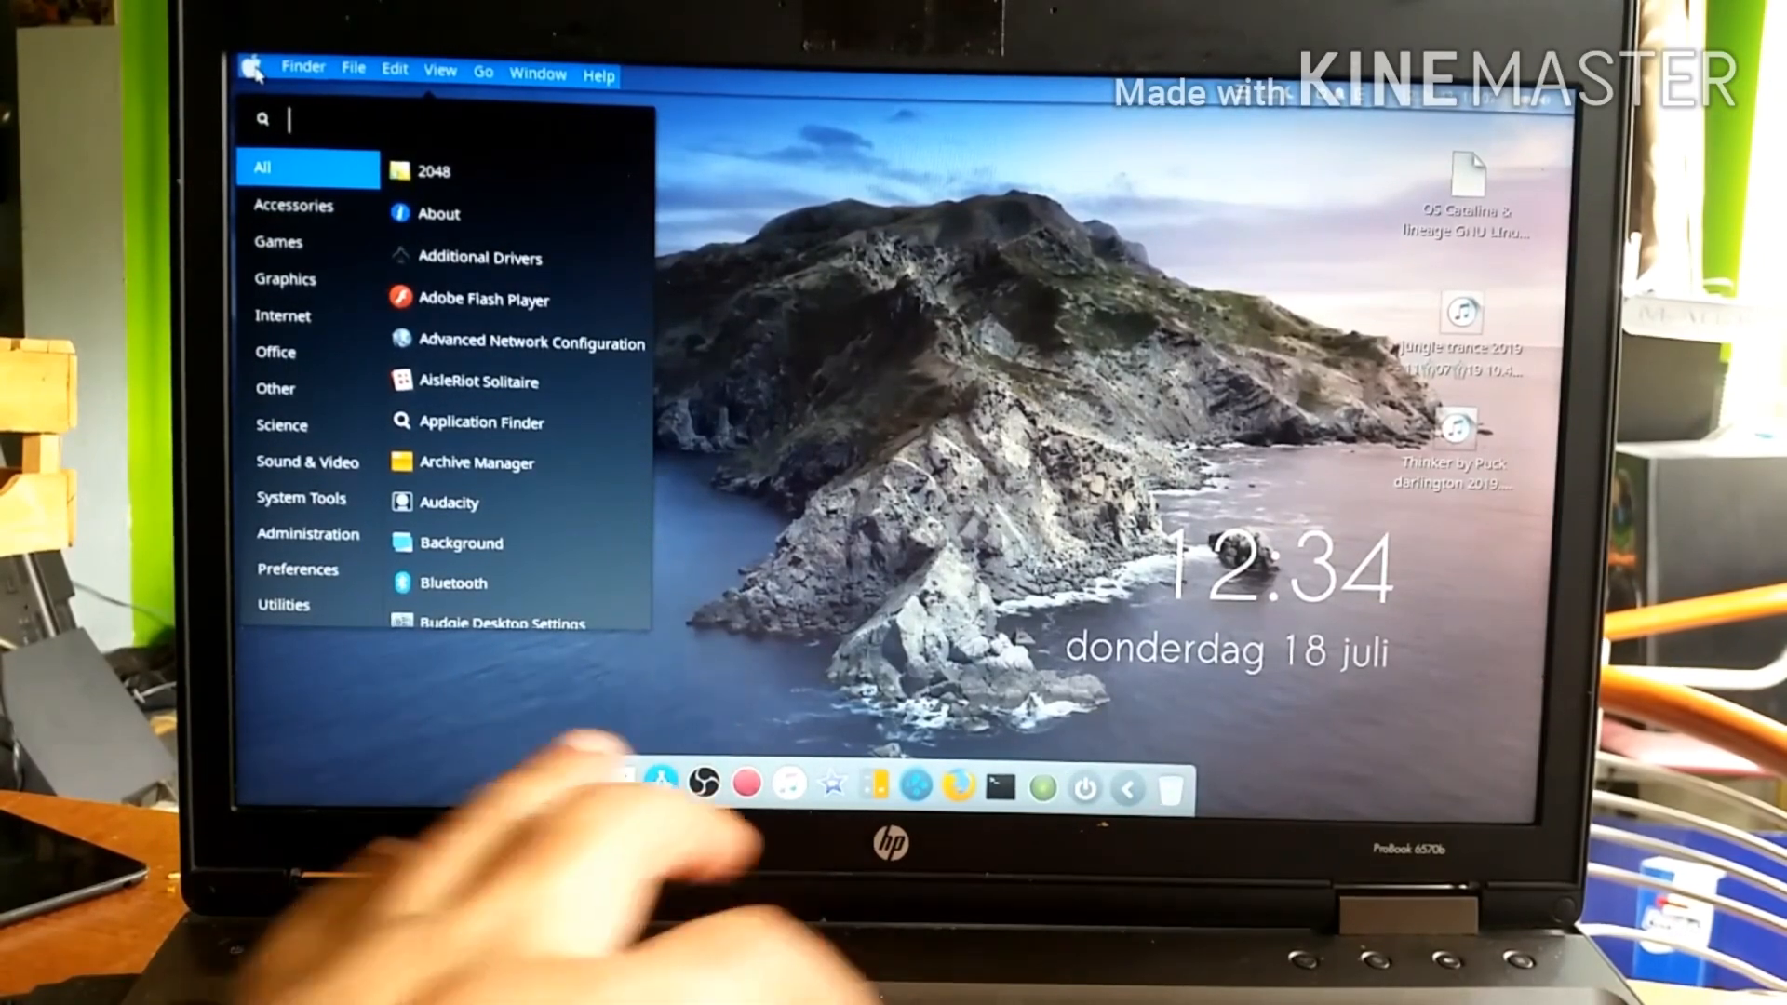
type("up")
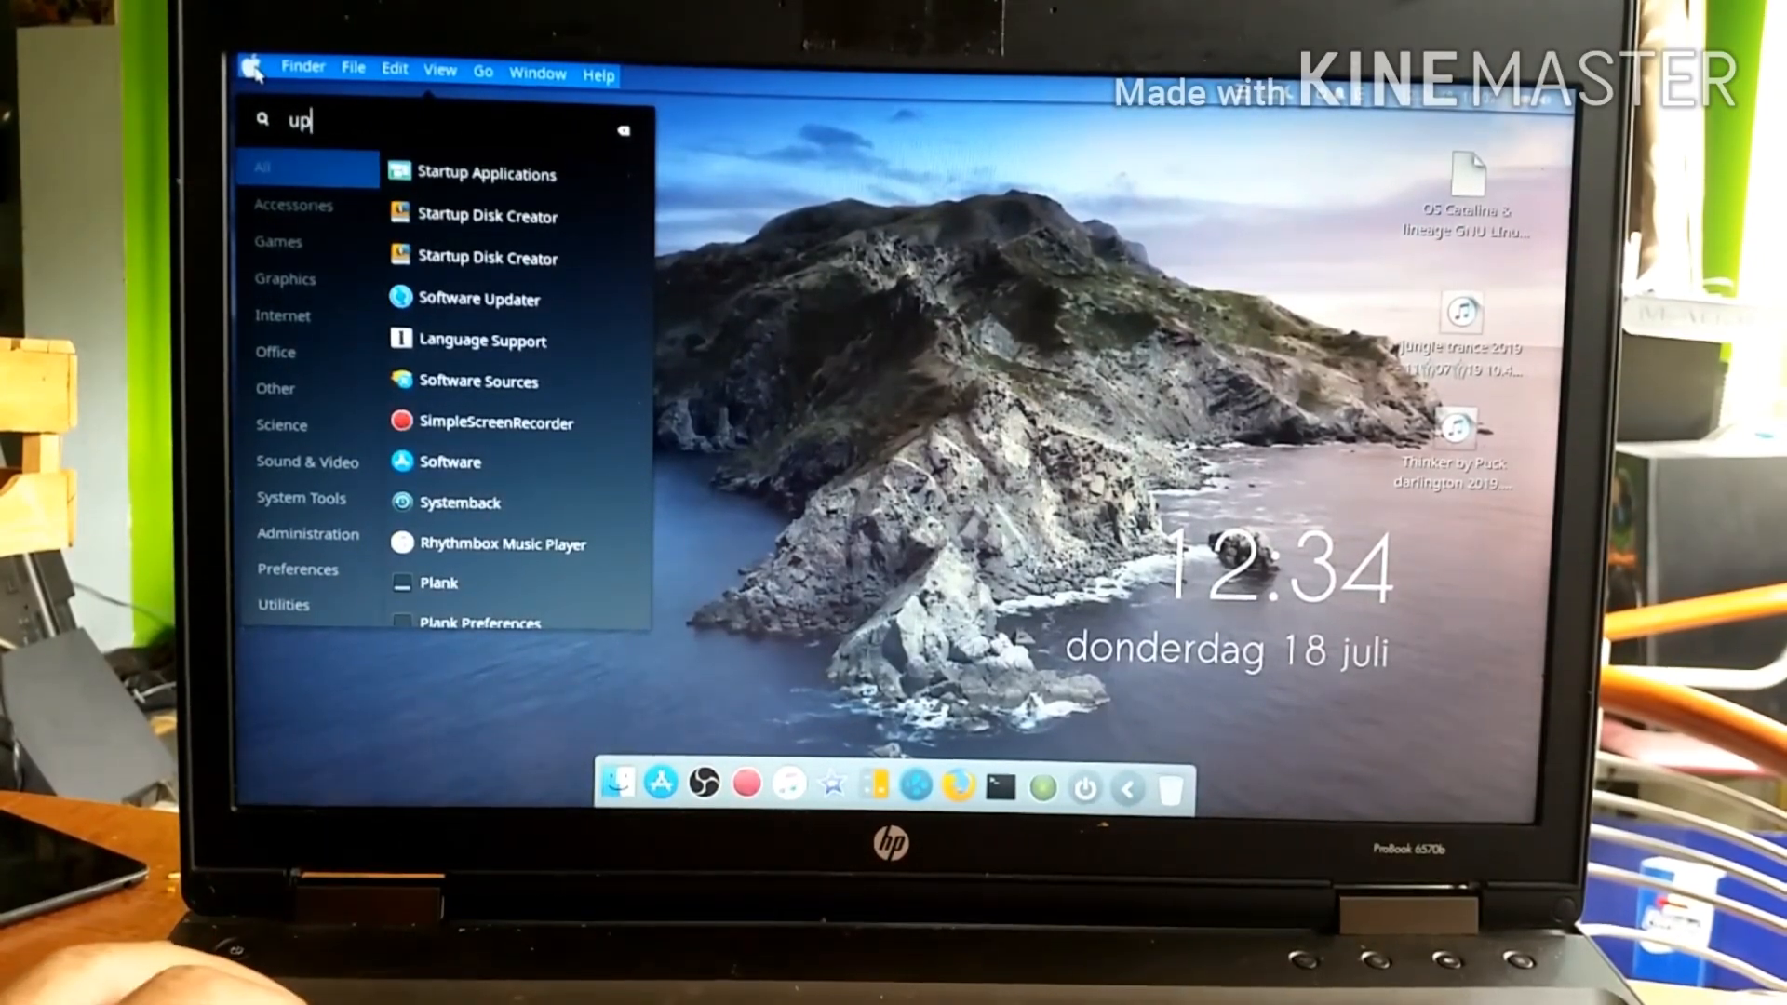
type("d")
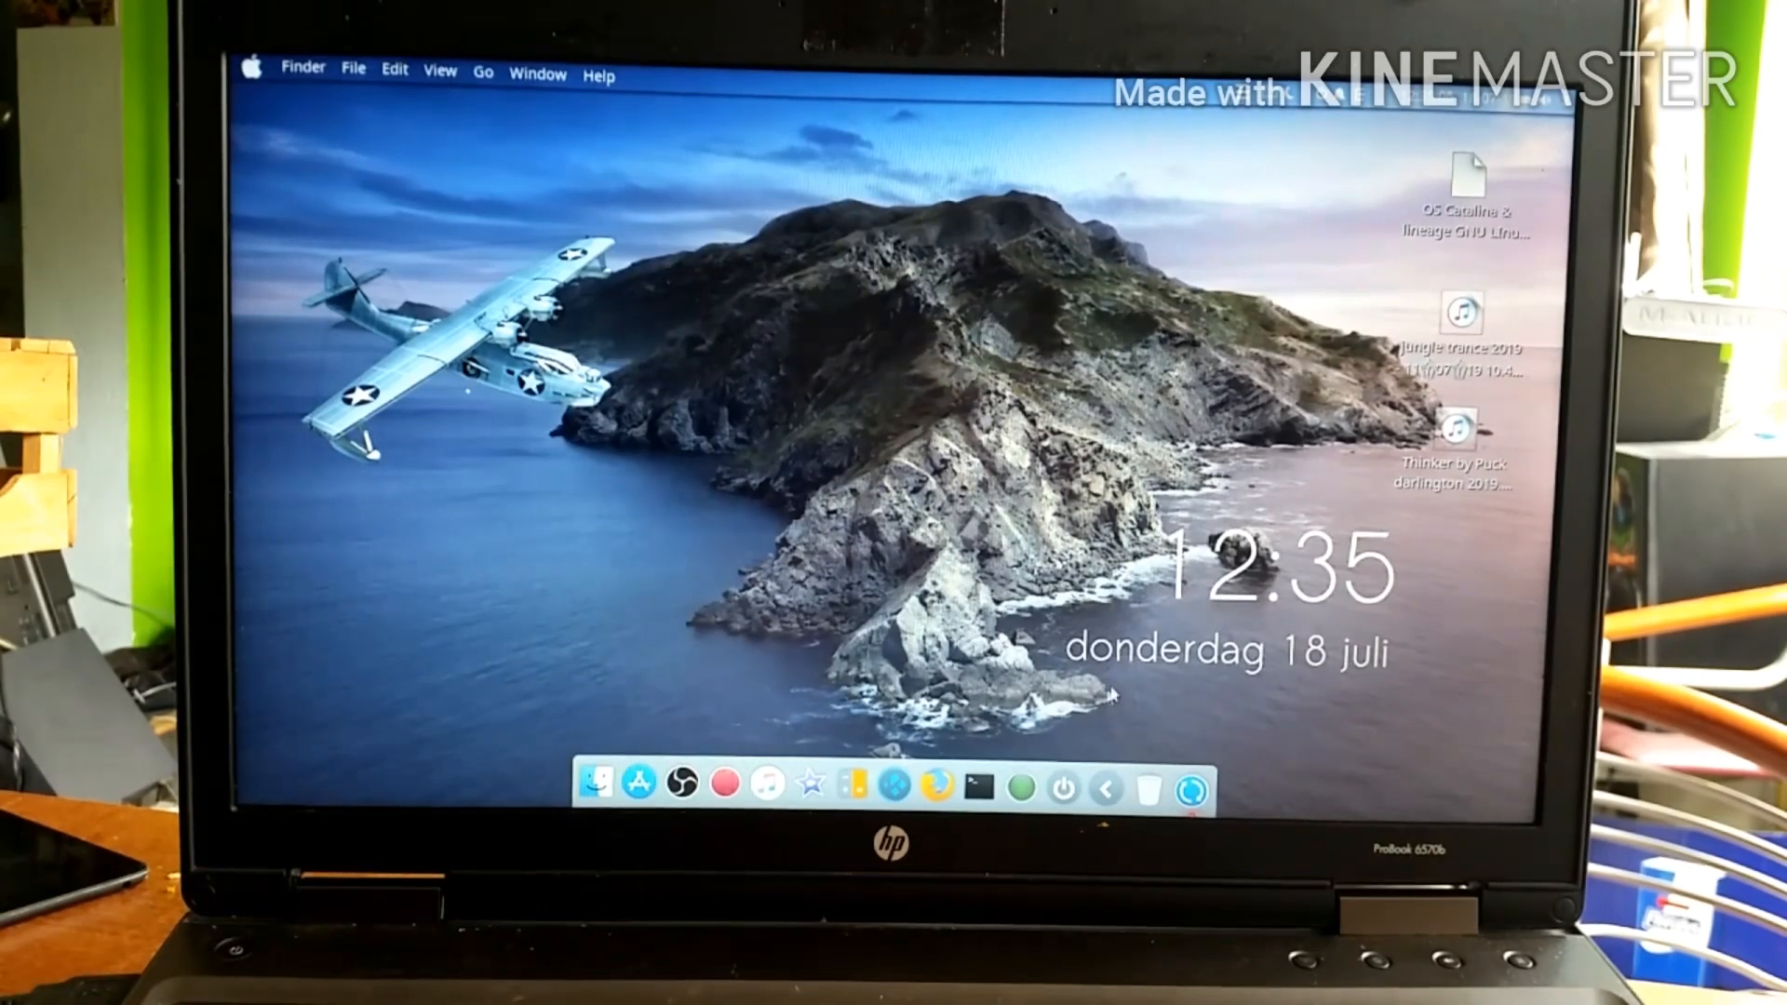
left_click(1191, 786)
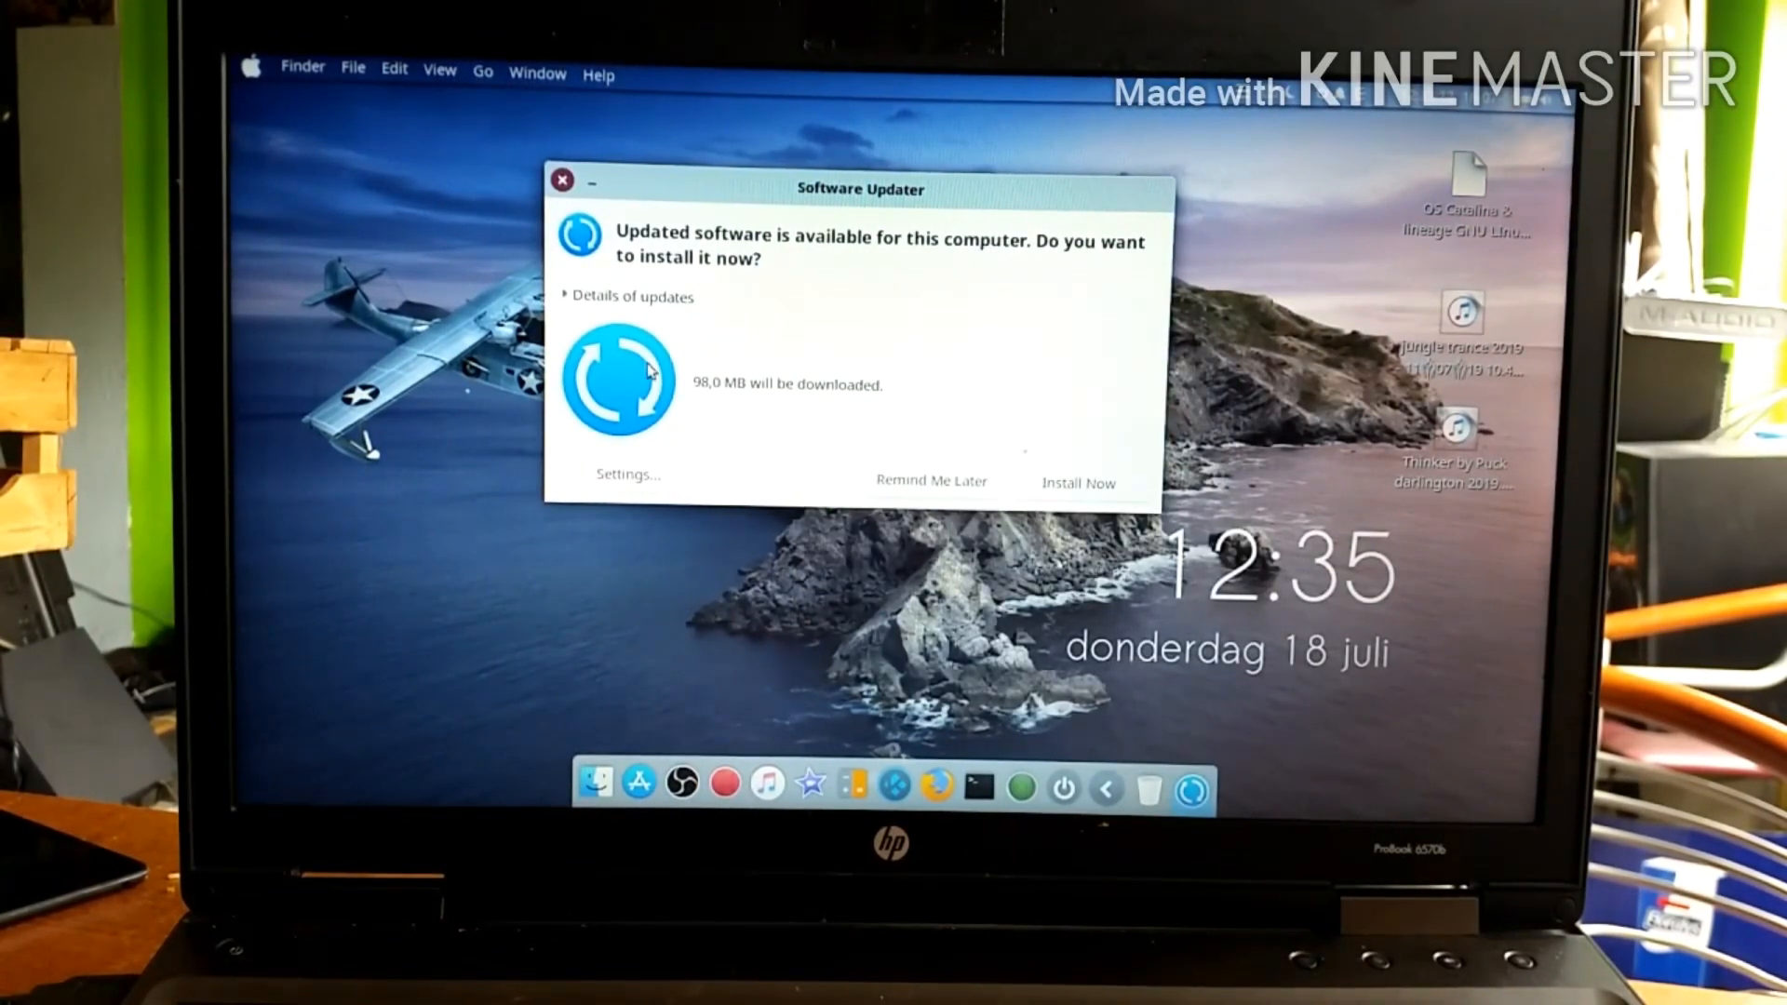
mouse_move(574, 306)
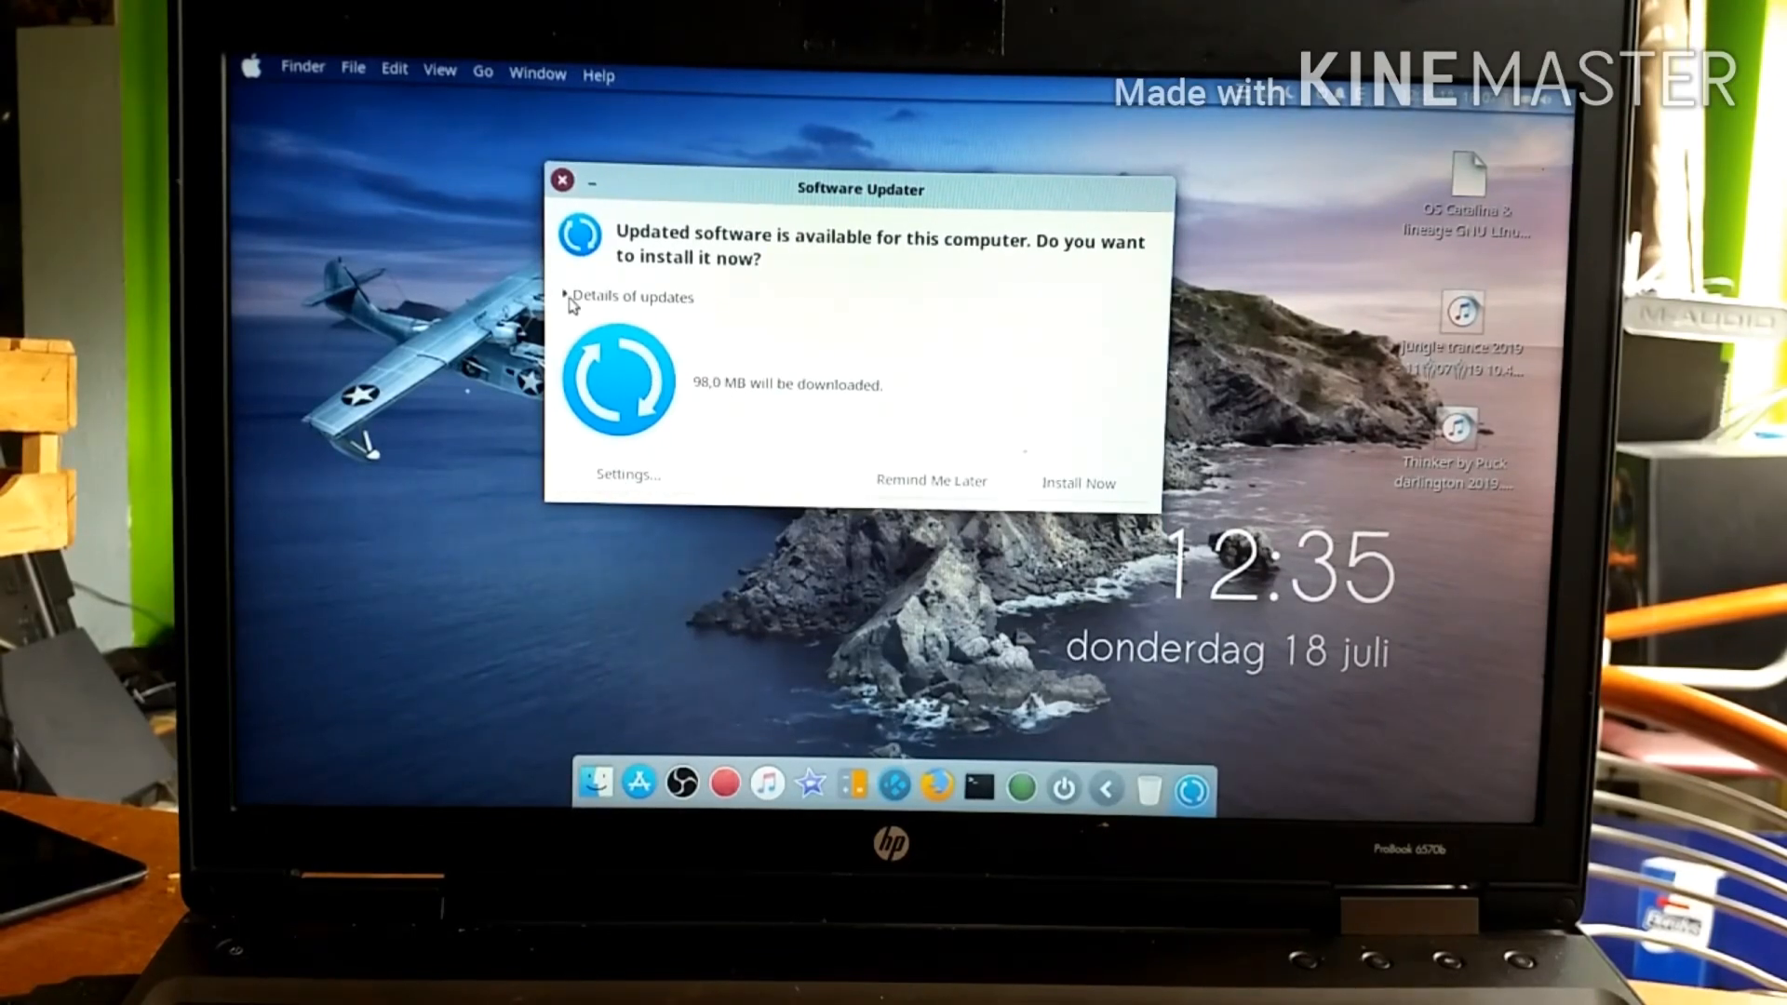
Expand the details of the 98 MB of updates and scroll through packages like Kodi and Ubuntu base.
left_click(571, 296)
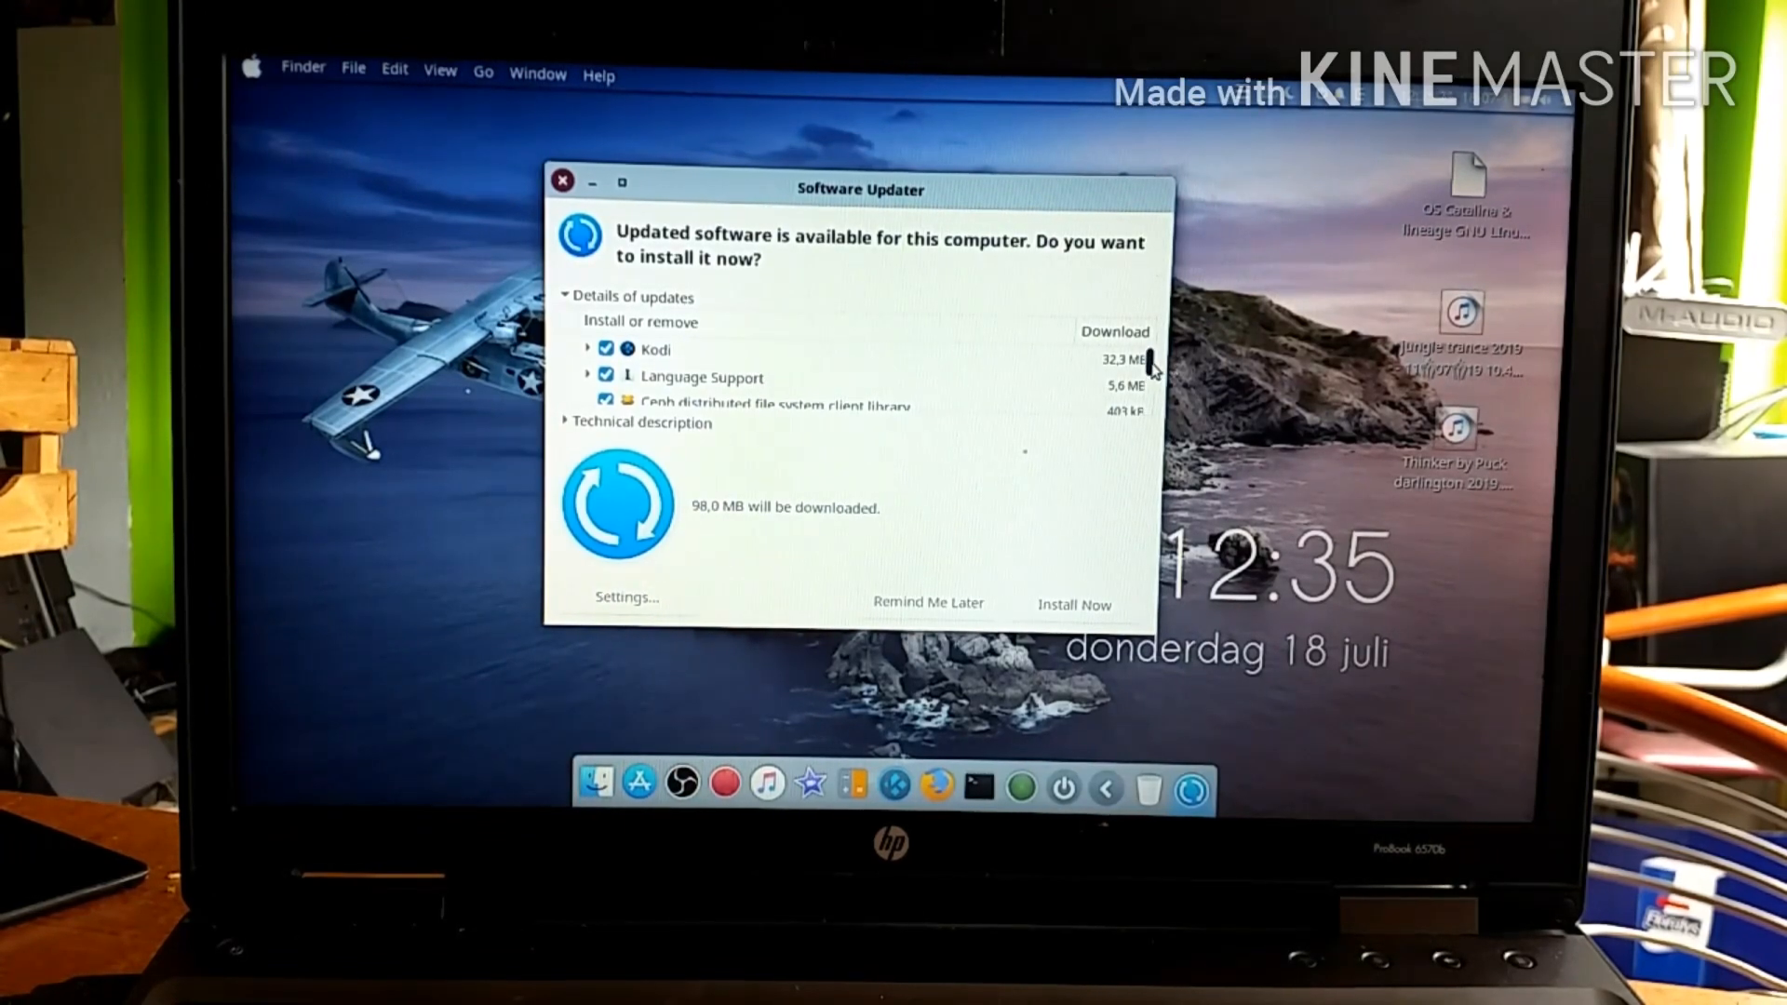
scroll("down", 3)
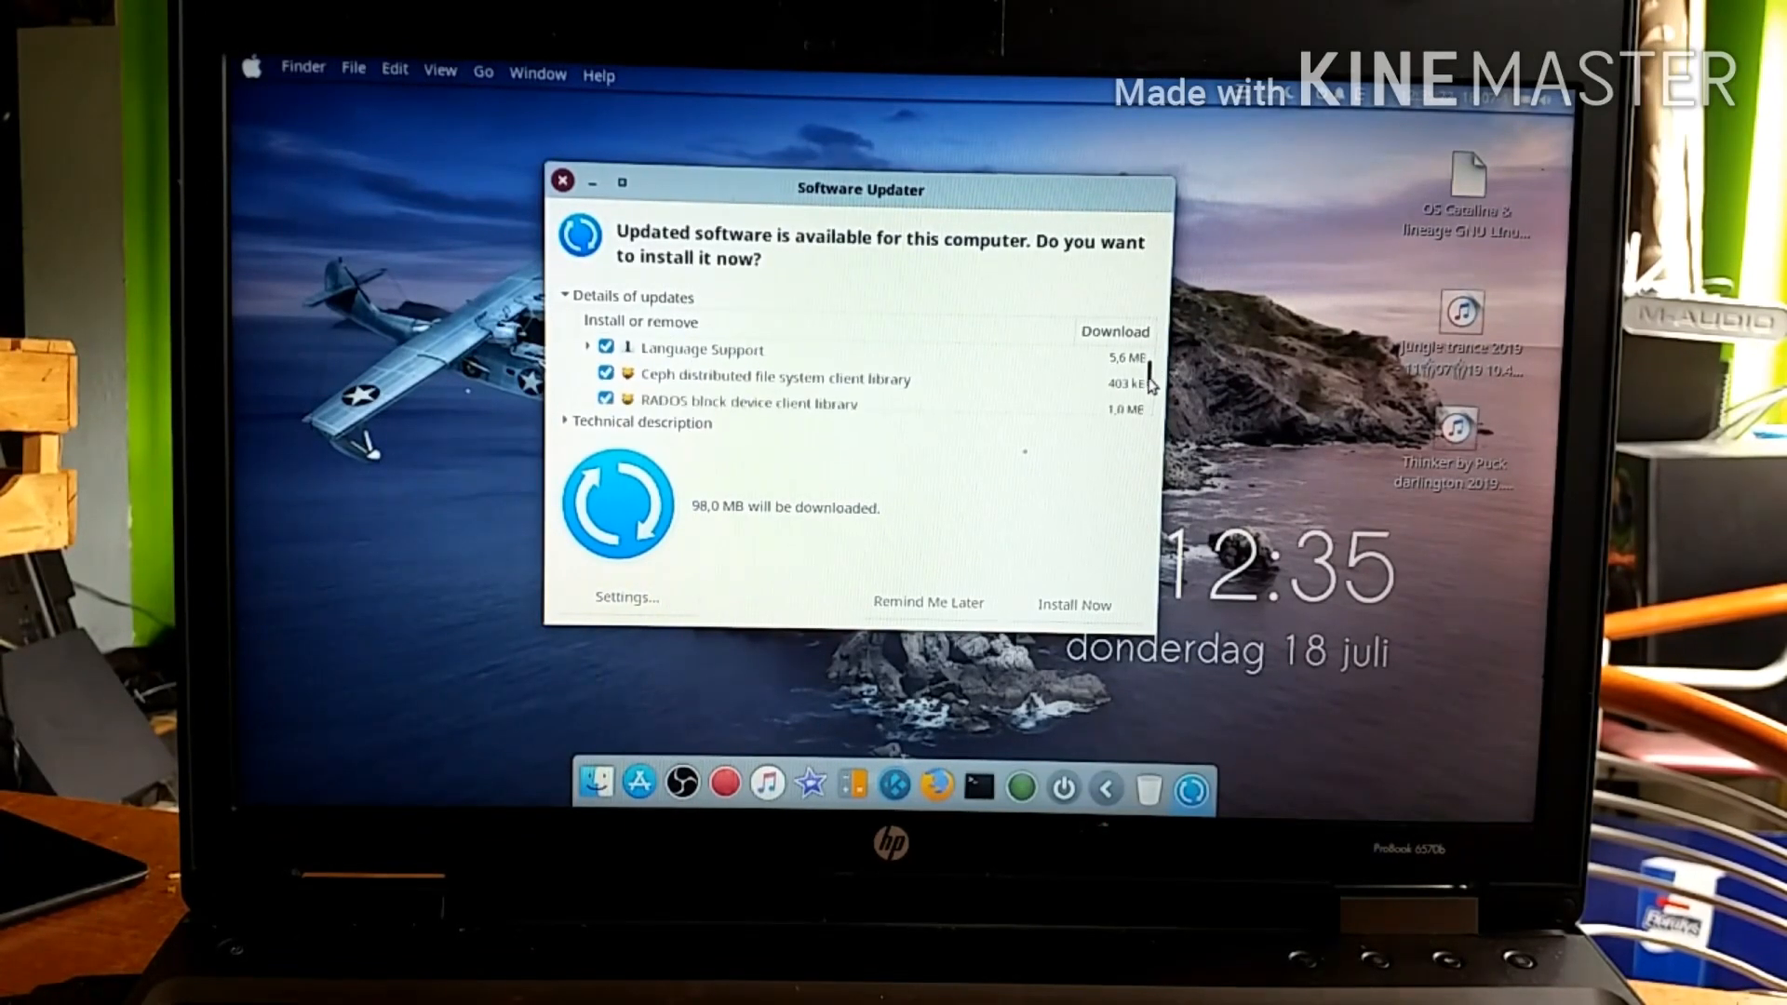
scroll("down", 3)
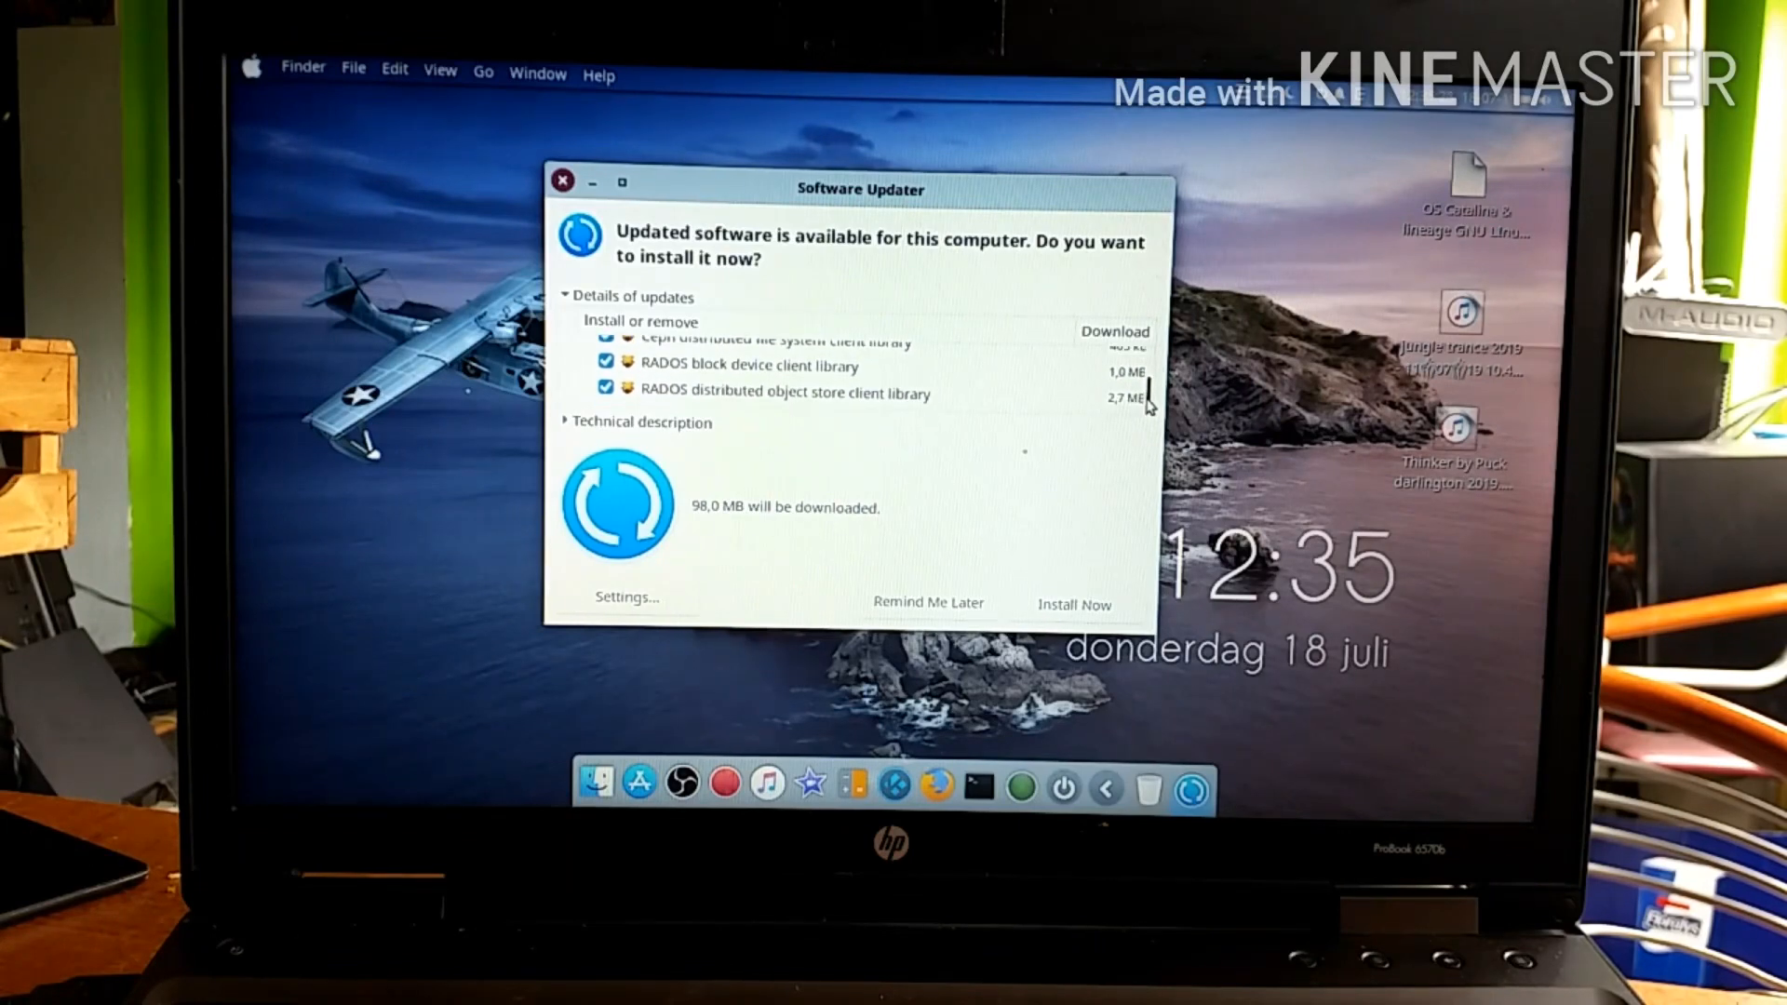
scroll("down", 3)
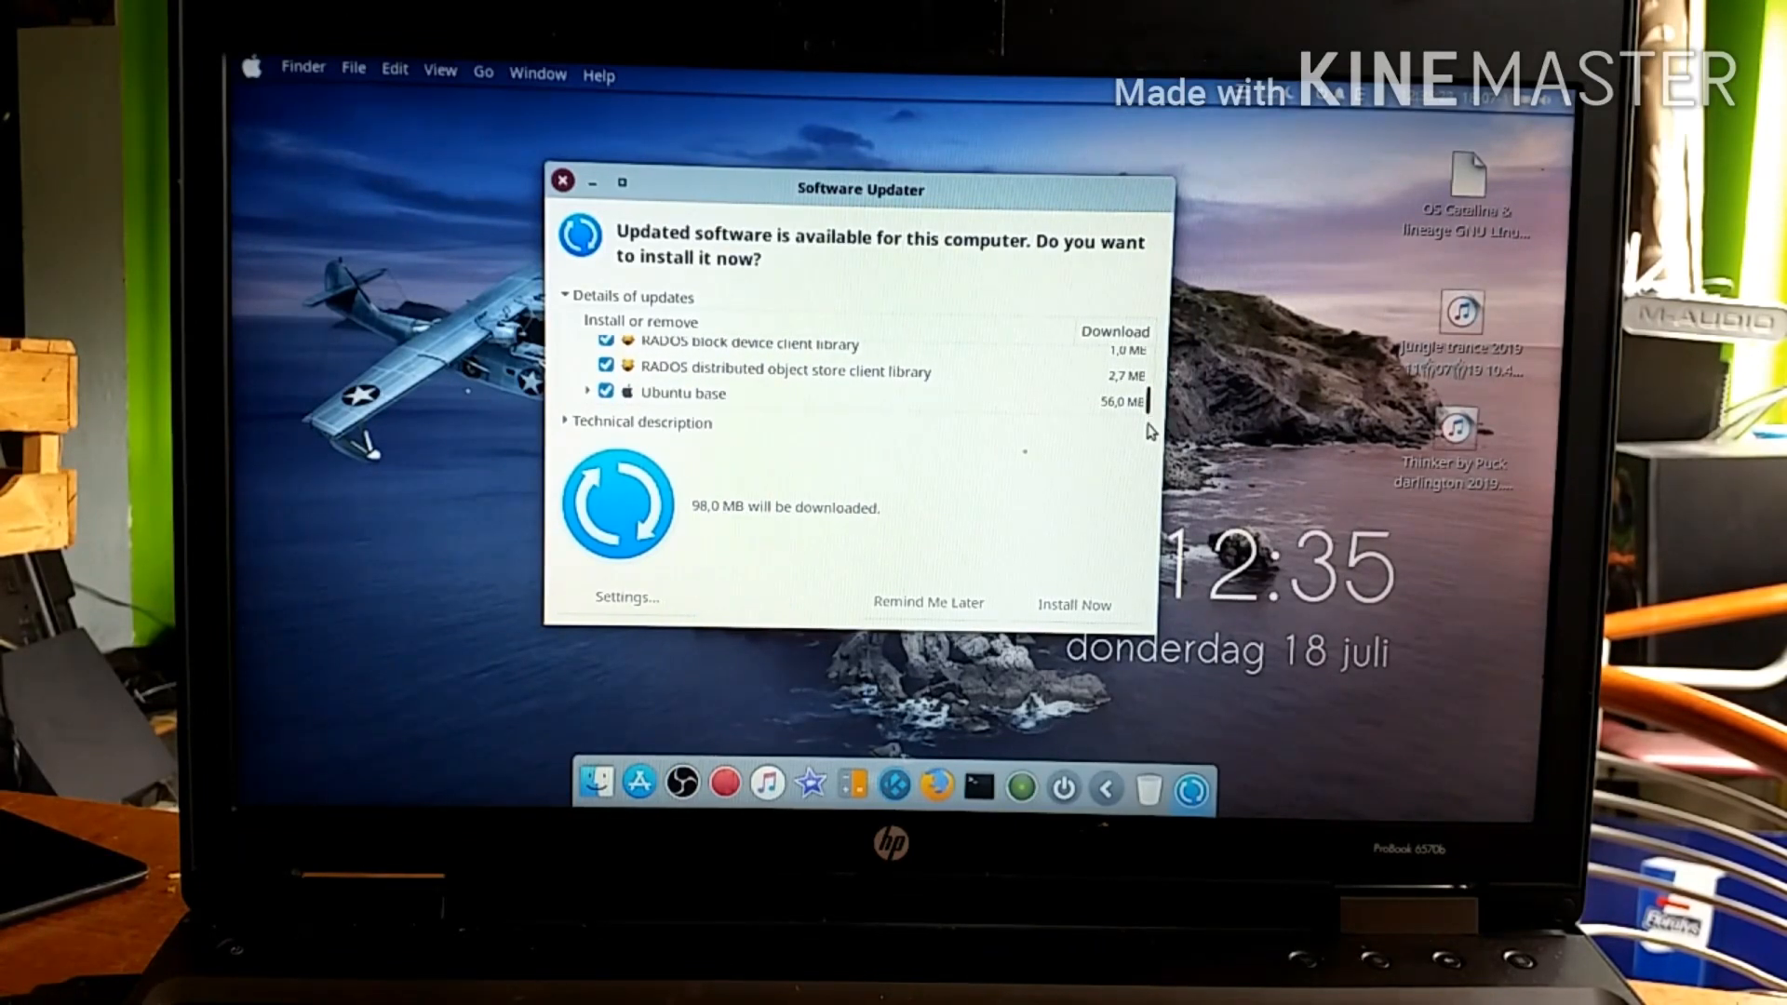
mouse_move(1089, 623)
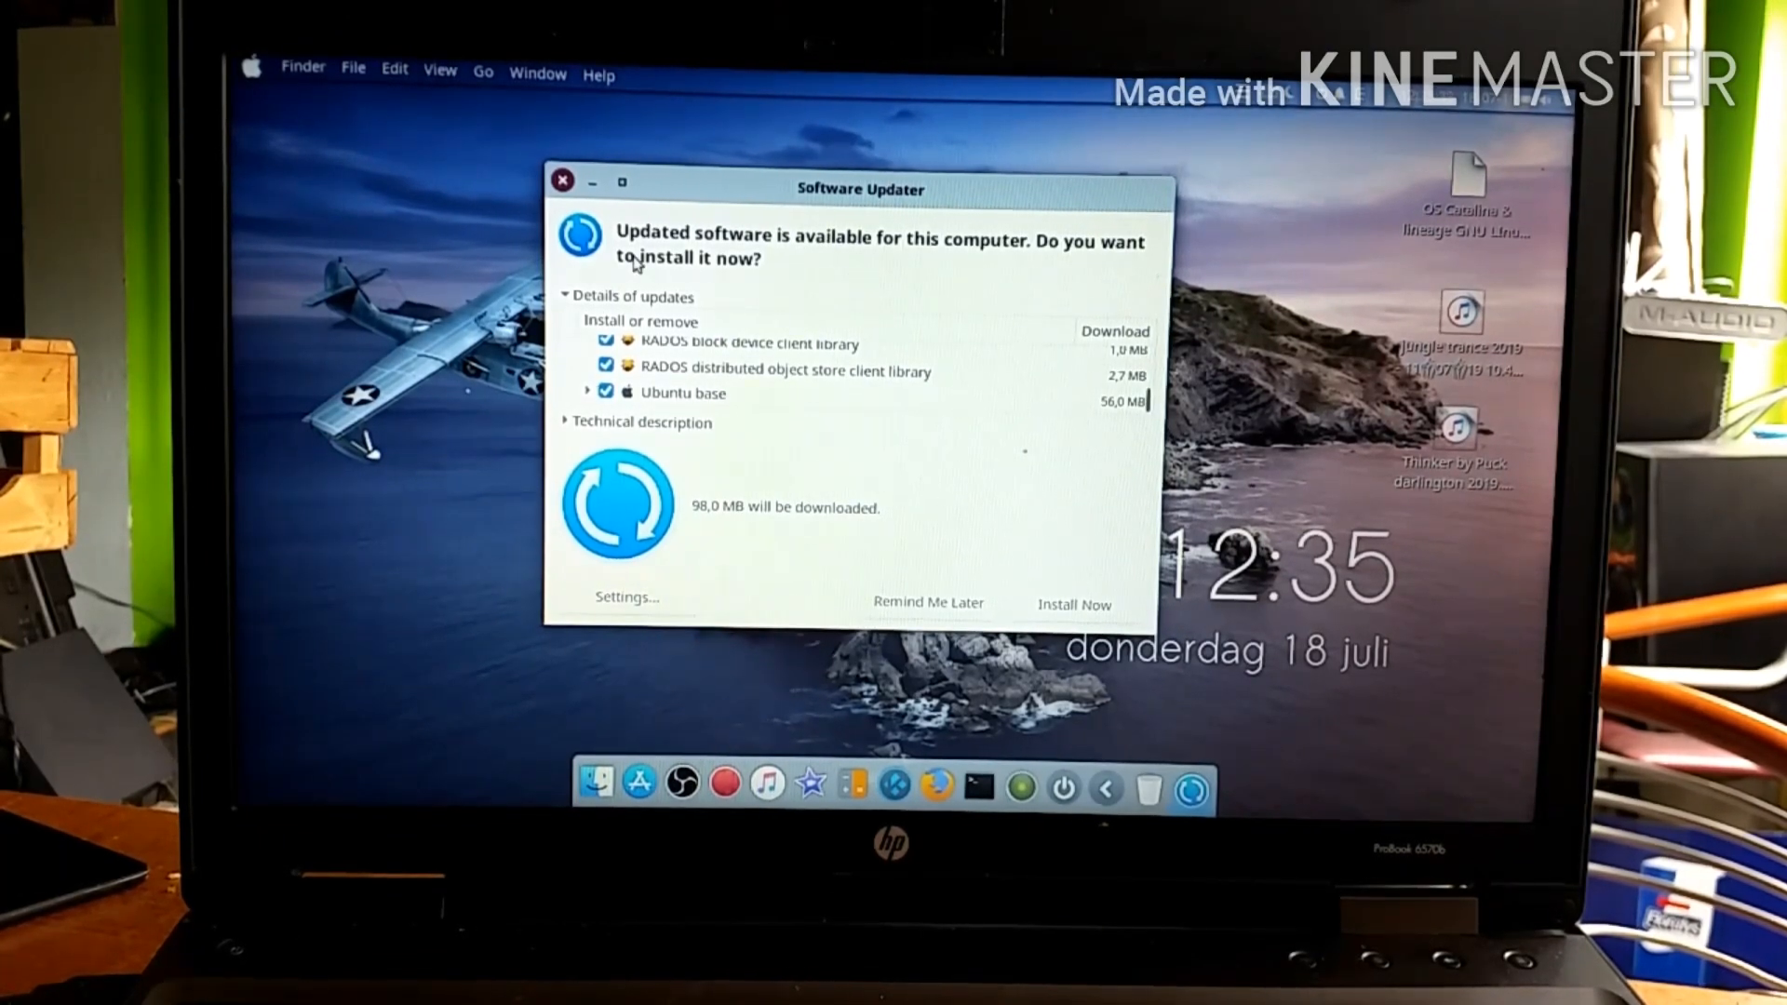
Launch foobar2000 from the Sound & Video category and position the player window on the desktop.
left_click(563, 181)
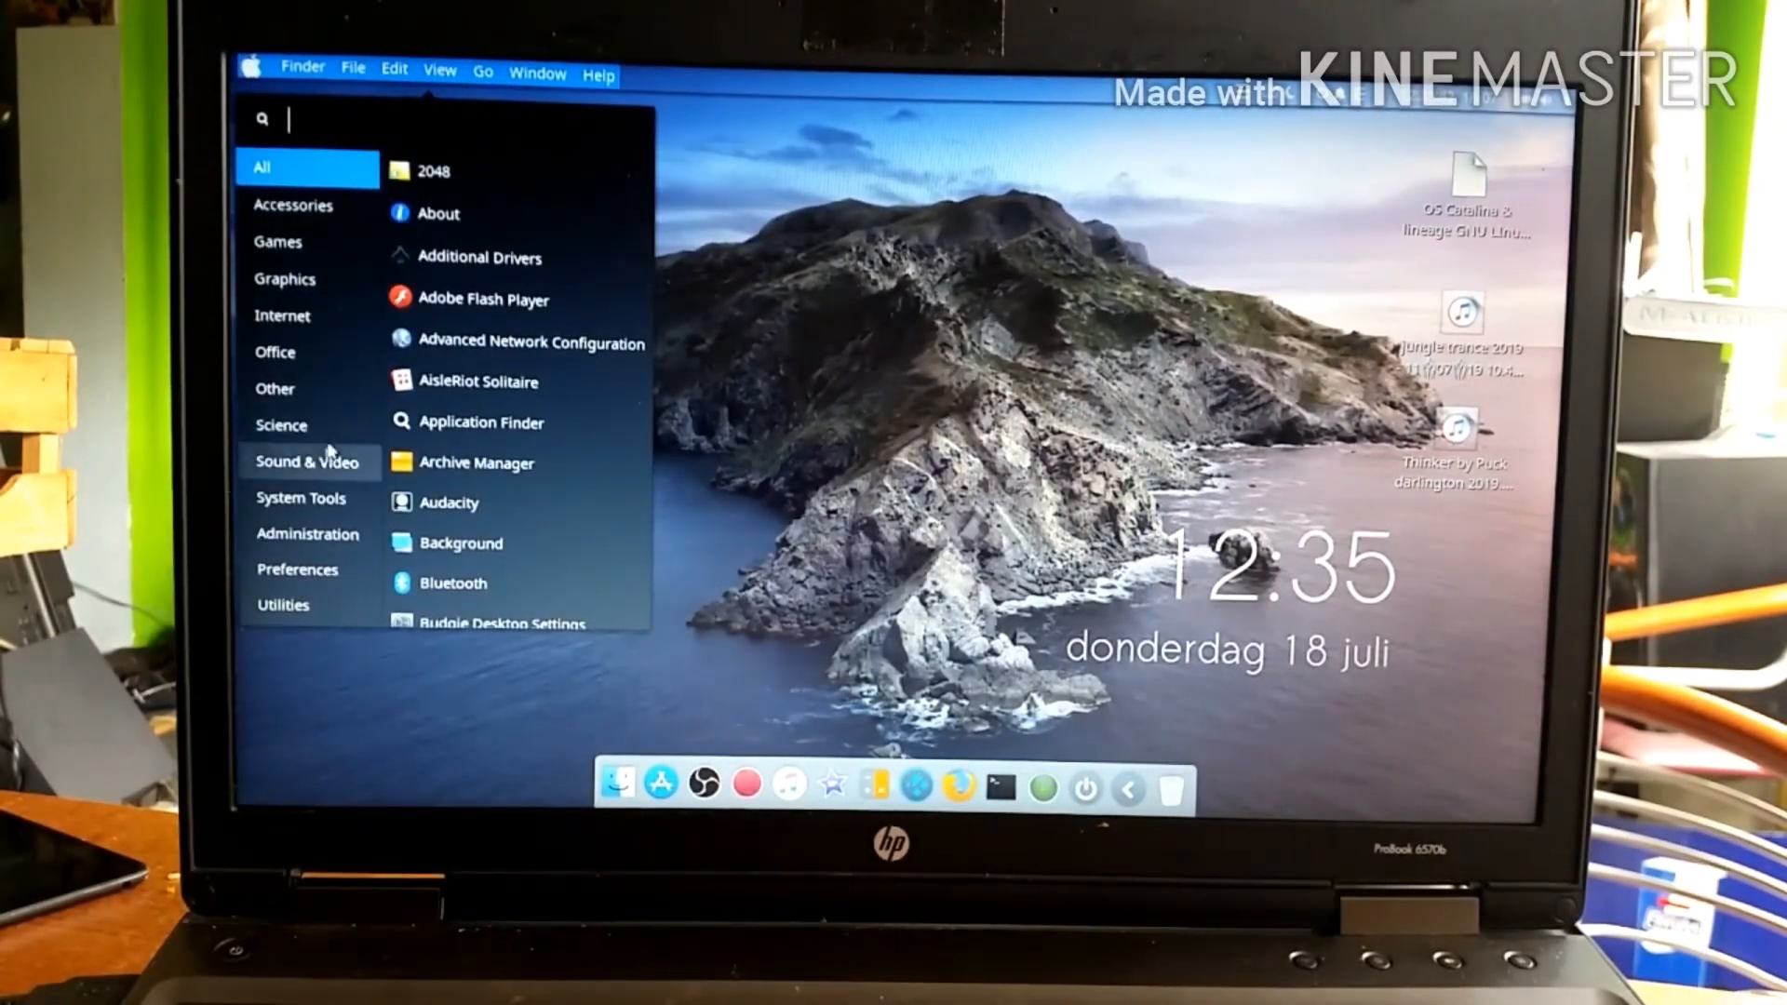
left_click(307, 462)
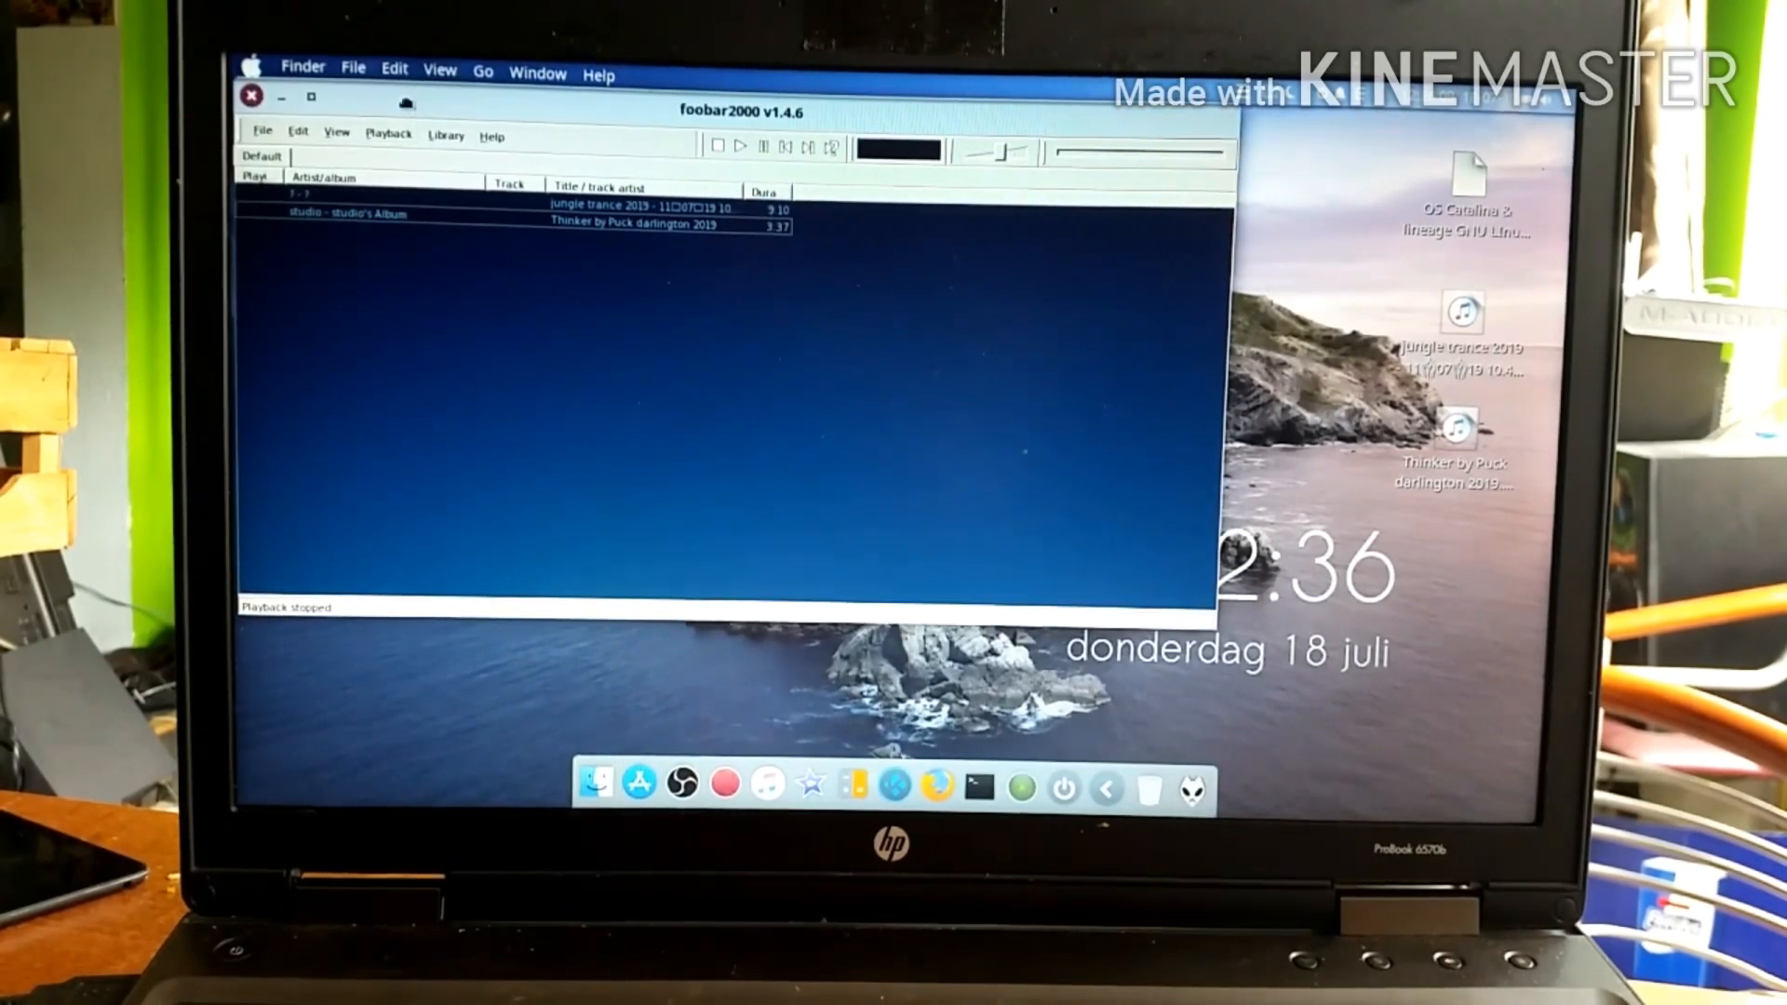
left_click_drag(678, 112, 891, 171)
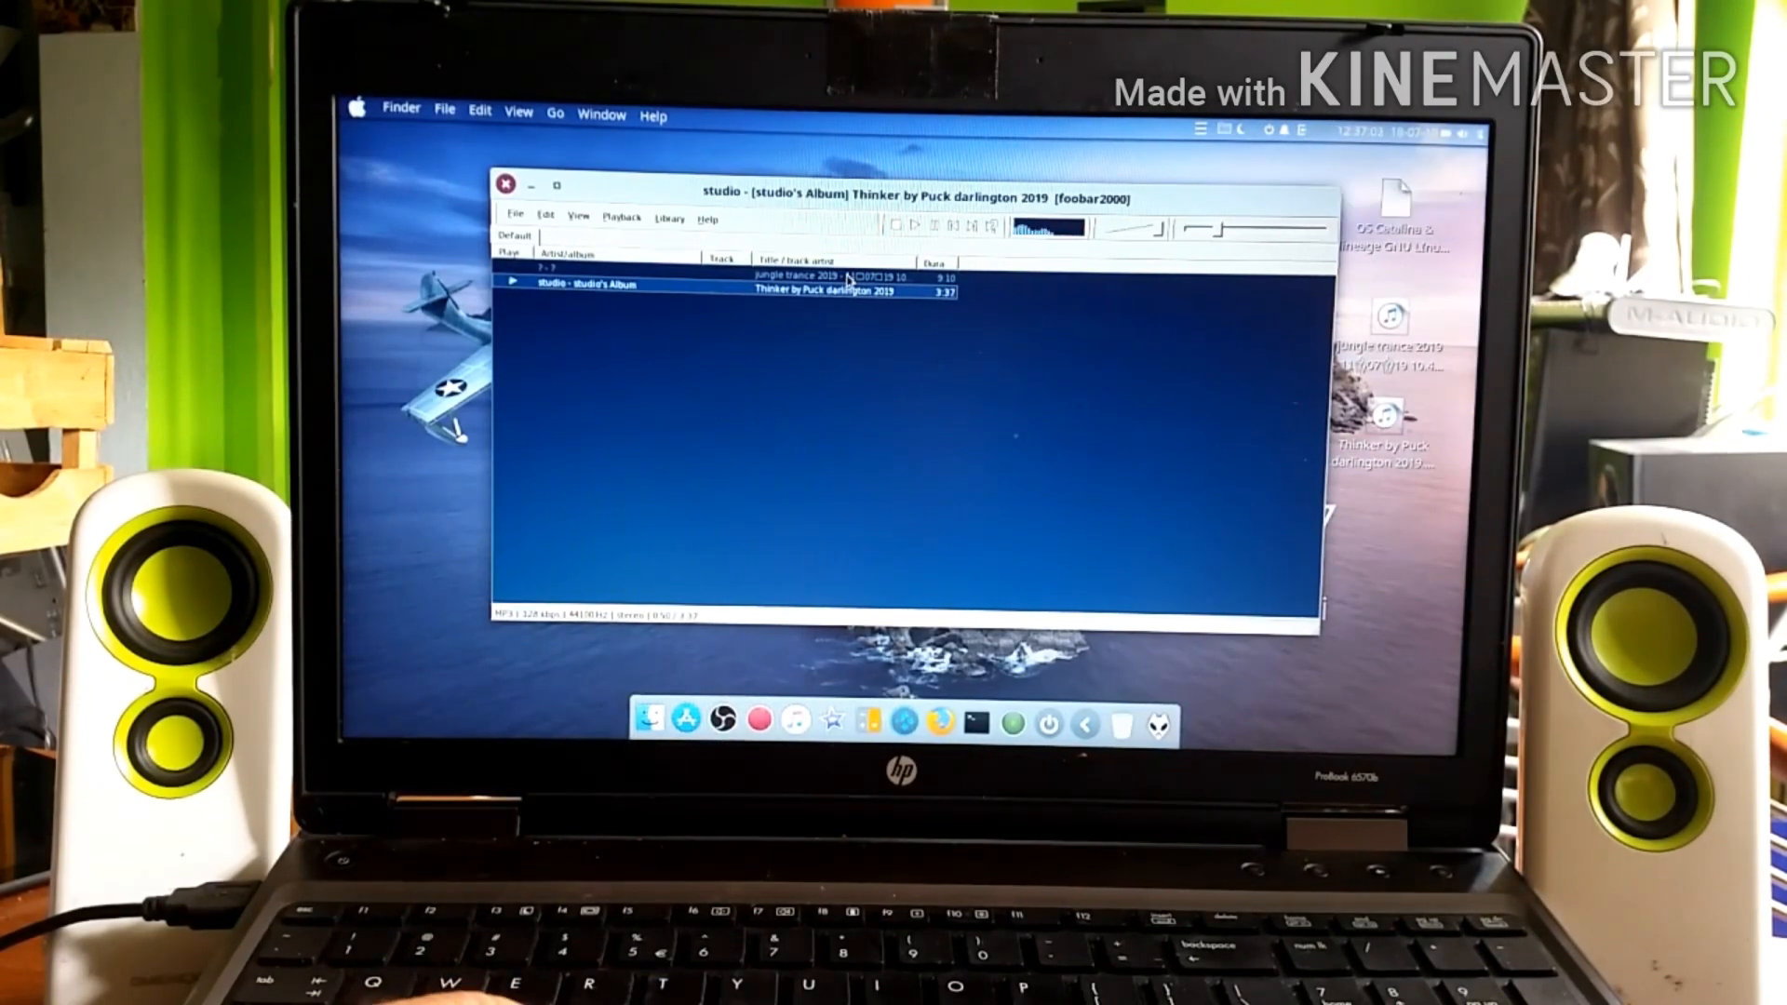
Start playing the 'jungle trance 2019' track from the playlist.
left_click(843, 277)
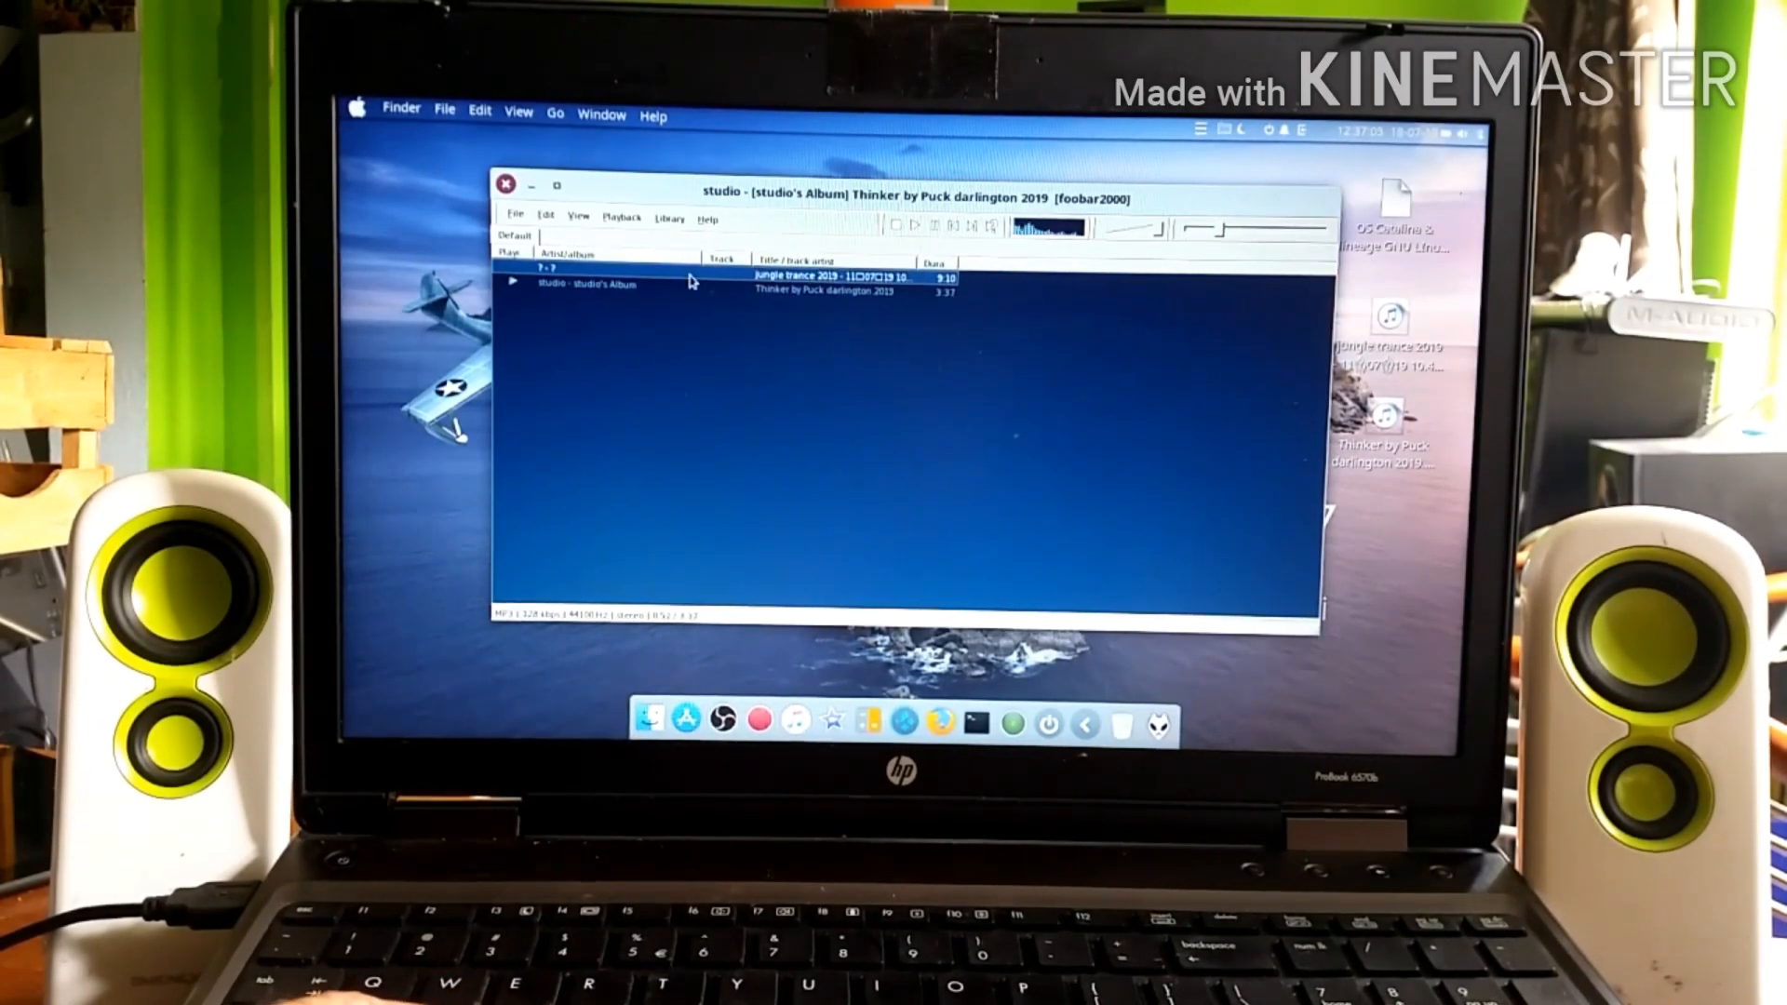
double_click(826, 277)
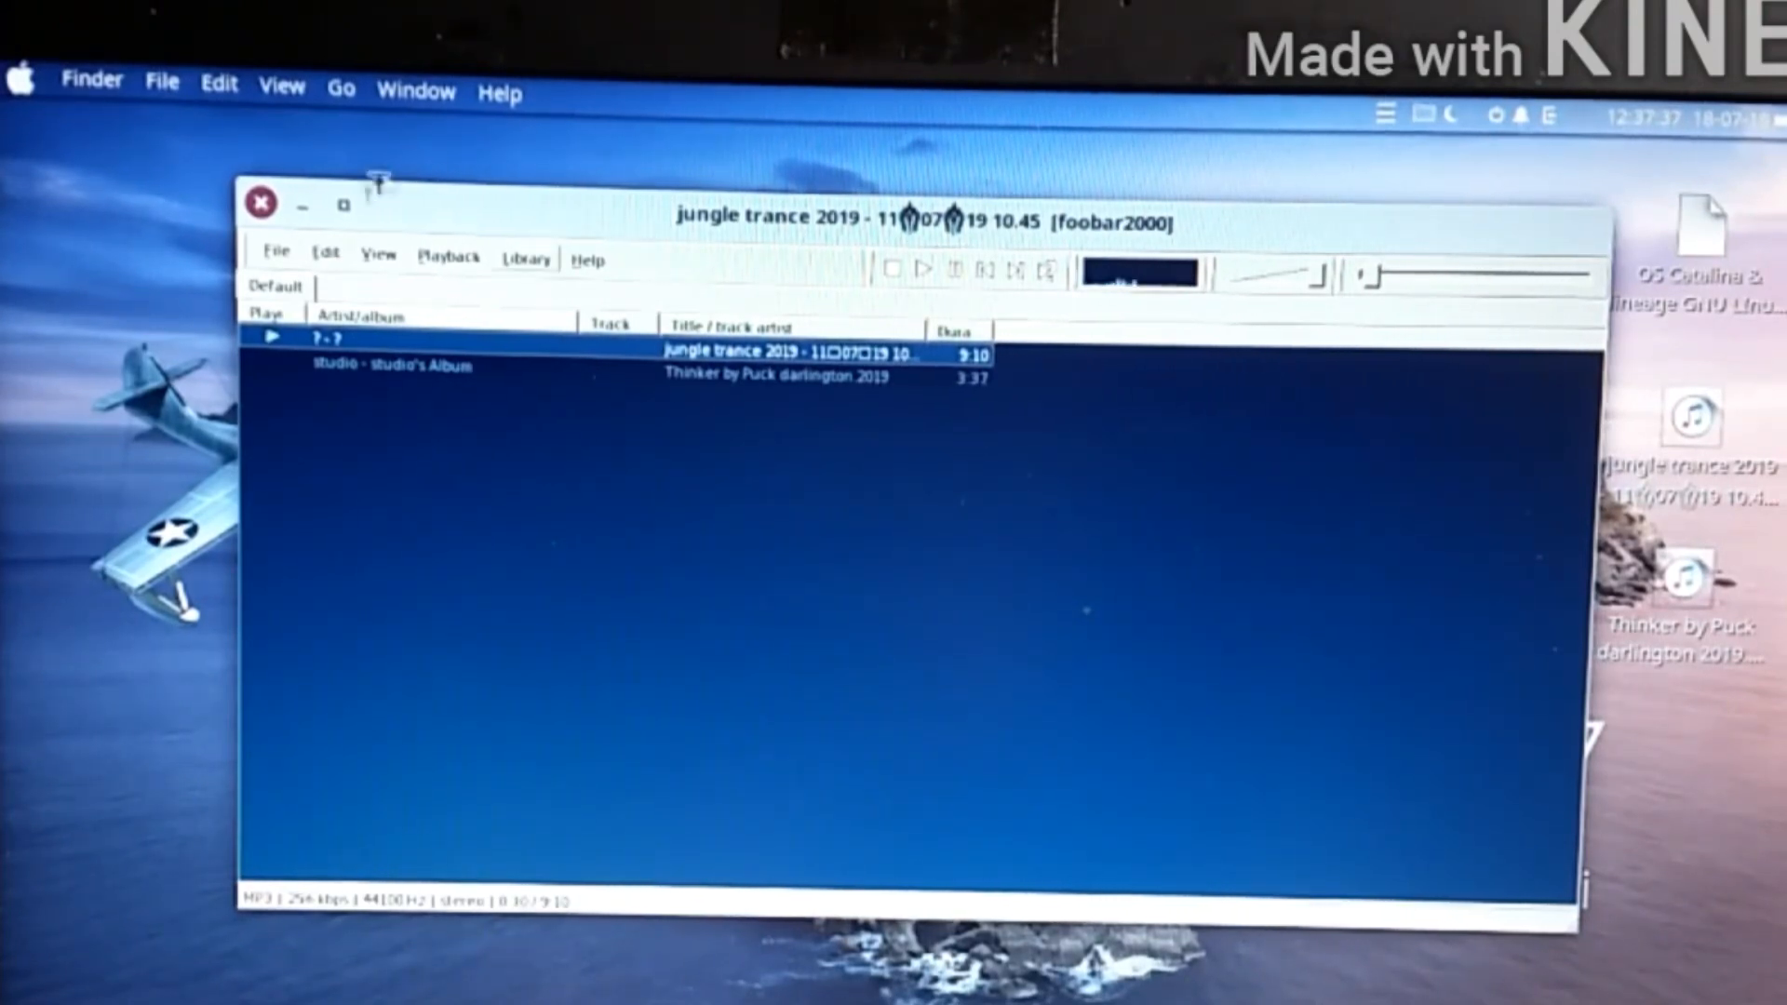
Close the music player, then browse Kodi's add-ons, Comedy Central and the live TV section.
left_click(260, 201)
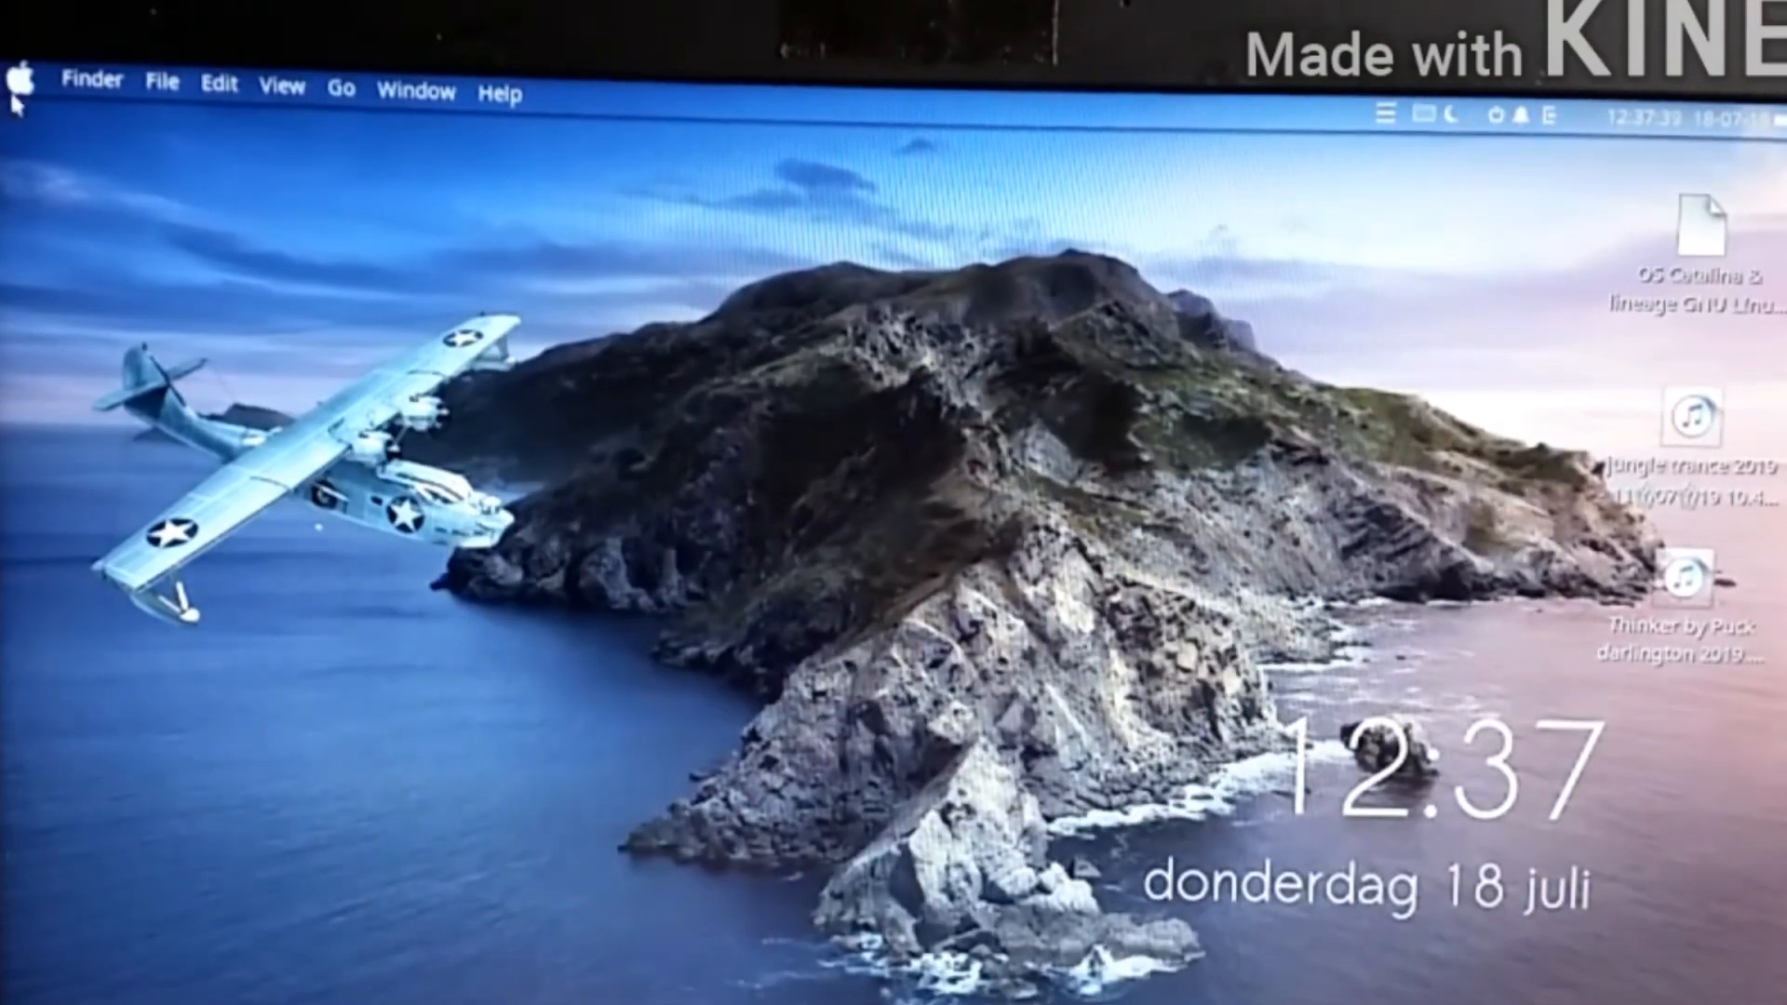
mouse_move(592, 603)
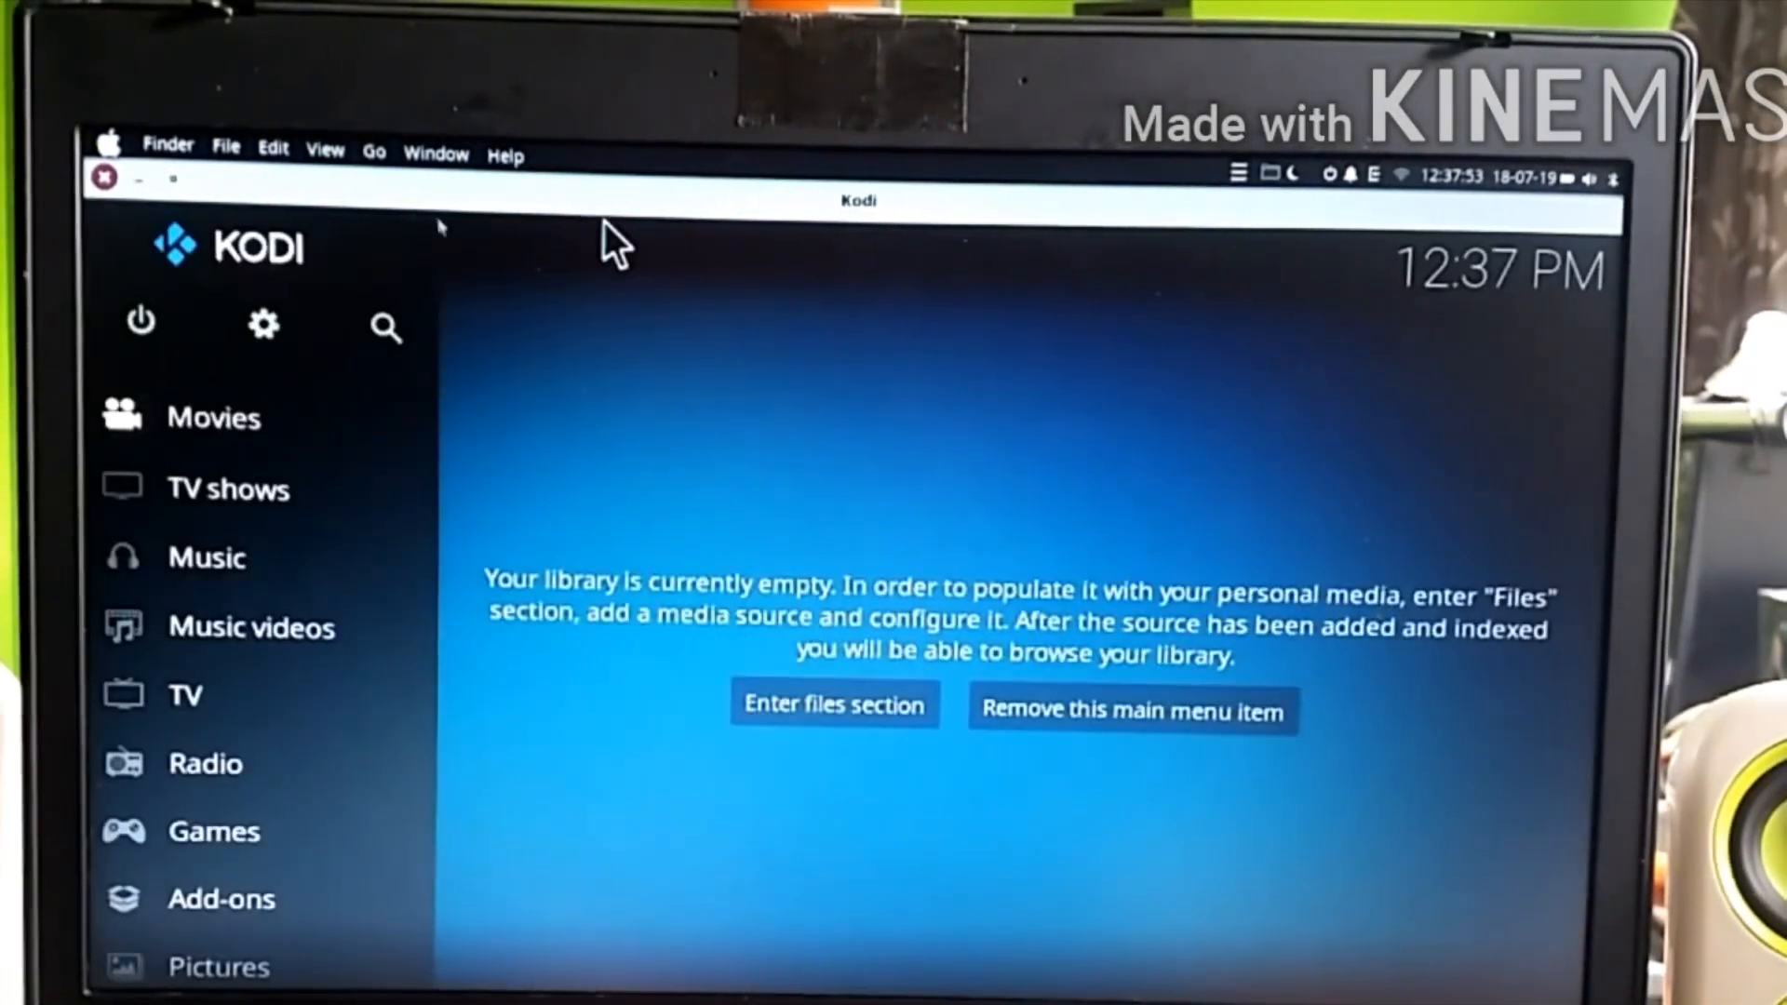
left_click(221, 897)
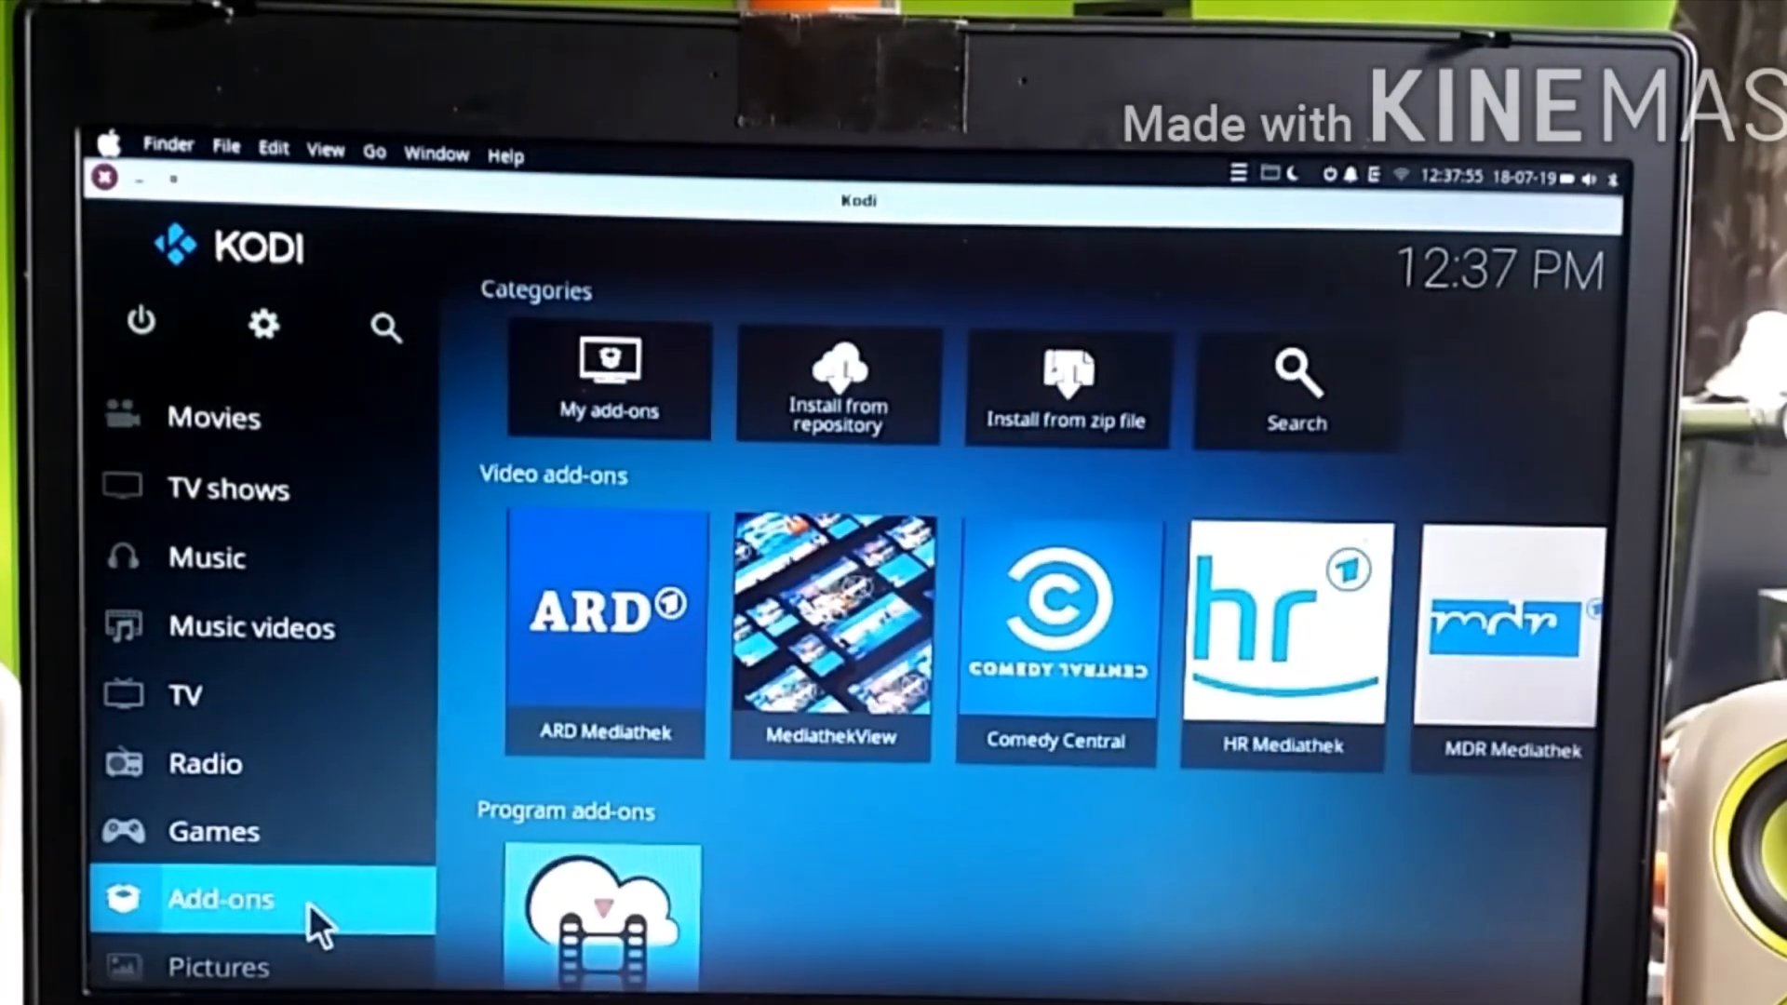
left_click(831, 622)
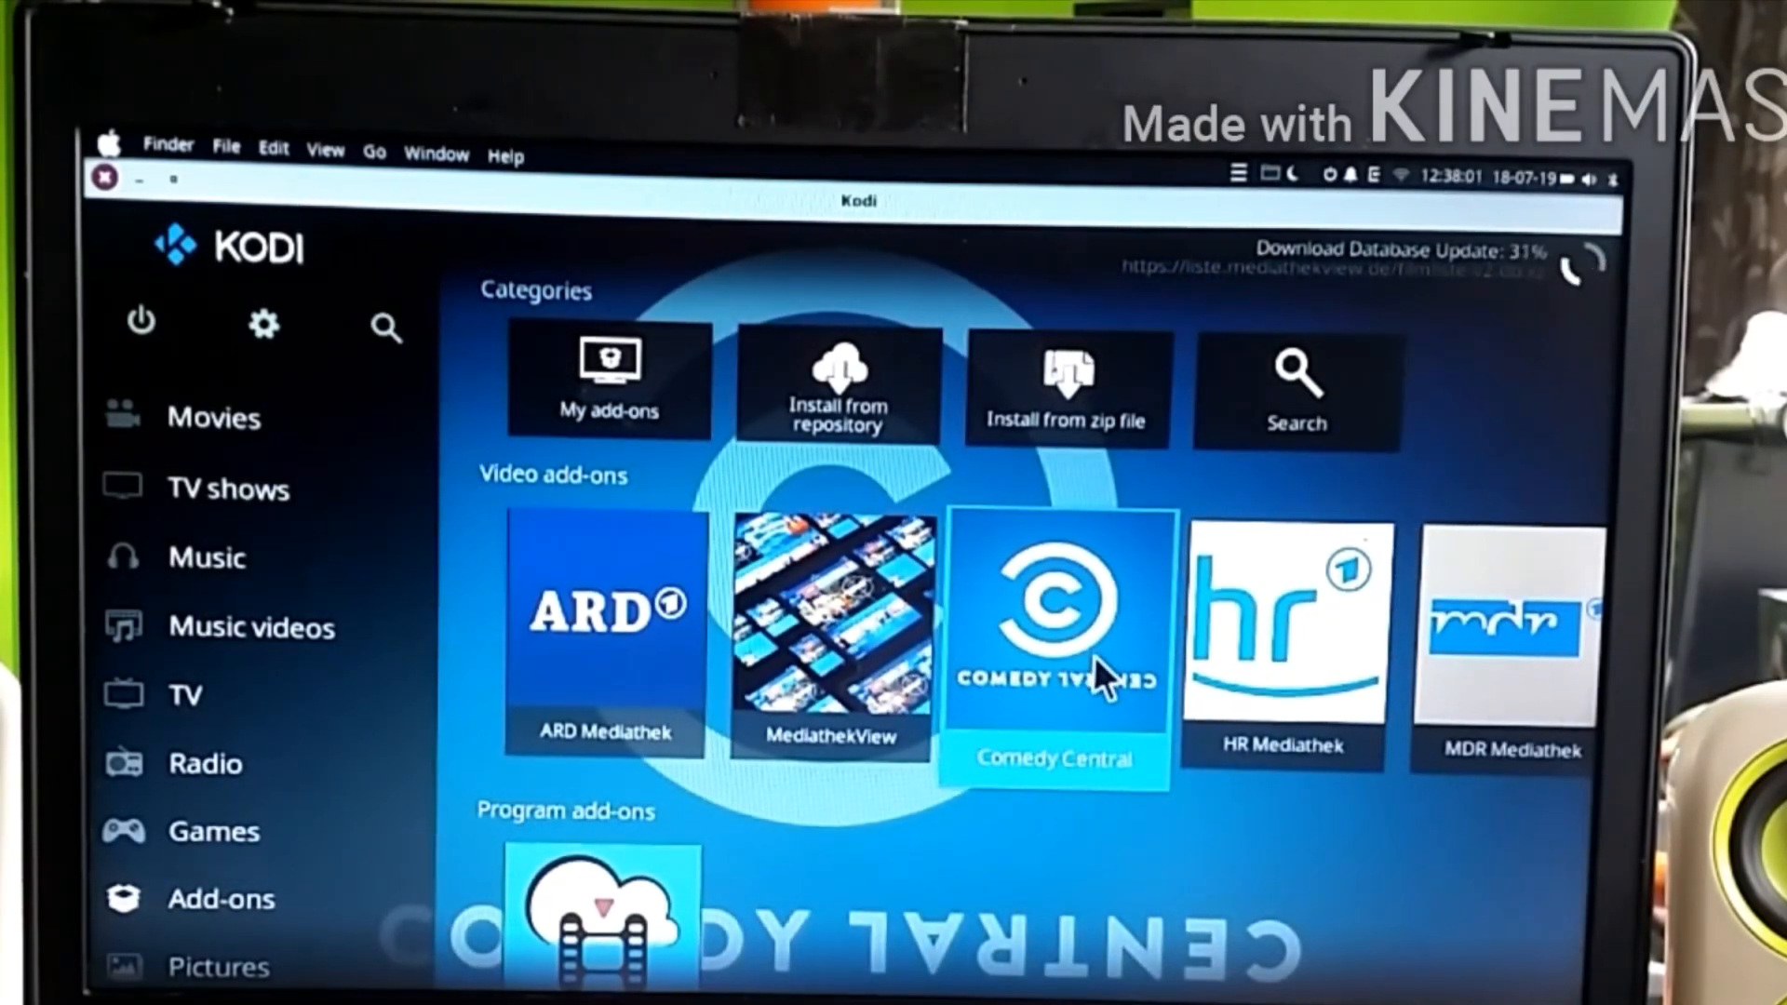
mouse_move(1280, 639)
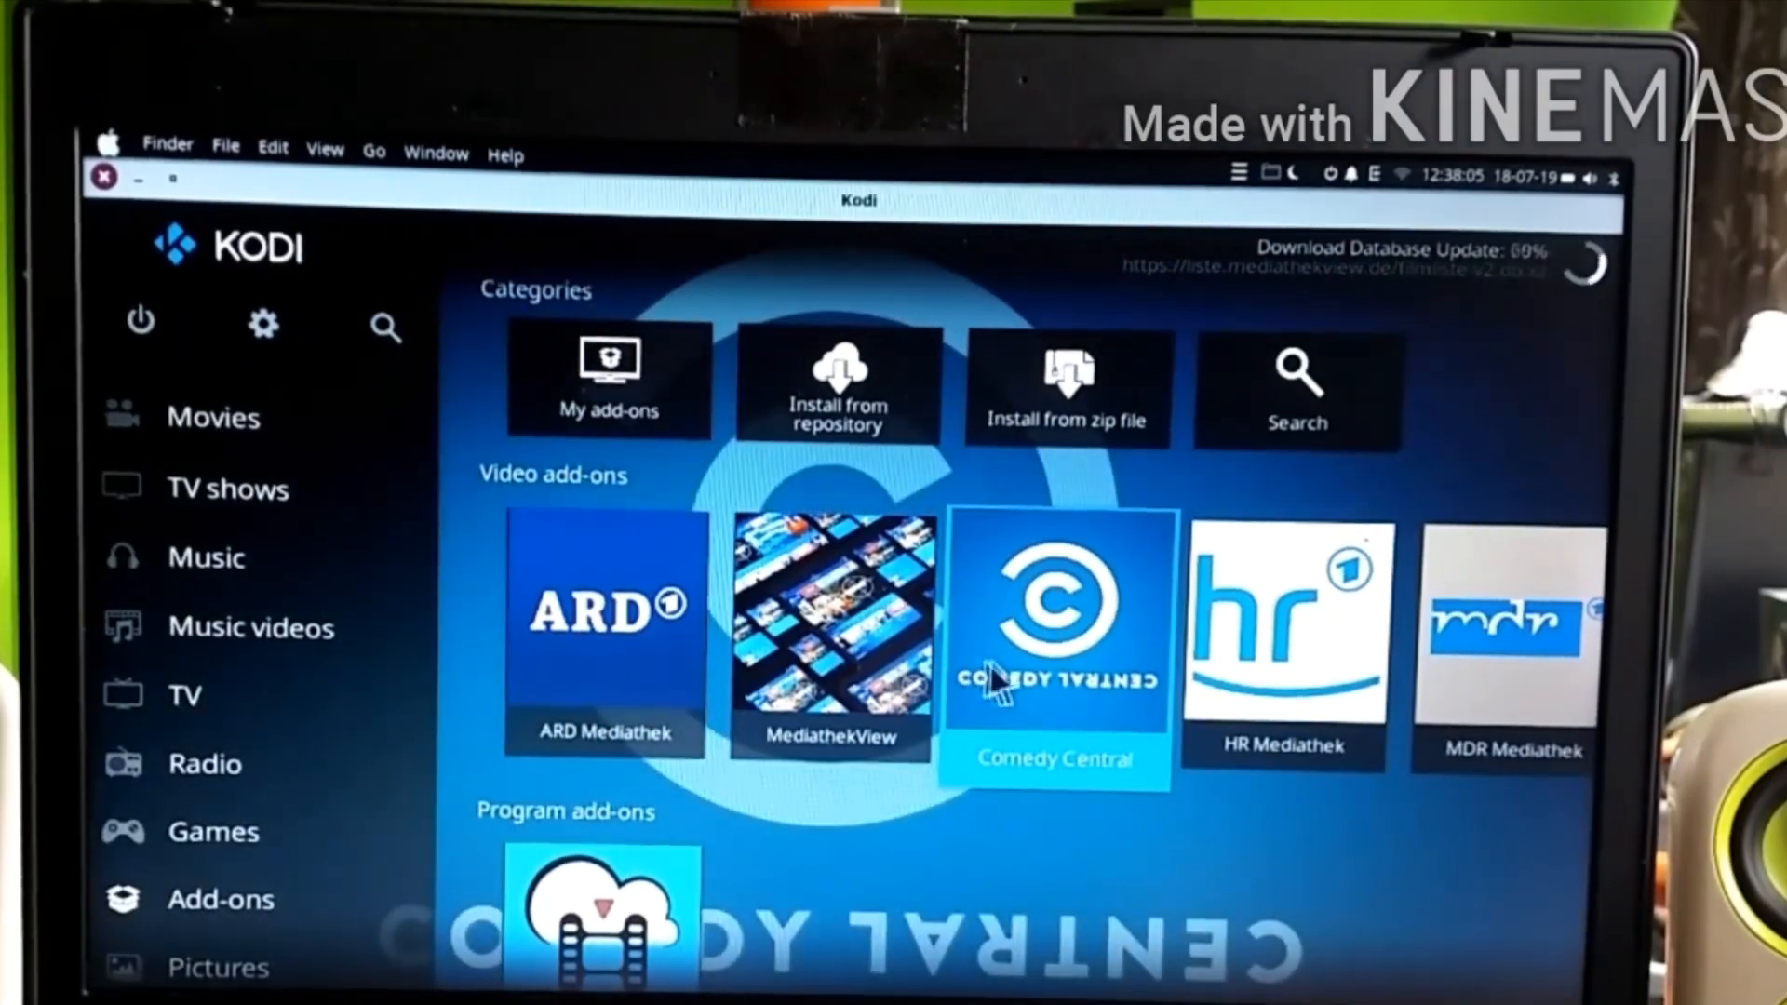
left_click(184, 695)
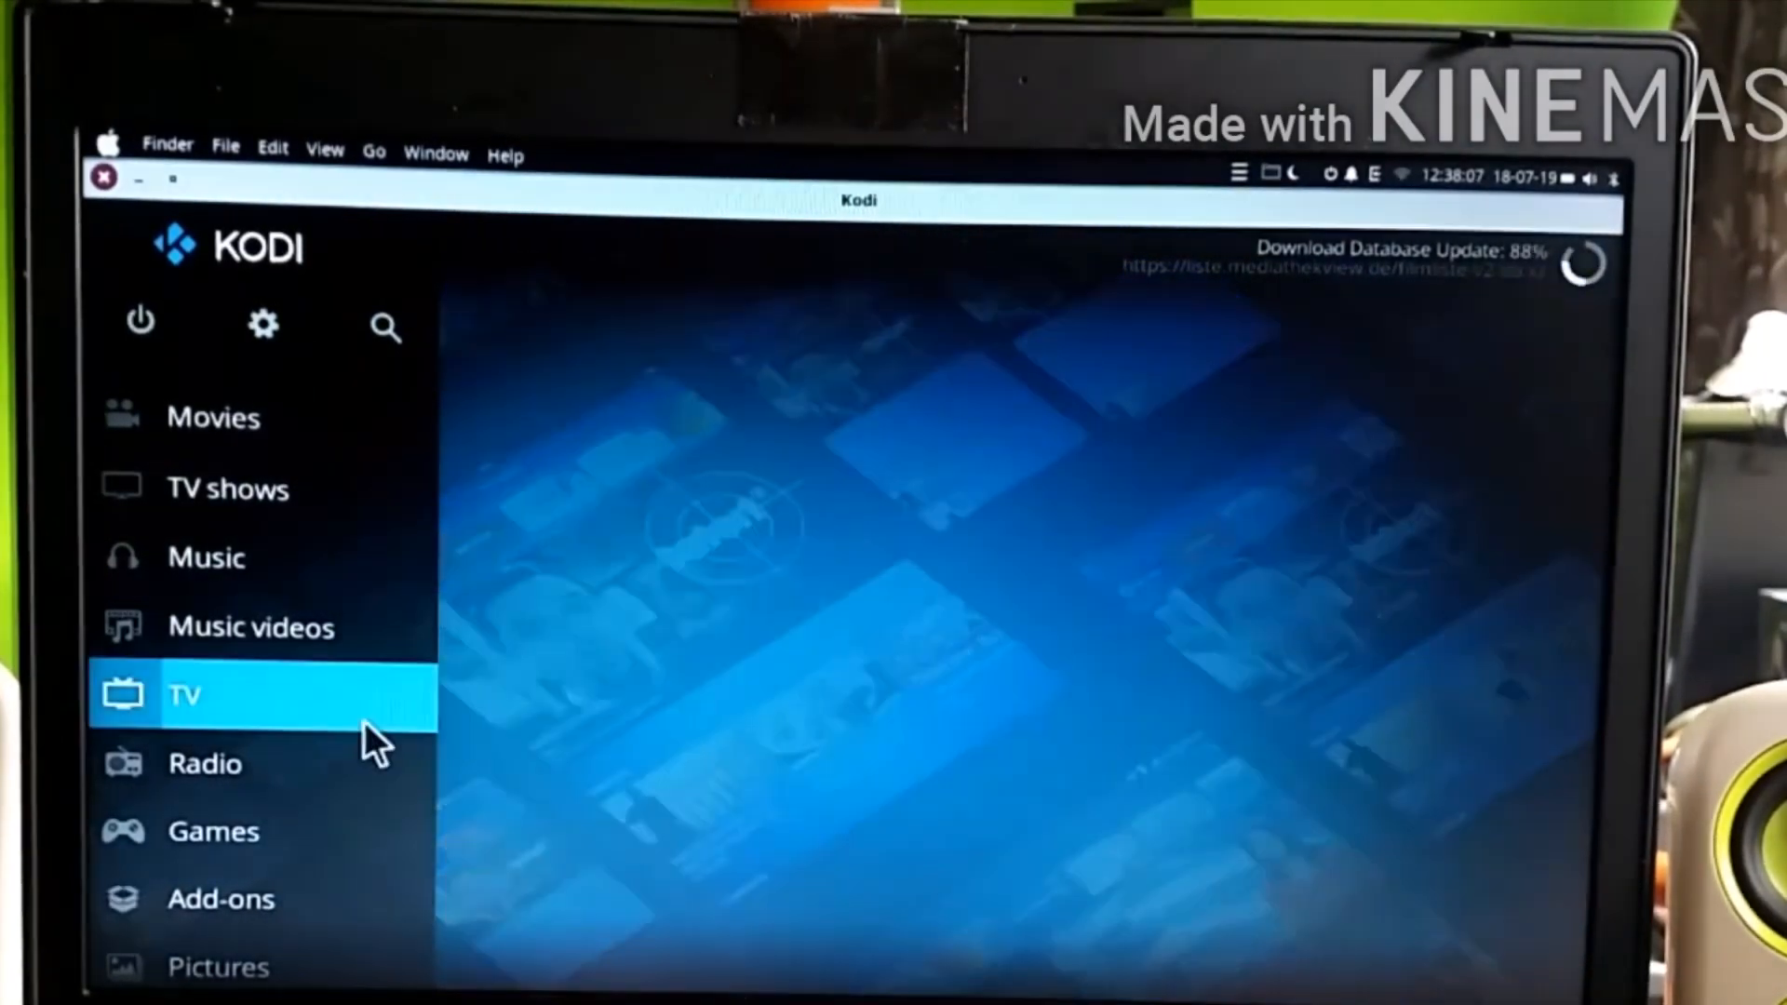
Browse the repository's Video add-ons category and scroll its list of 338 add-ons.
left_click(222, 899)
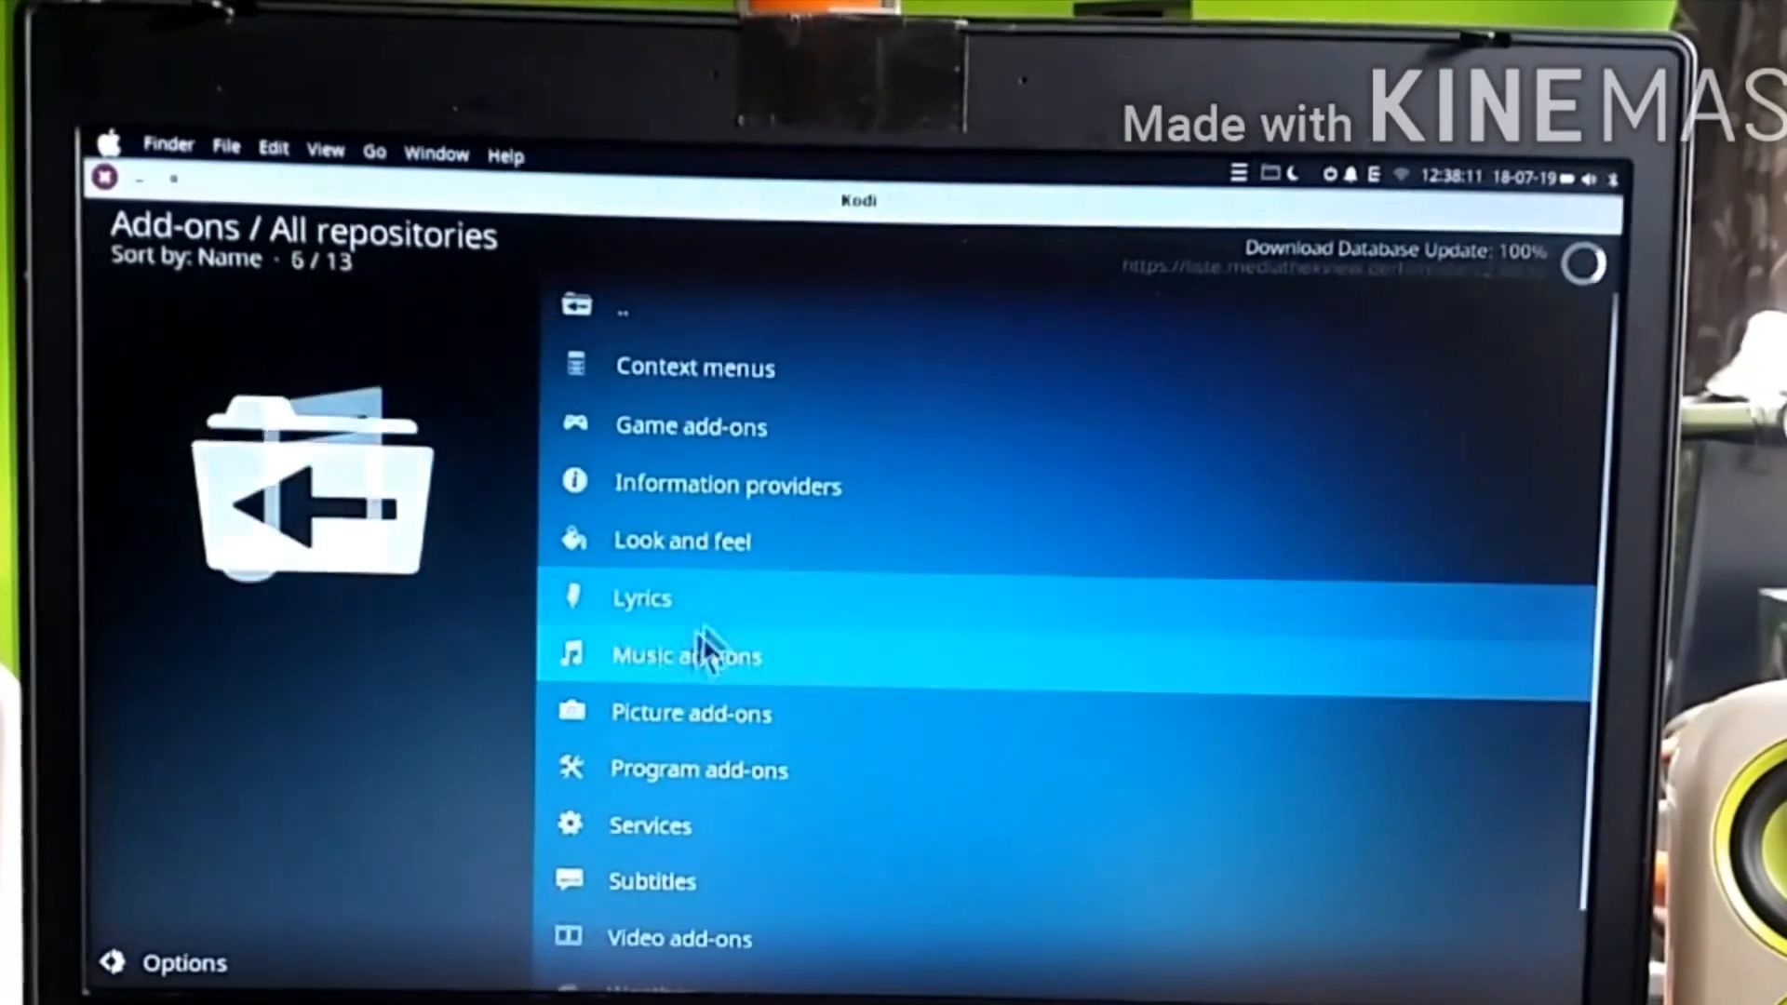
scroll("down", 3)
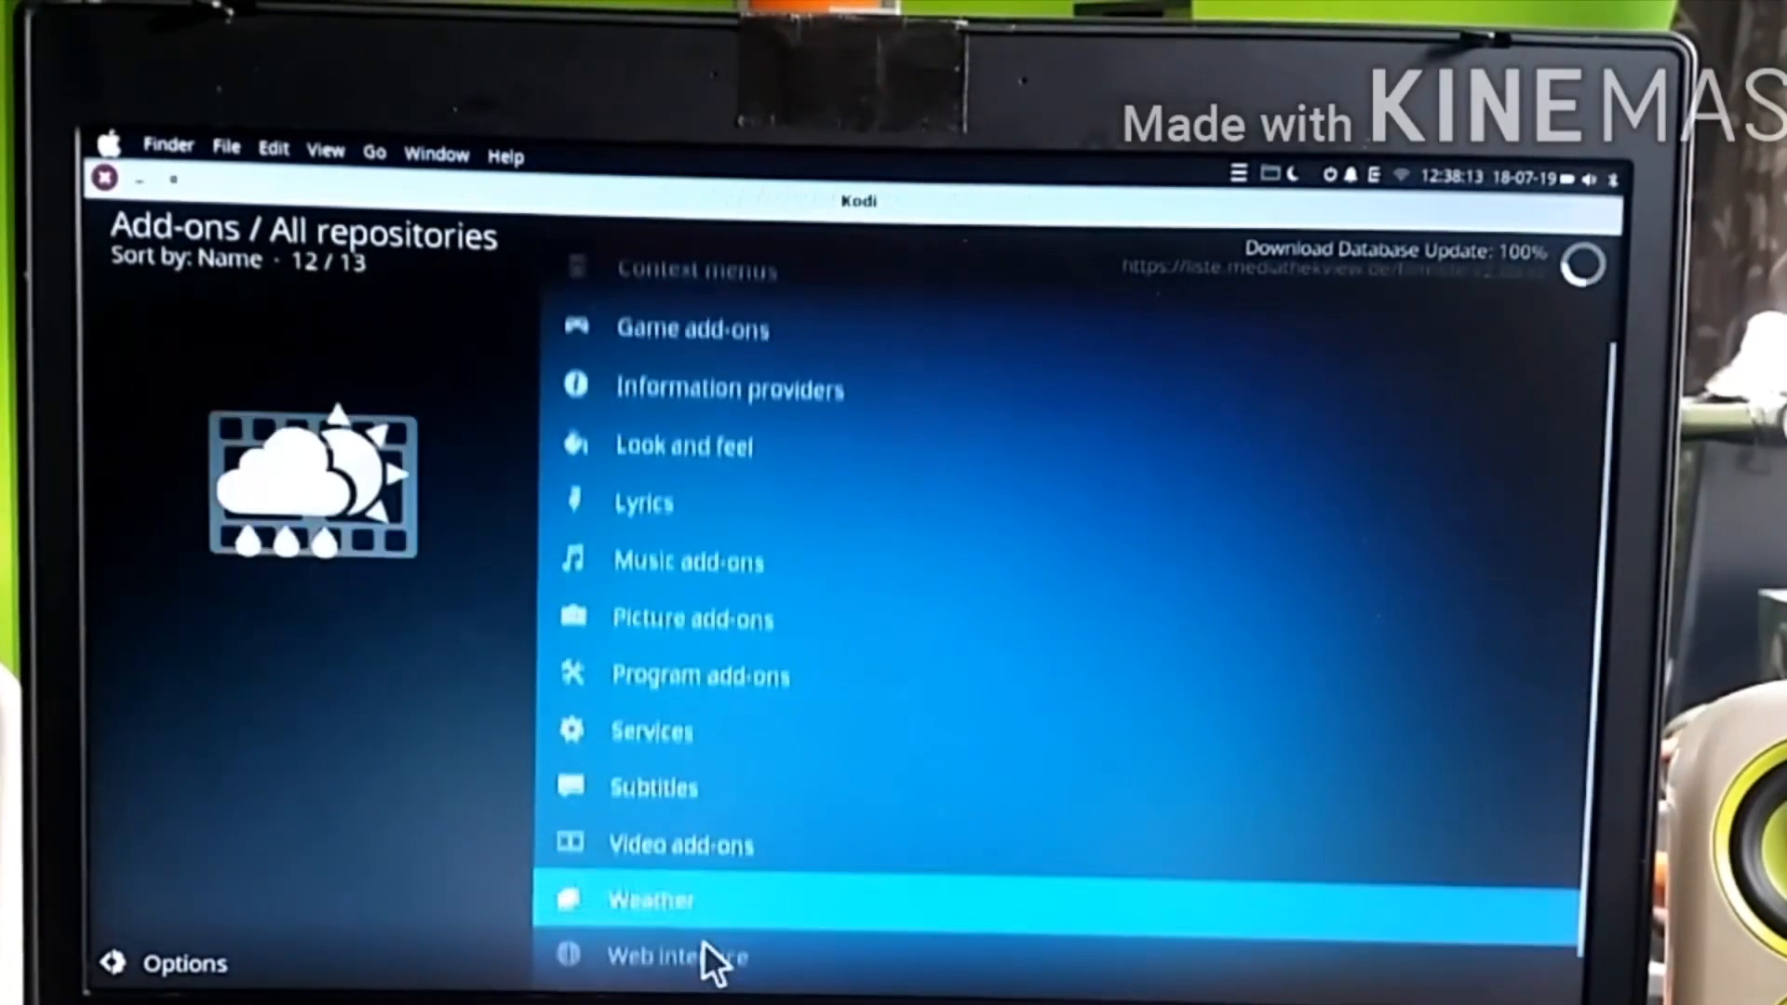
left_click(681, 845)
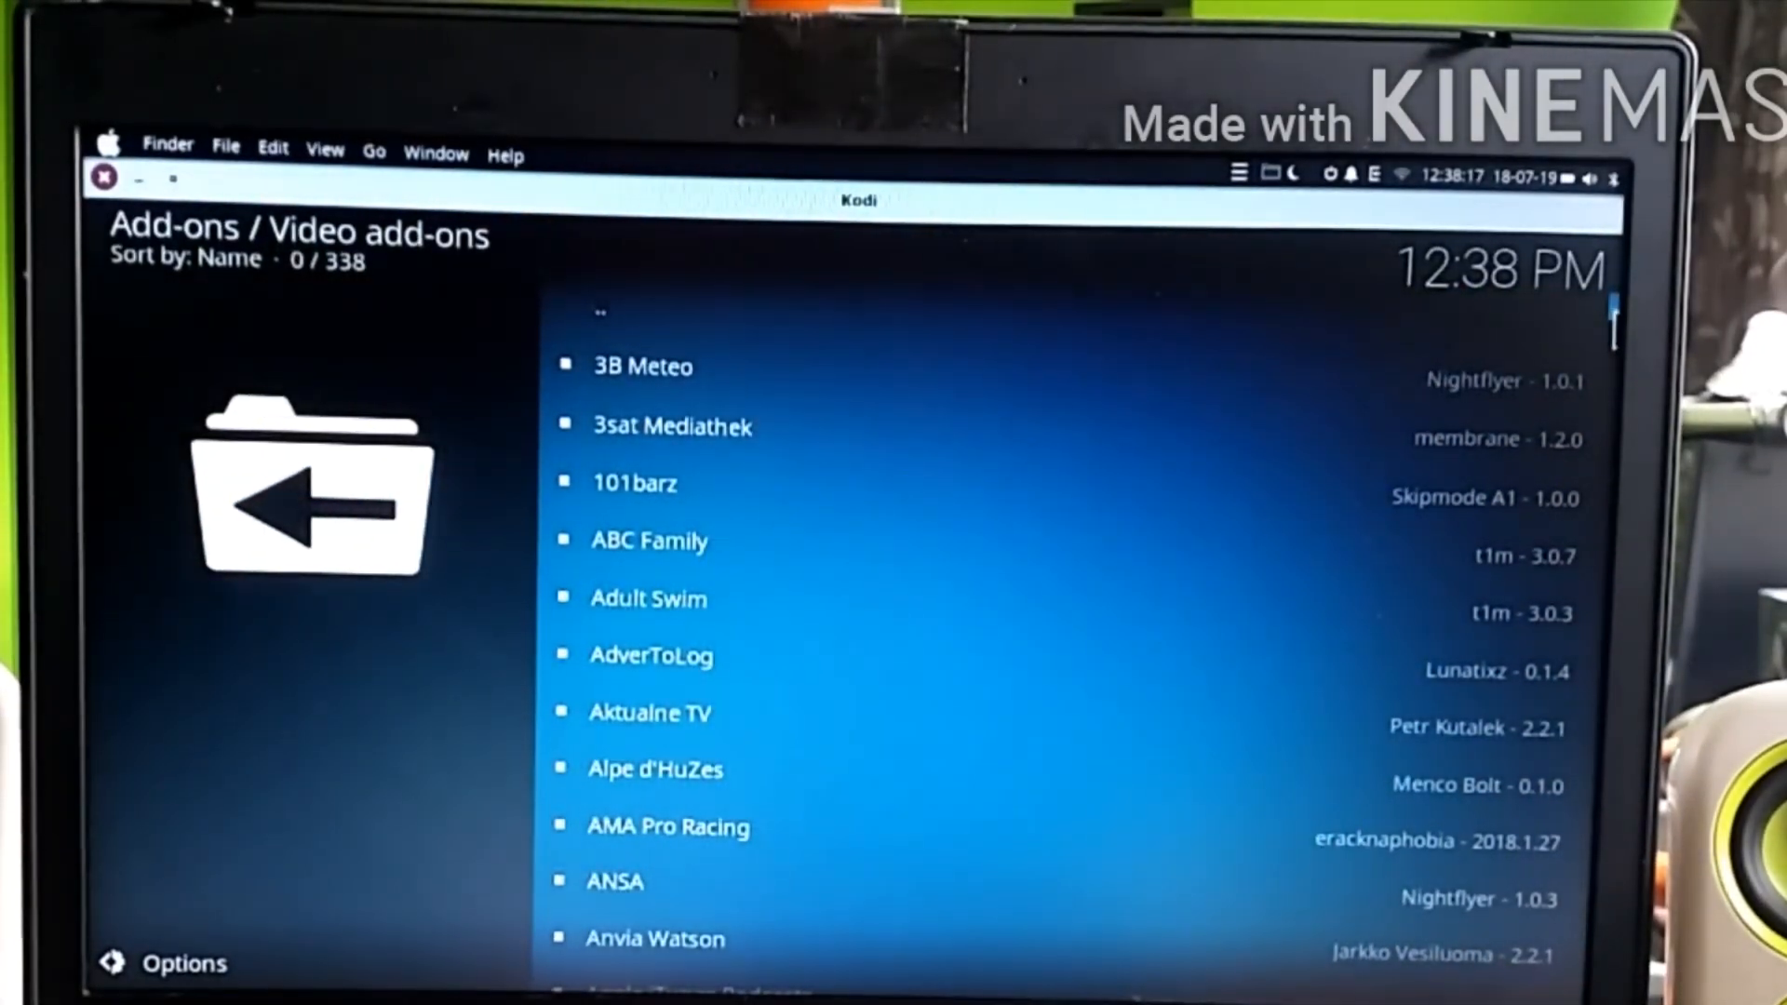
scroll("down", 3)
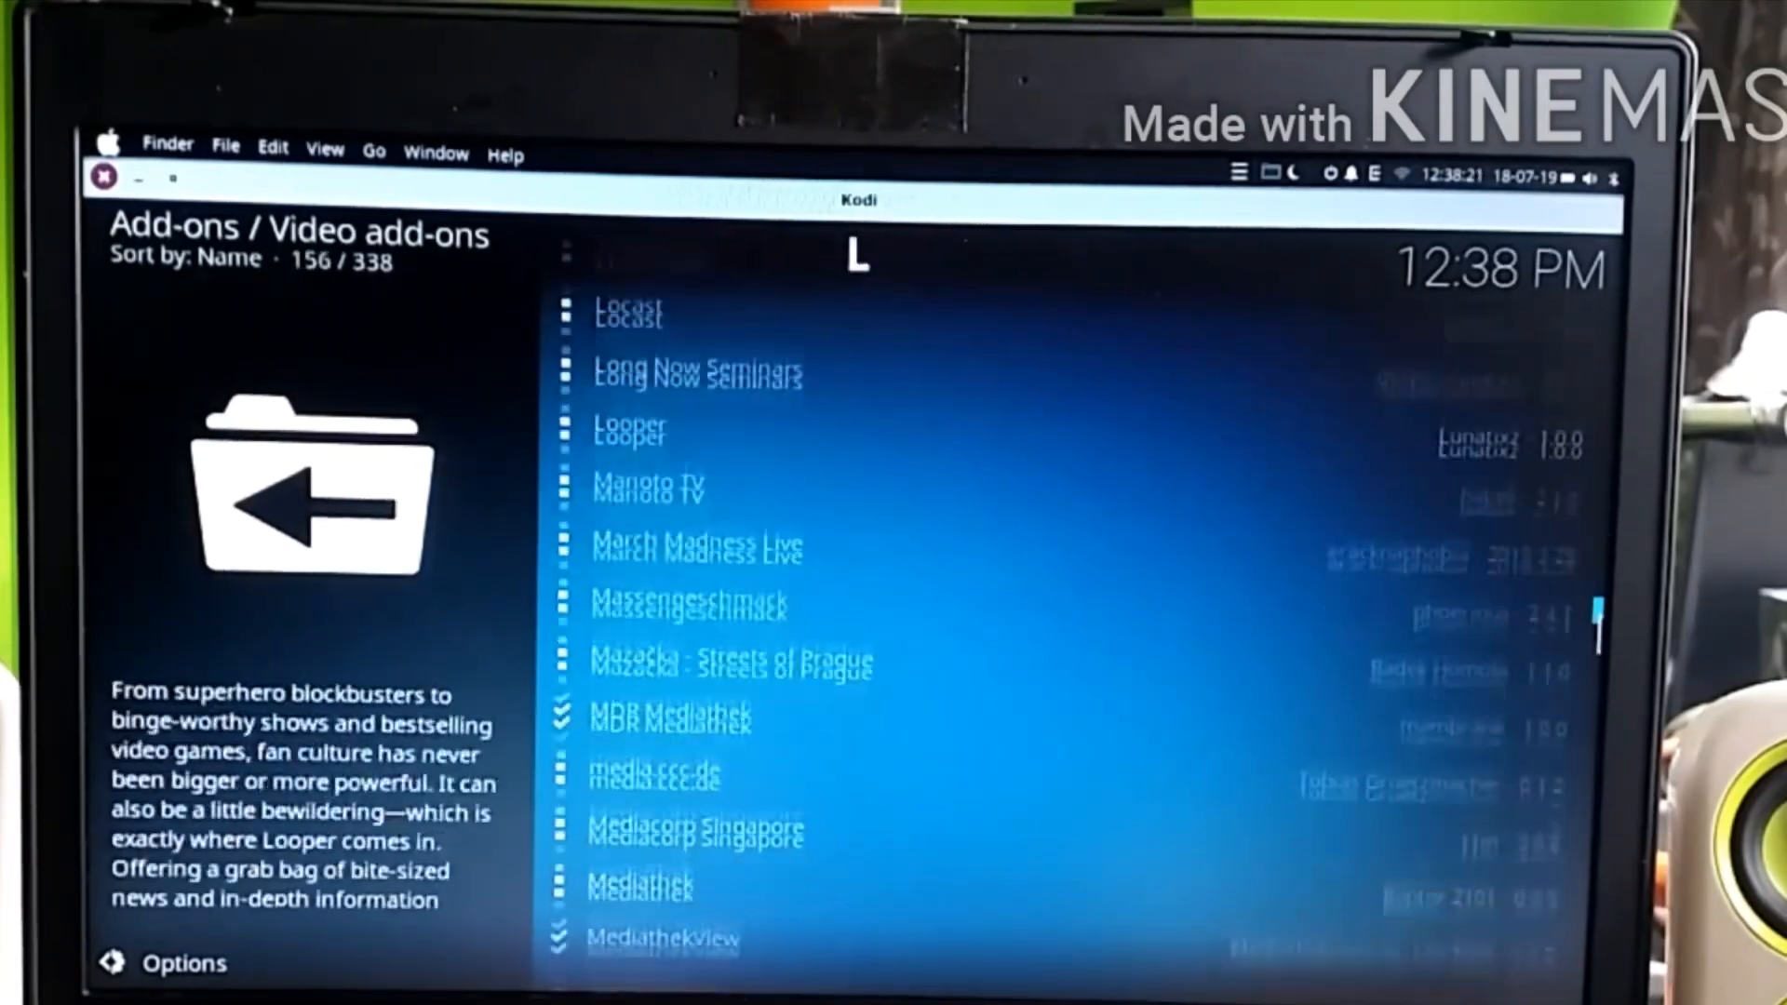
scroll("down", 3)
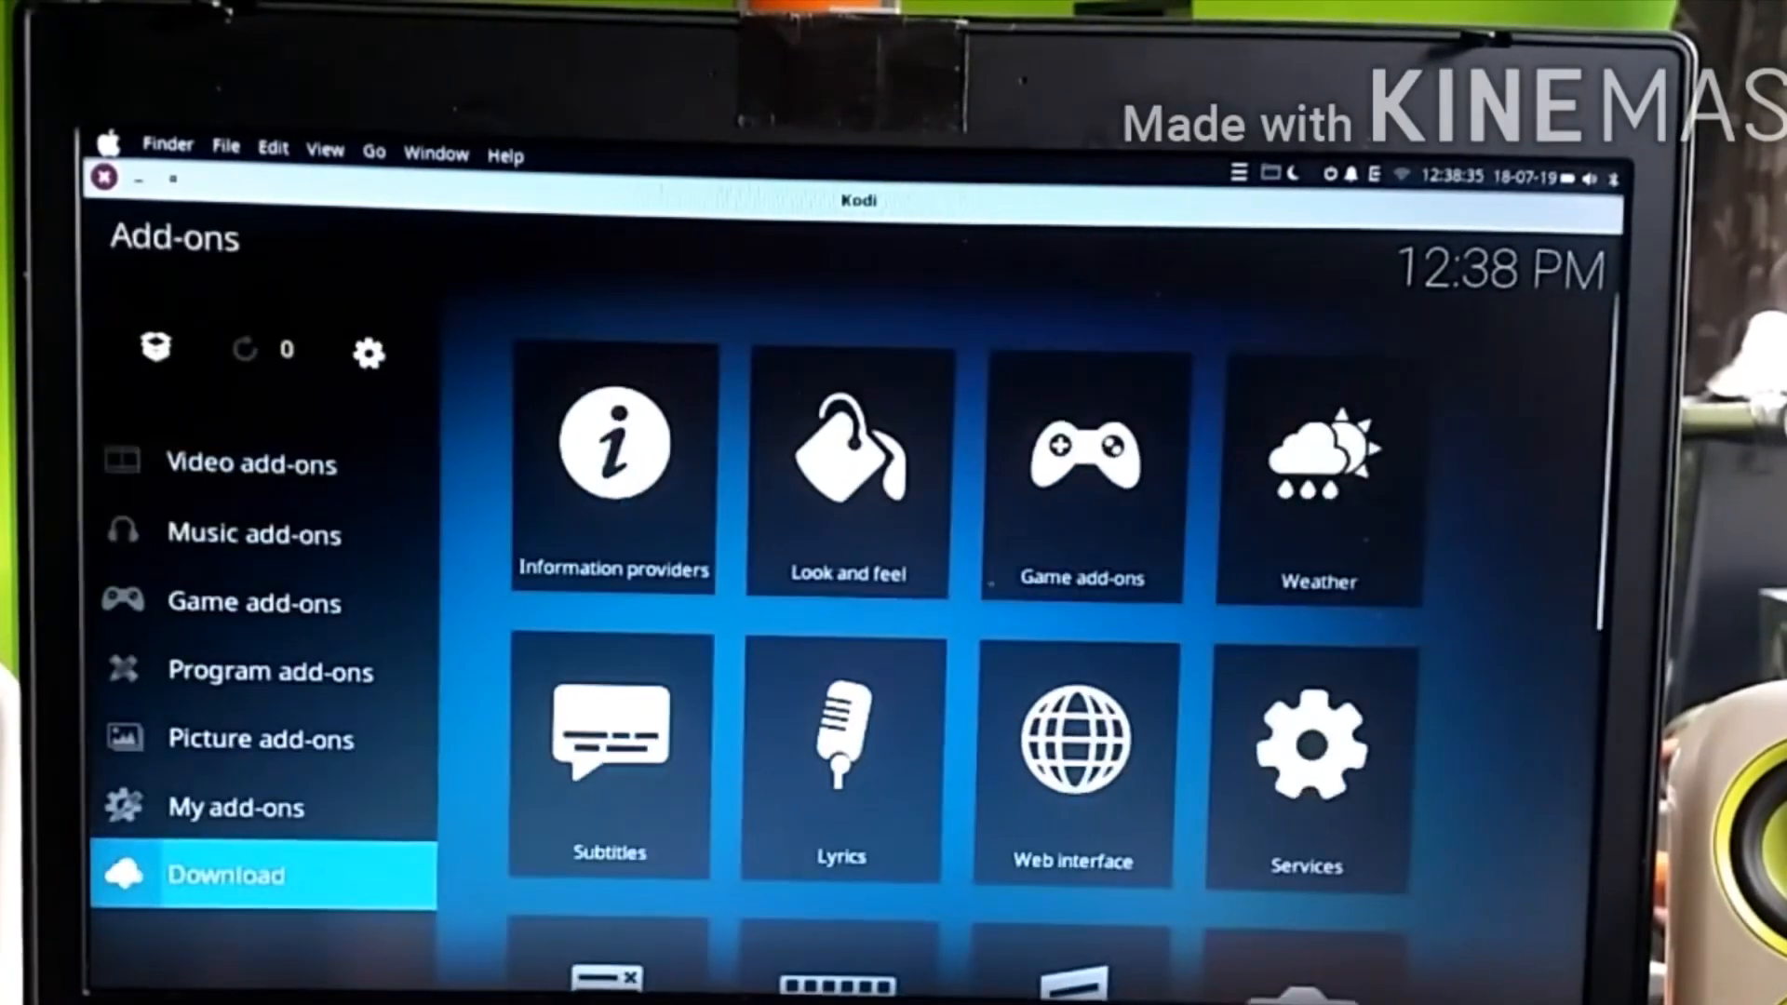
Play a Daily Show episode from Comedy Central briefly, then stop it.
left_click(255, 534)
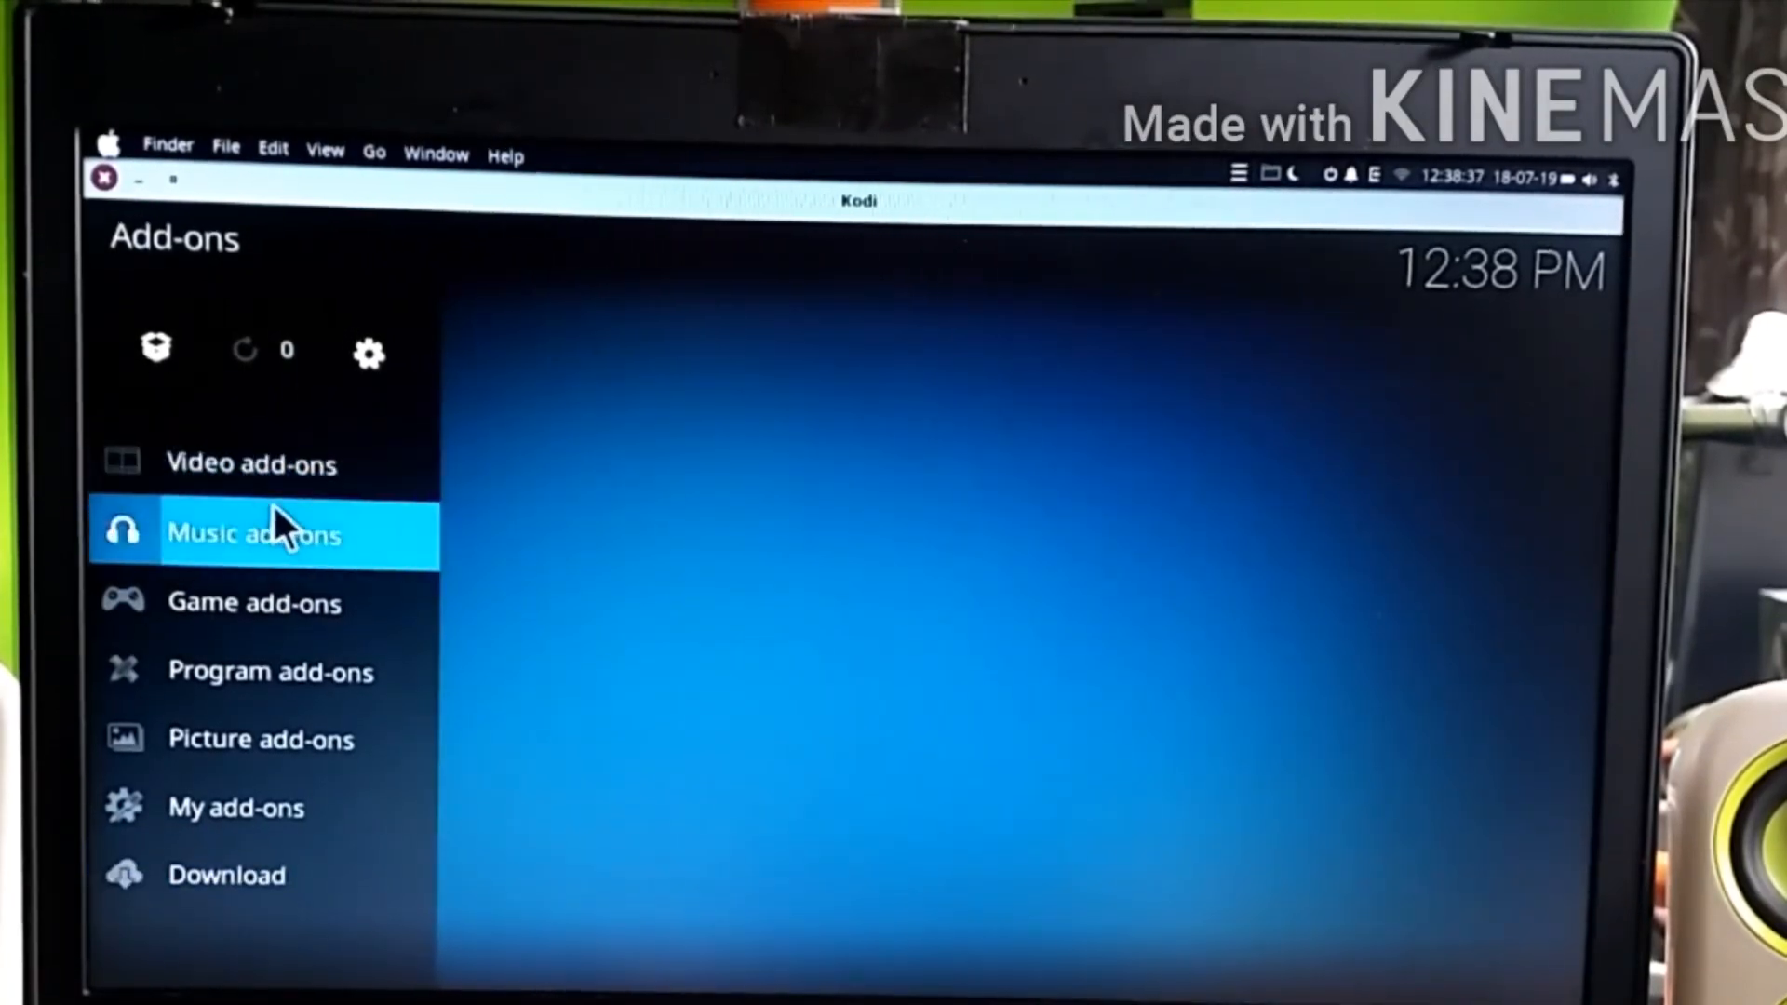
left_click(251, 464)
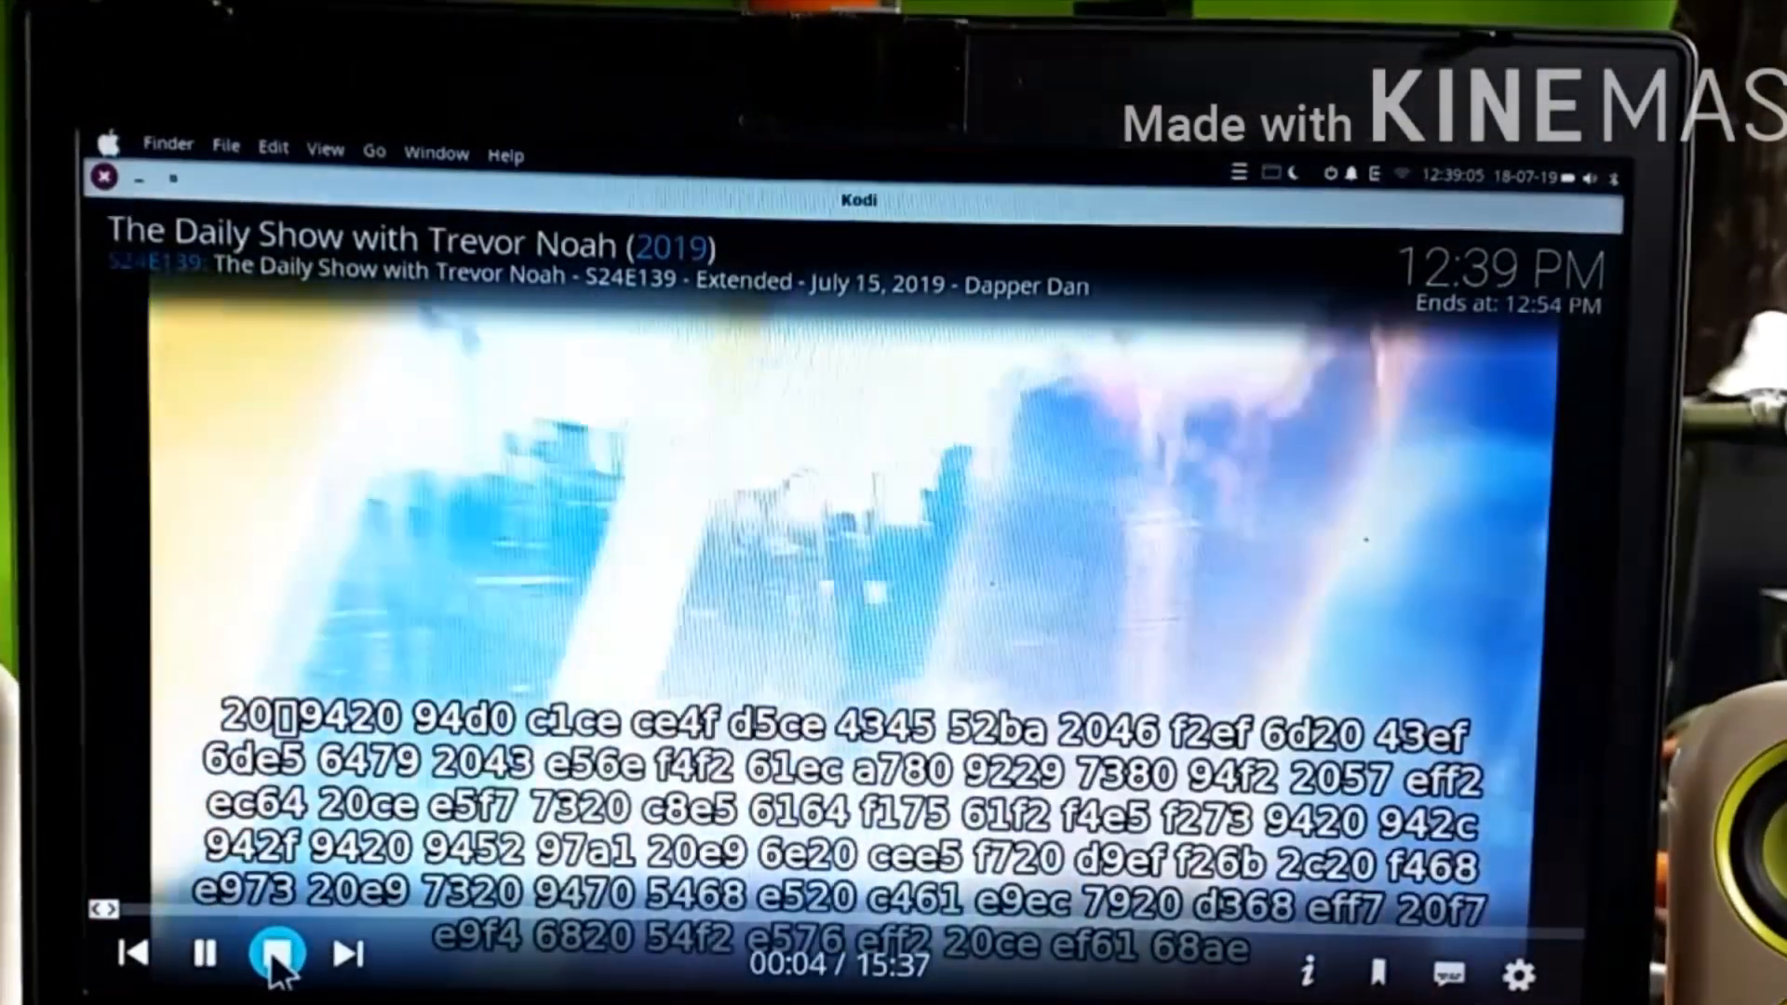
left_click(275, 953)
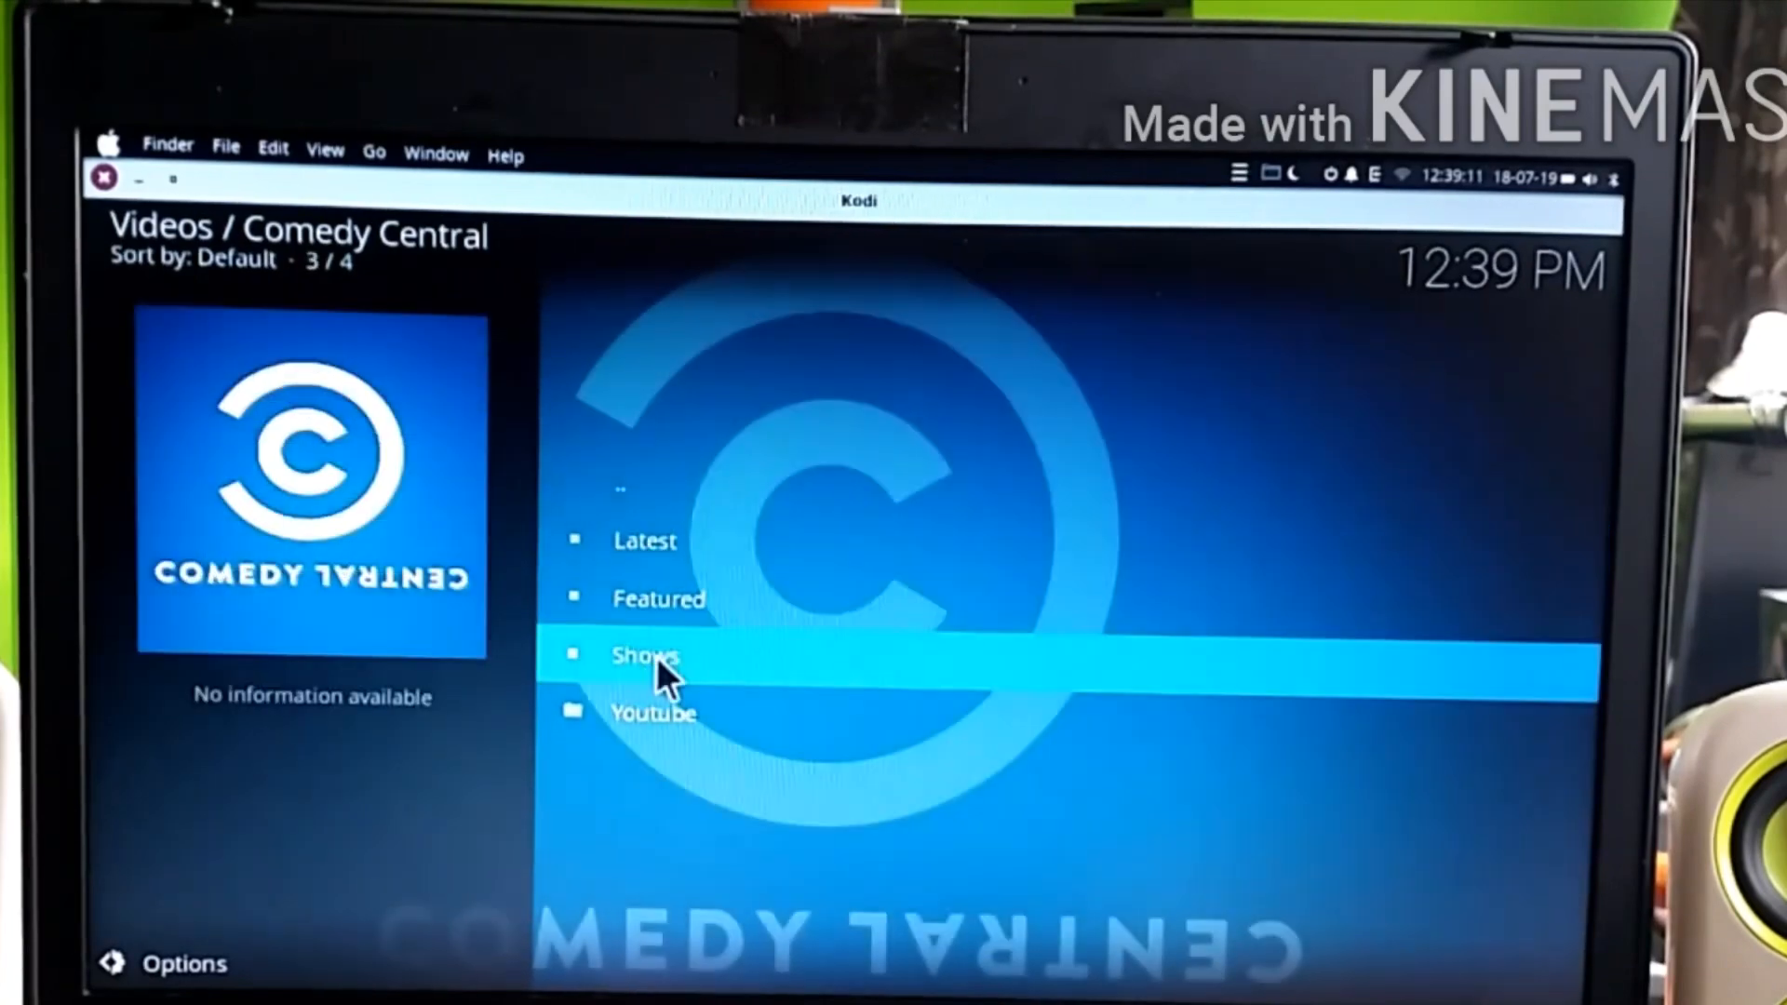
List the episodes of Comedy Central's 'Ahamed's Ramadan Diary' show, then leave Kodi.
left_click(646, 653)
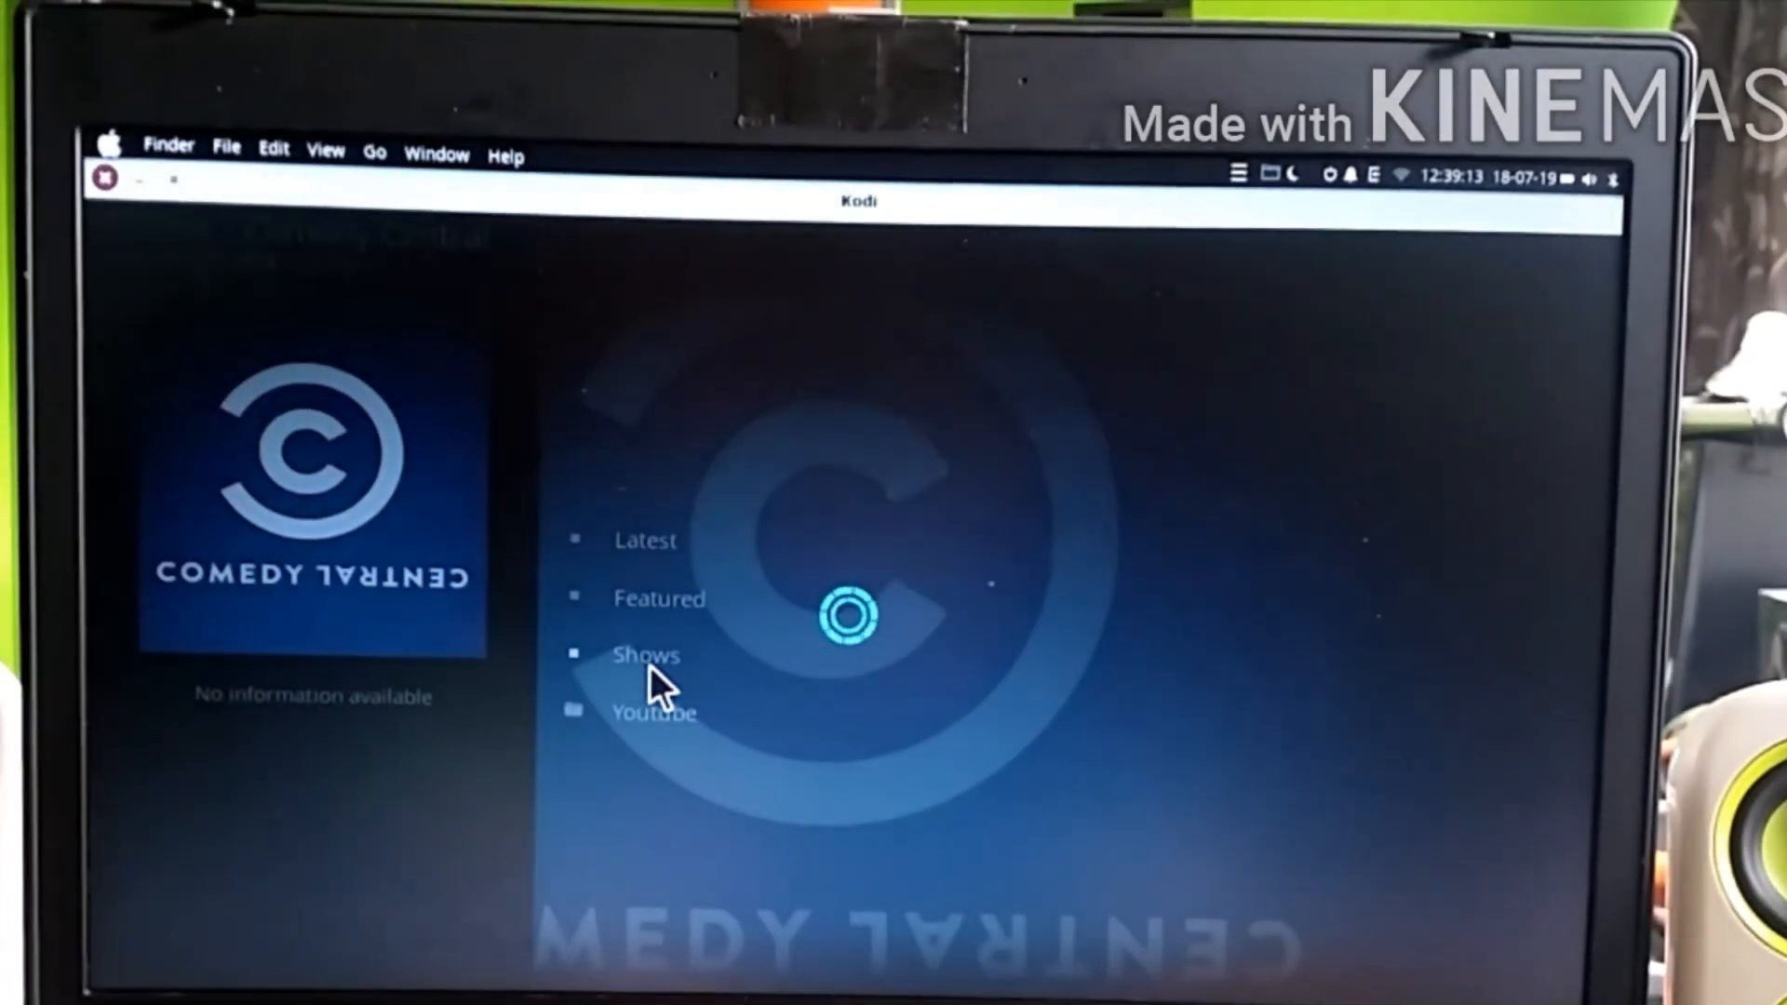
left_click(646, 654)
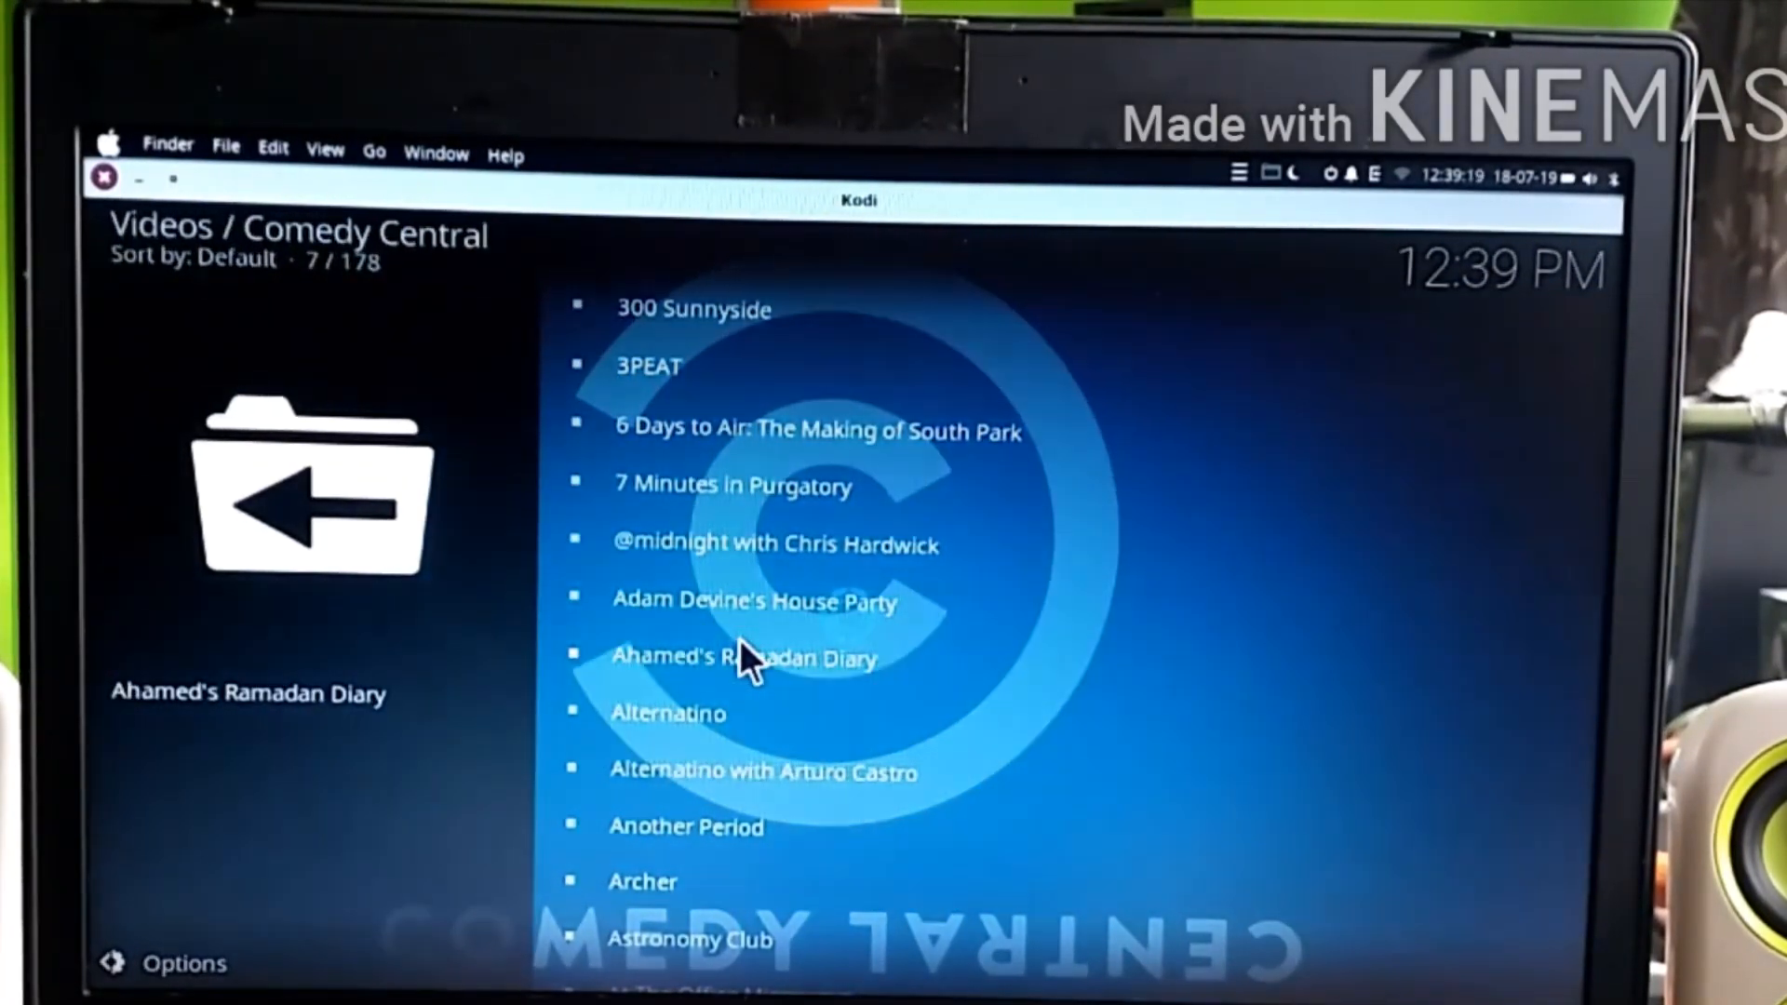
left_click(745, 657)
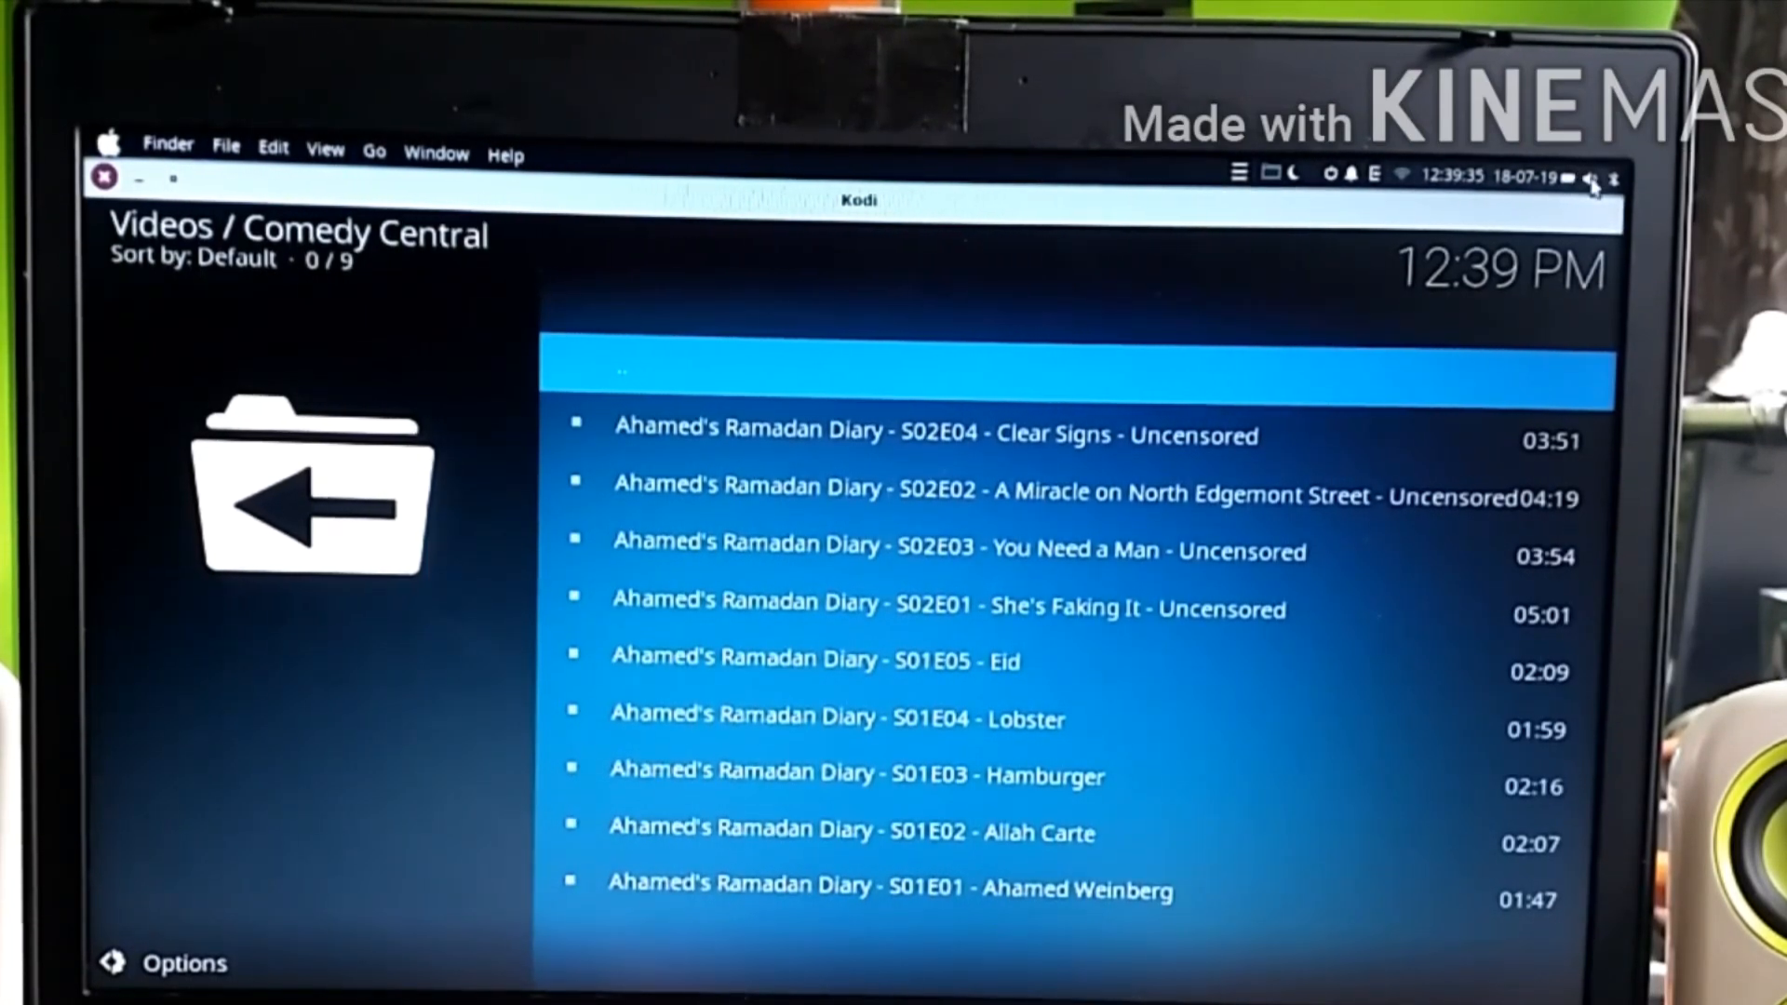
left_click(1592, 179)
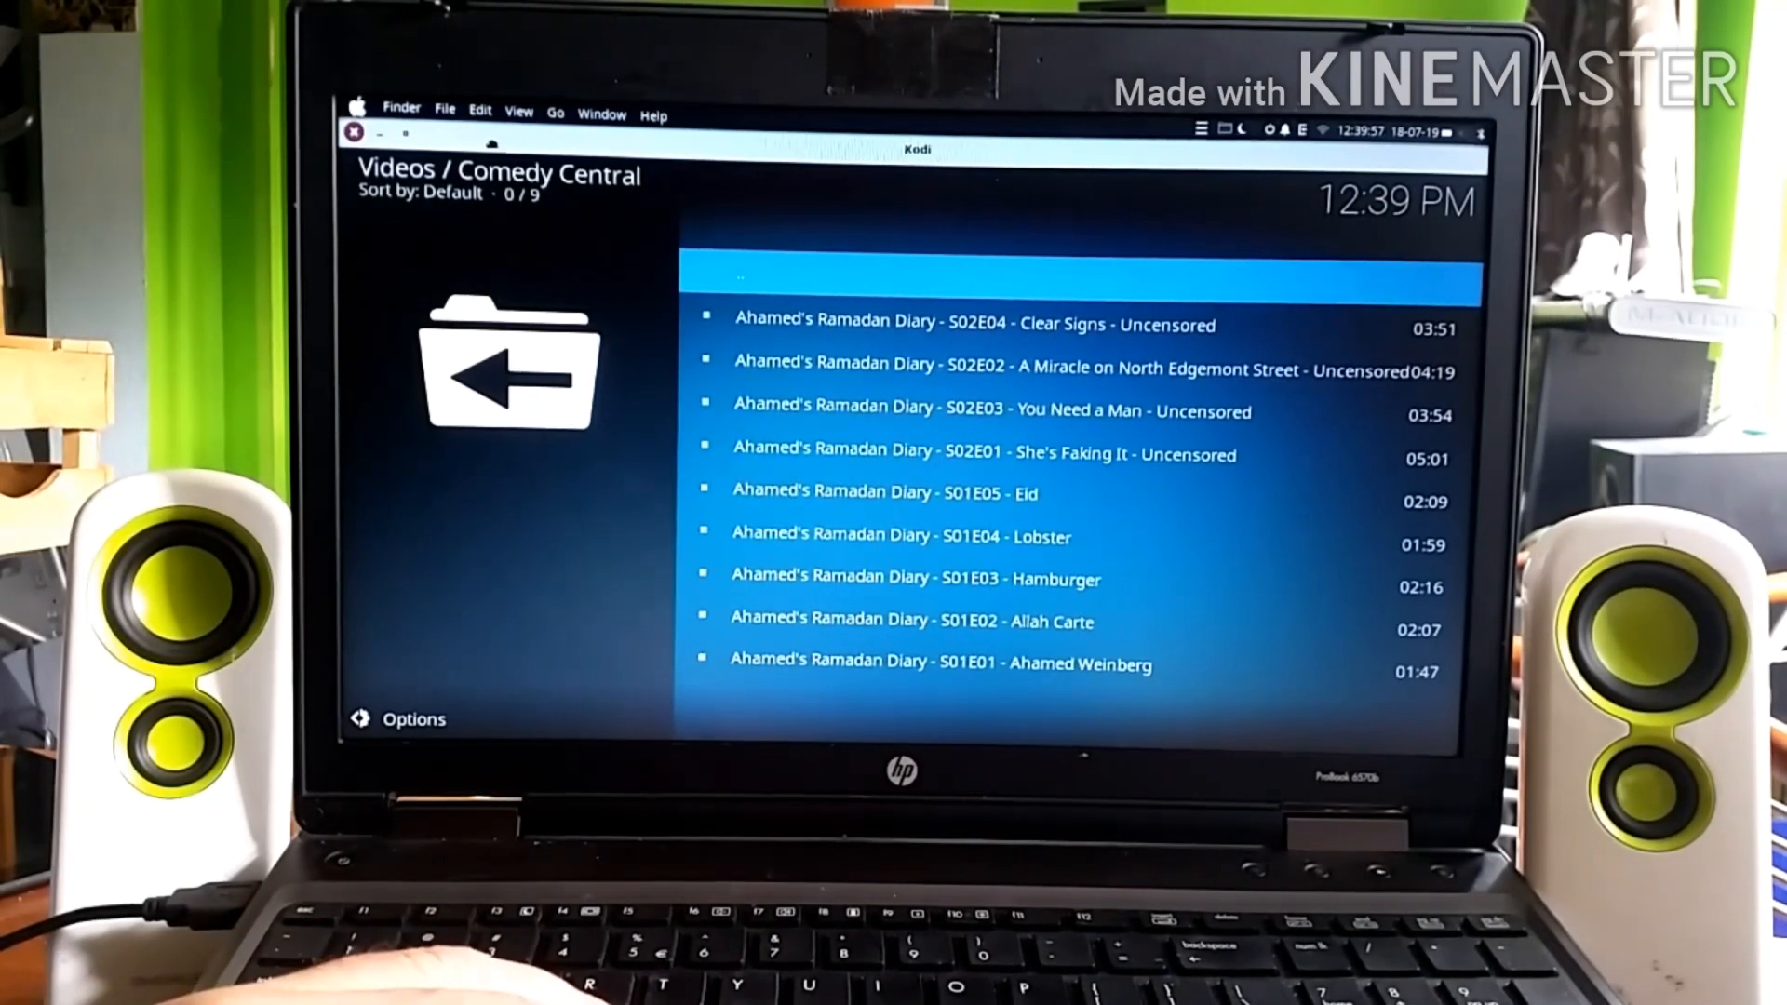
left_click(357, 134)
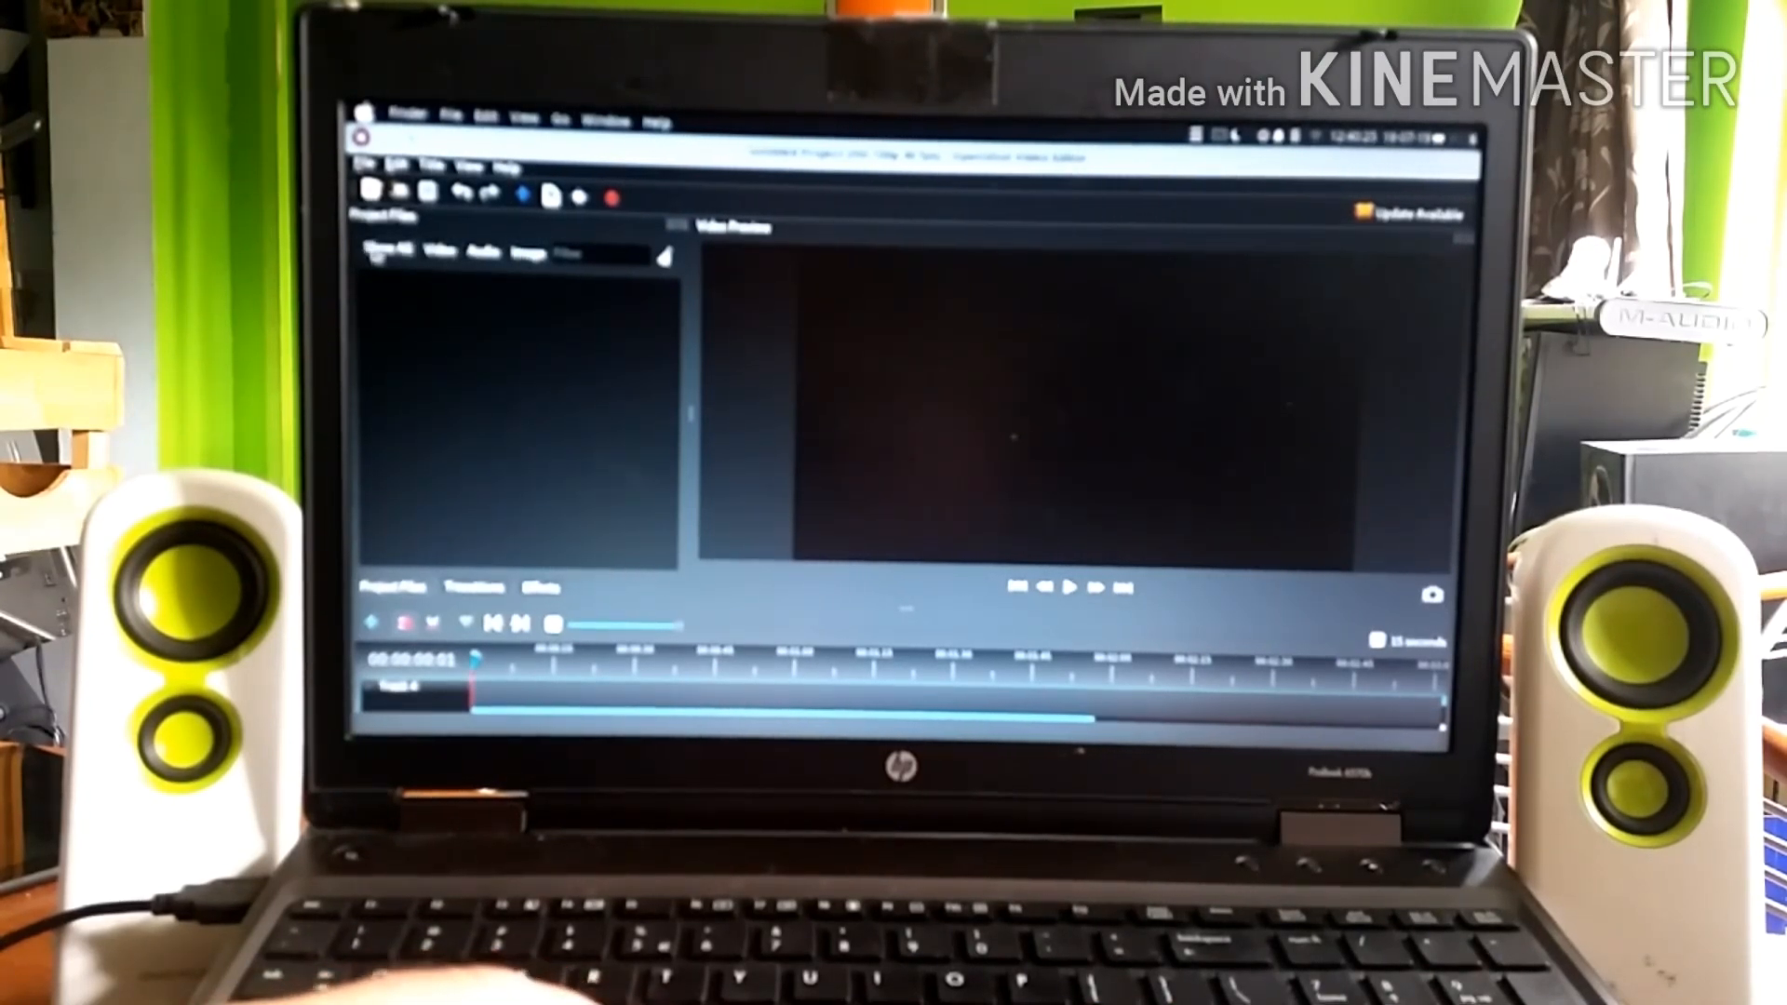
Launch OpenShot Video Editor from the dock with an empty Untitled Project.
left_click(366, 160)
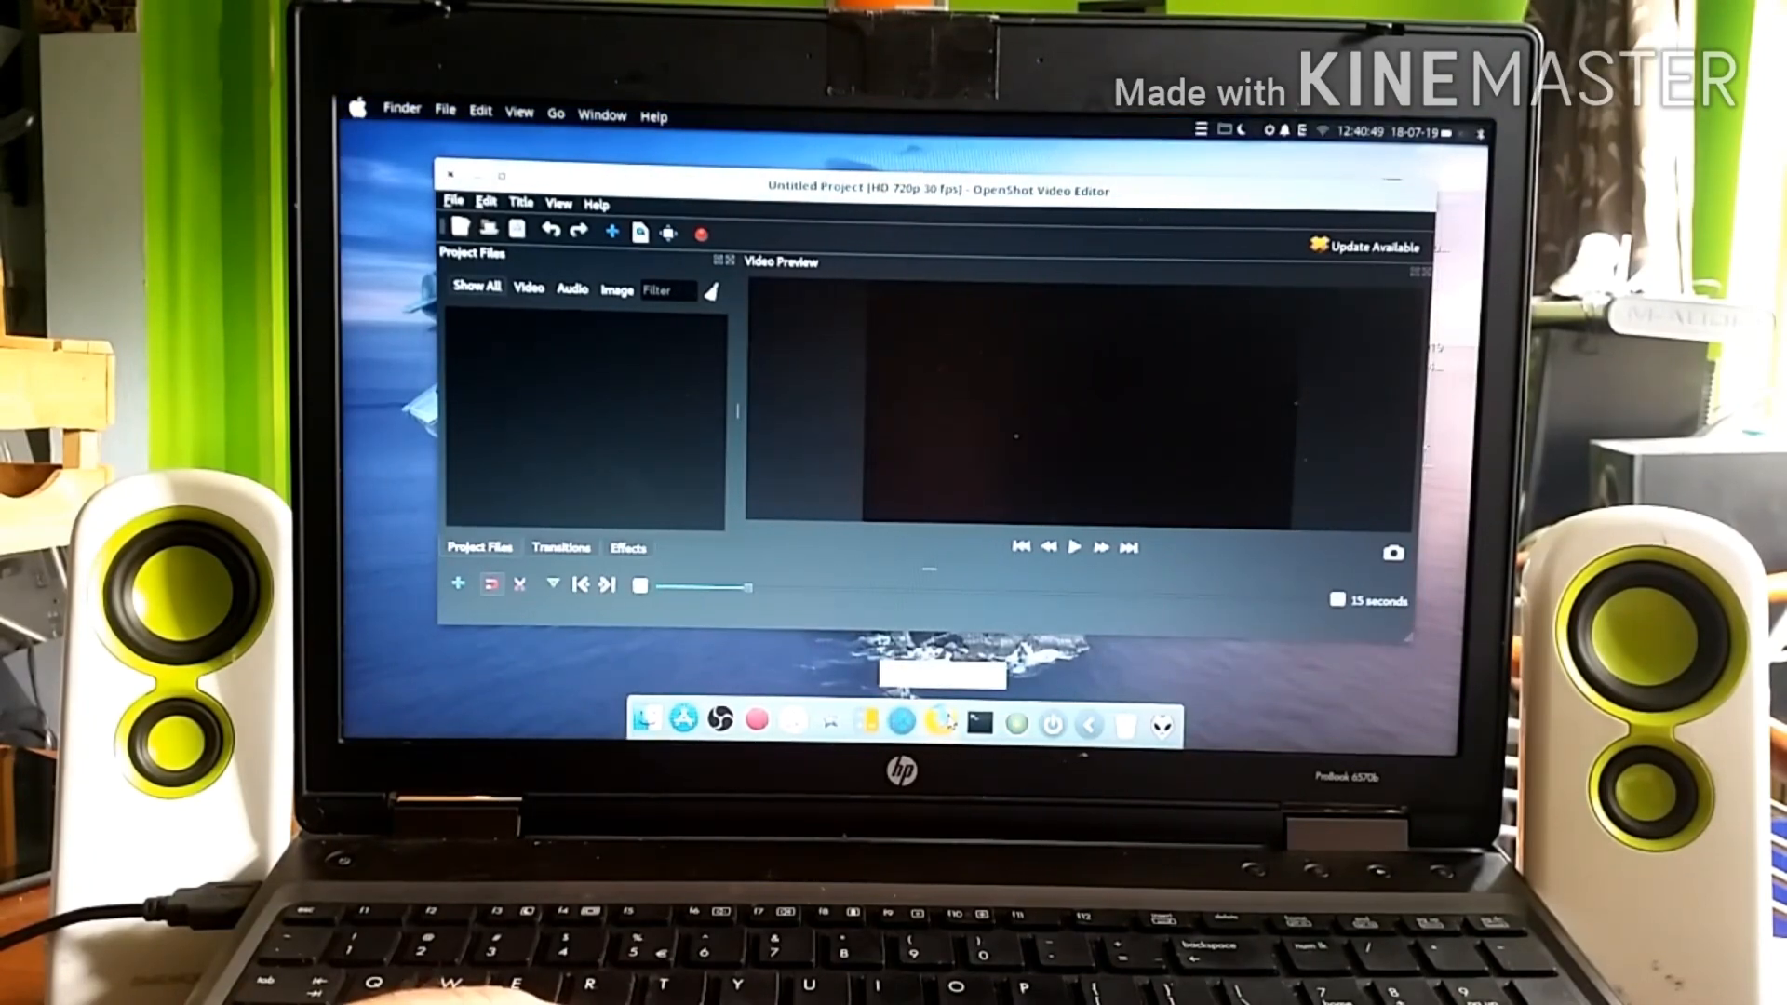
left_click(904, 720)
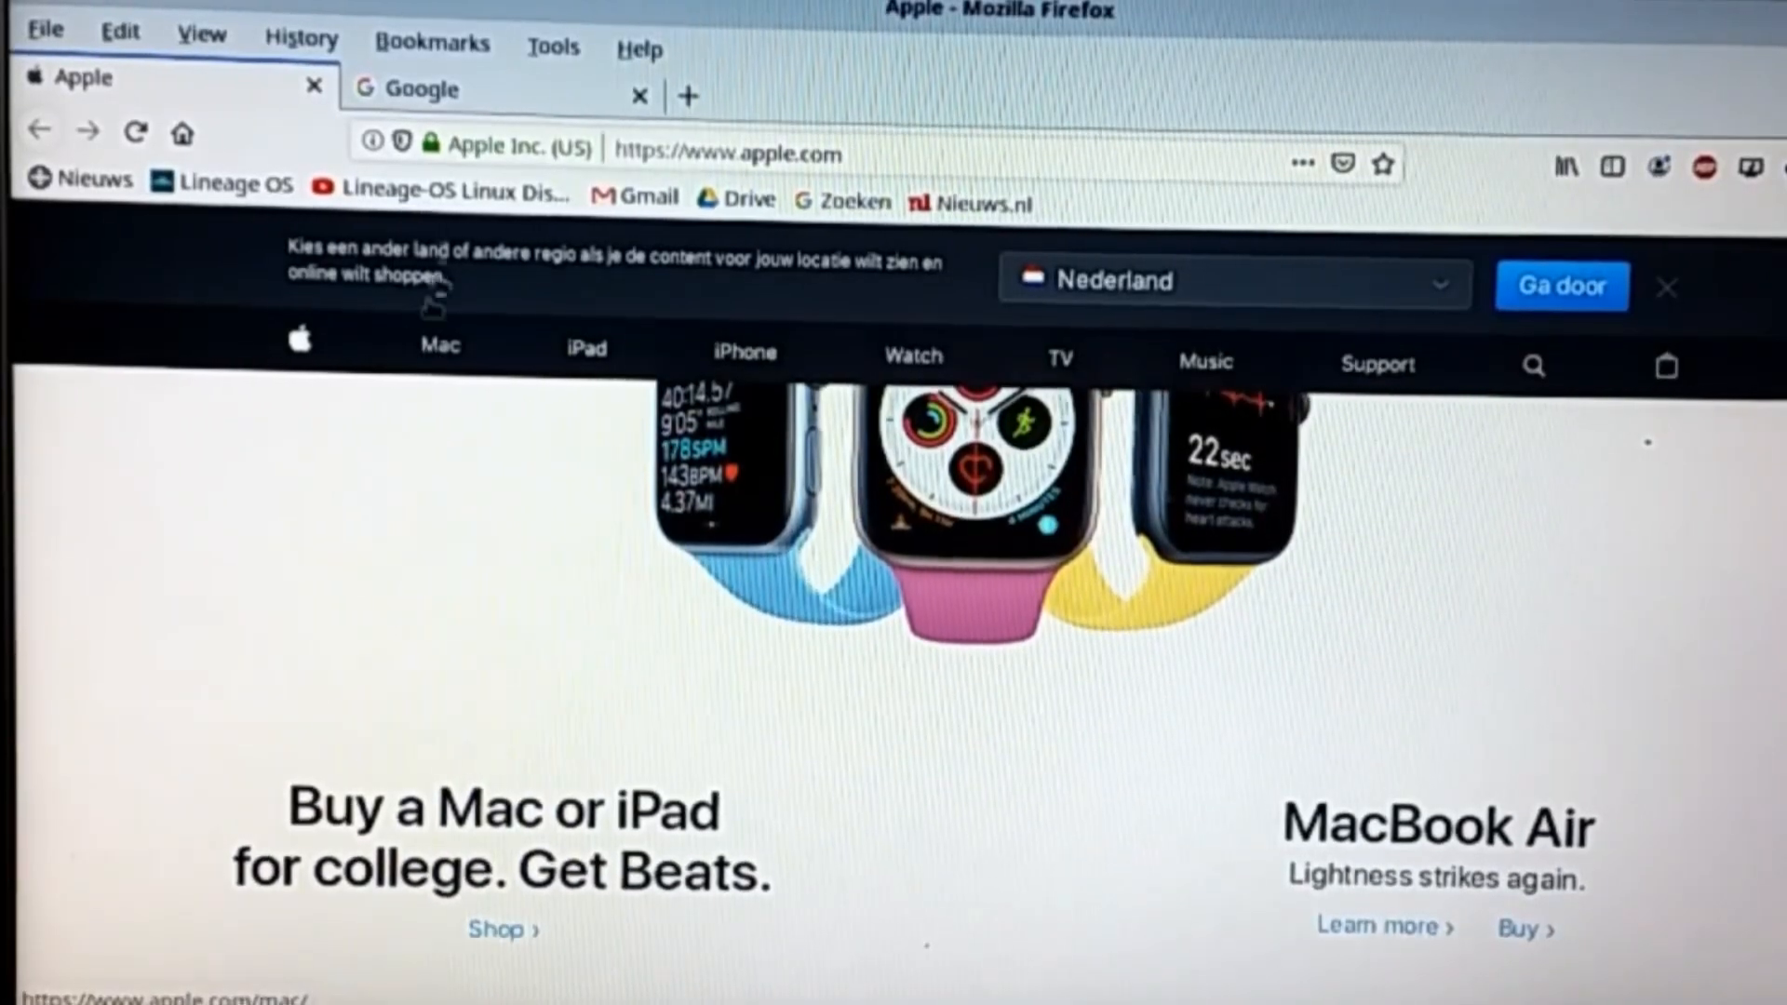
Switch between the Google and Apple tabs and scroll the apple.com page.
left_click(424, 89)
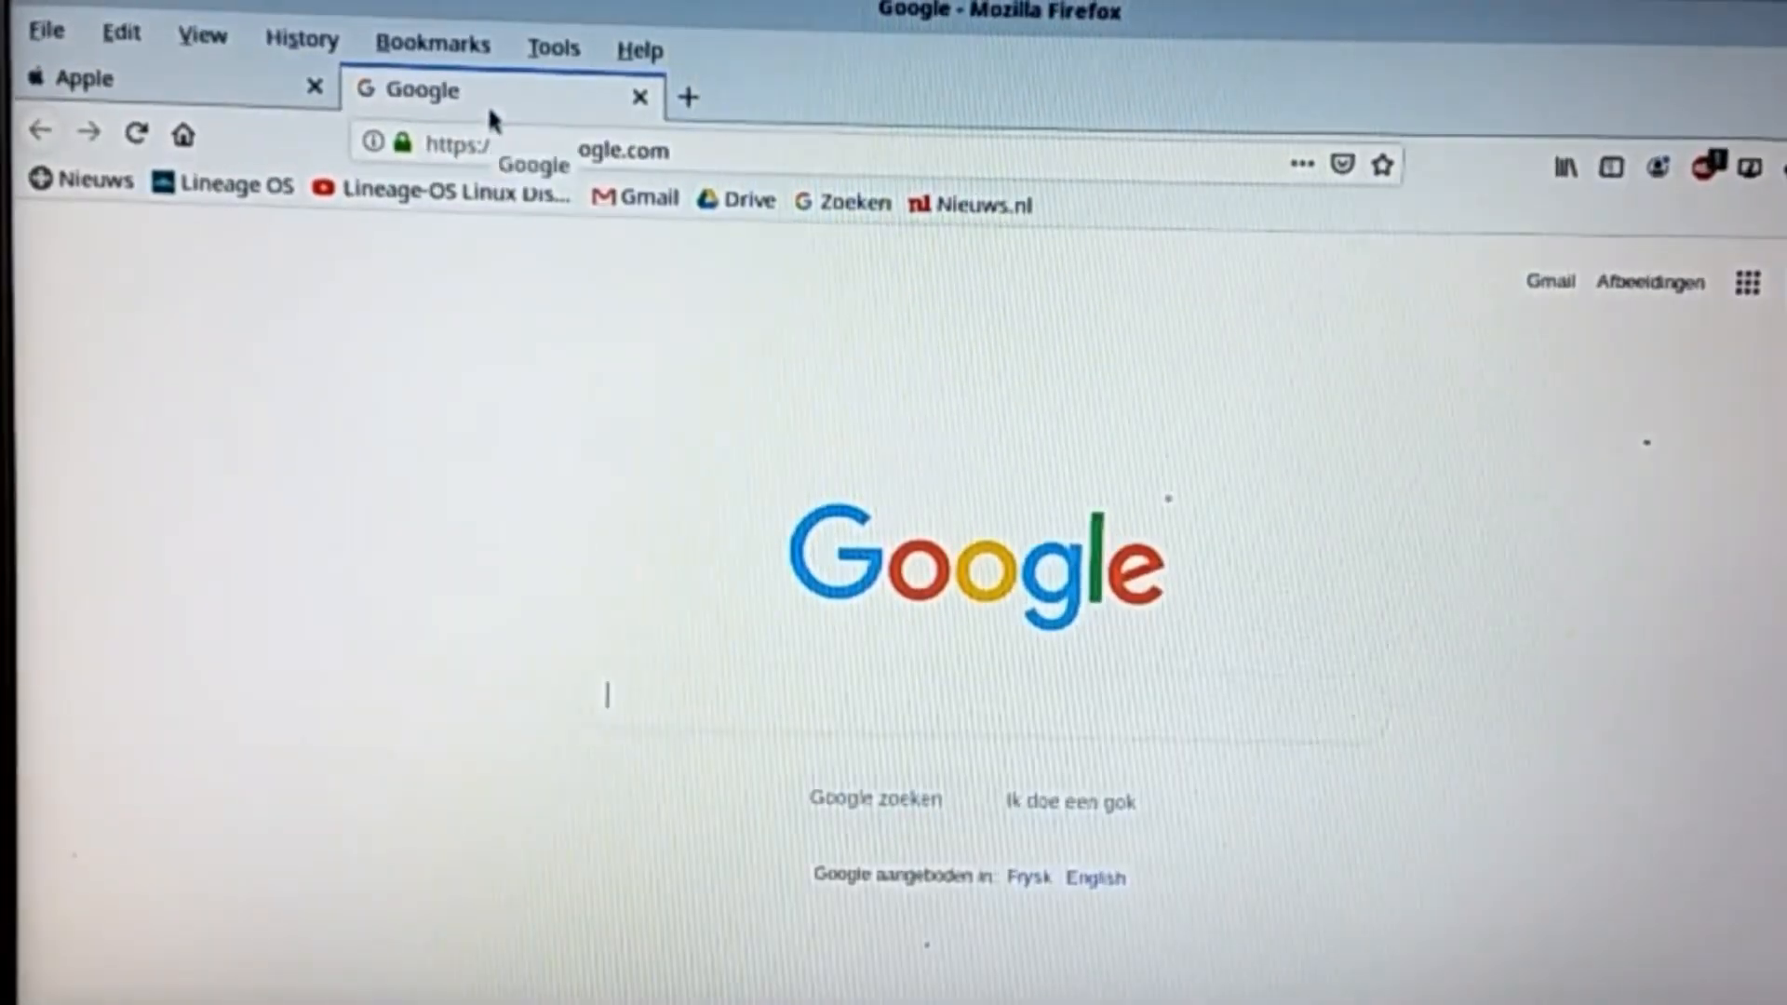
mouse_move(182, 393)
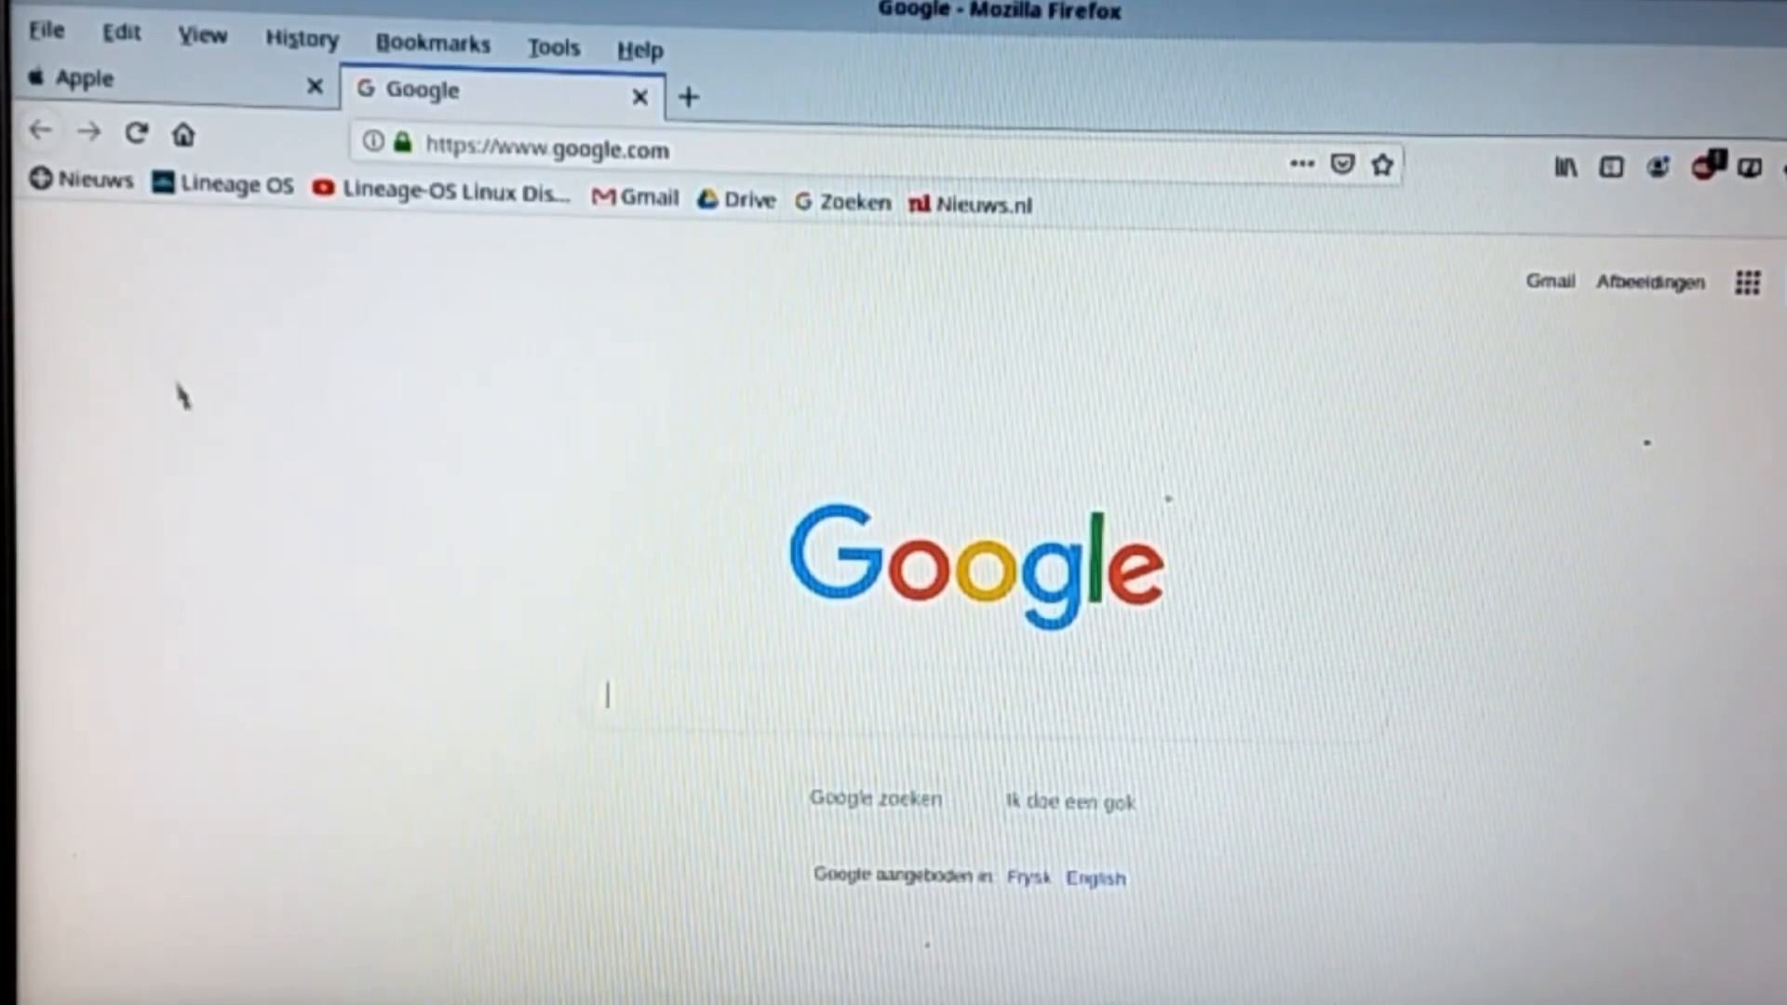
mouse_move(499, 616)
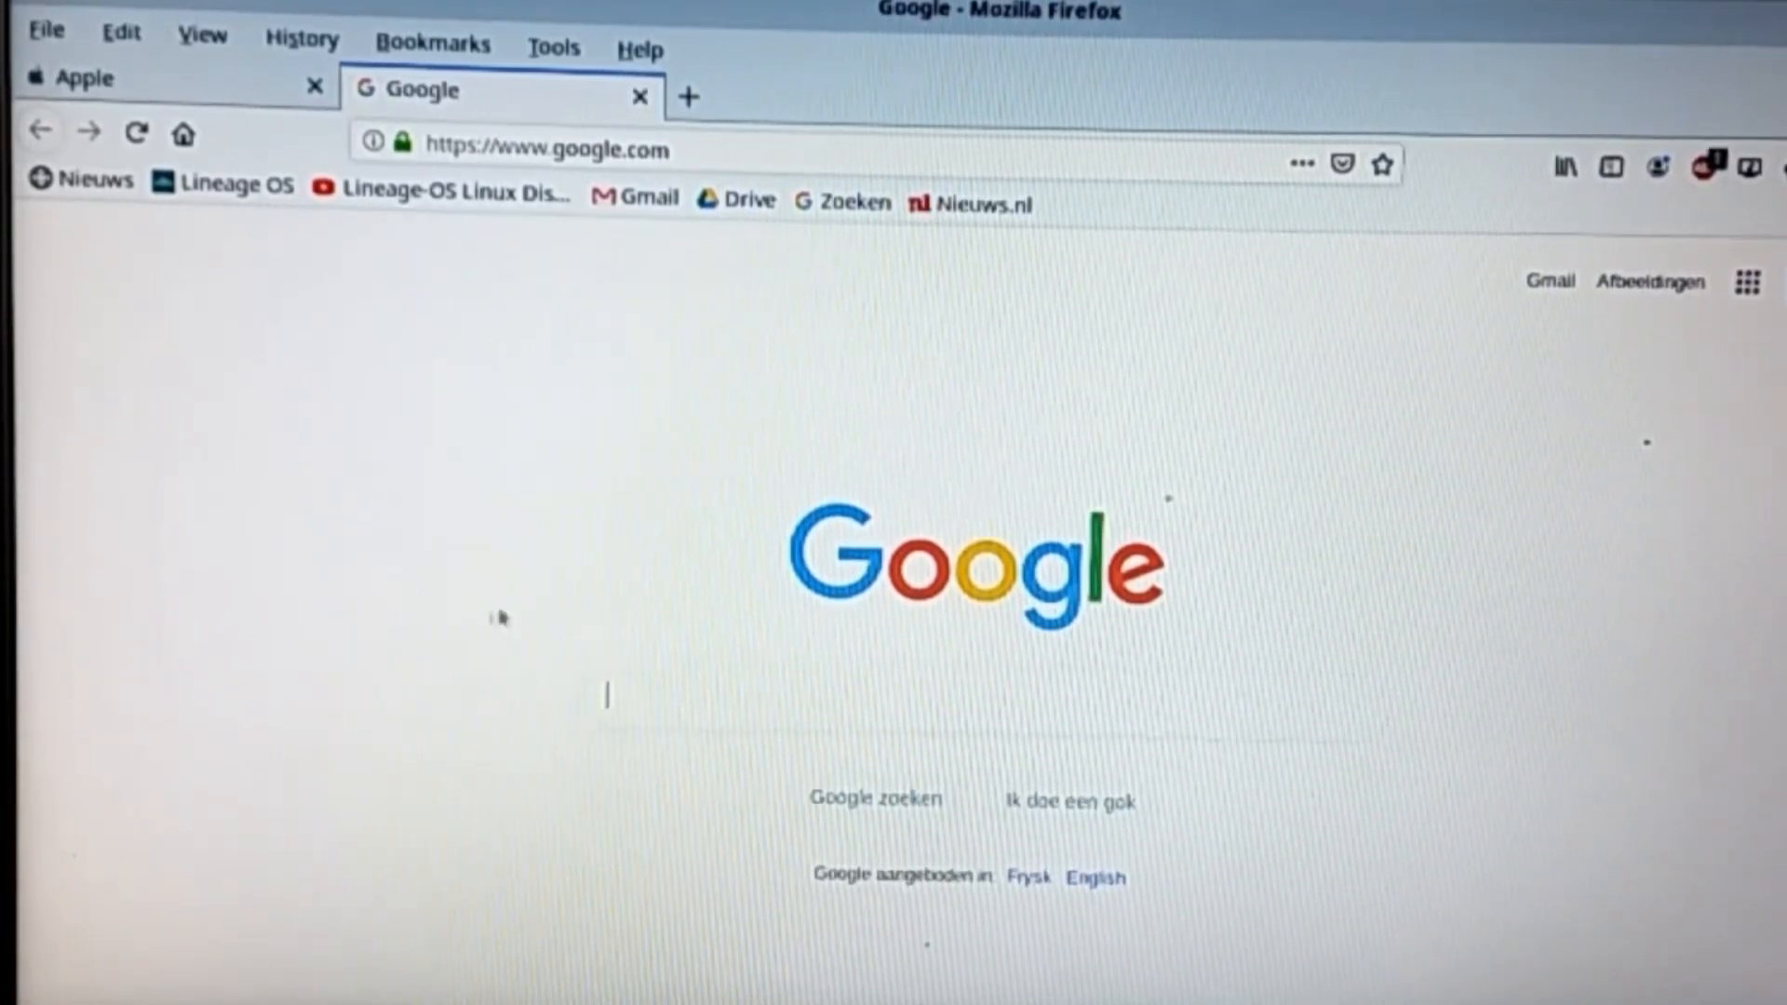
left_click(171, 78)
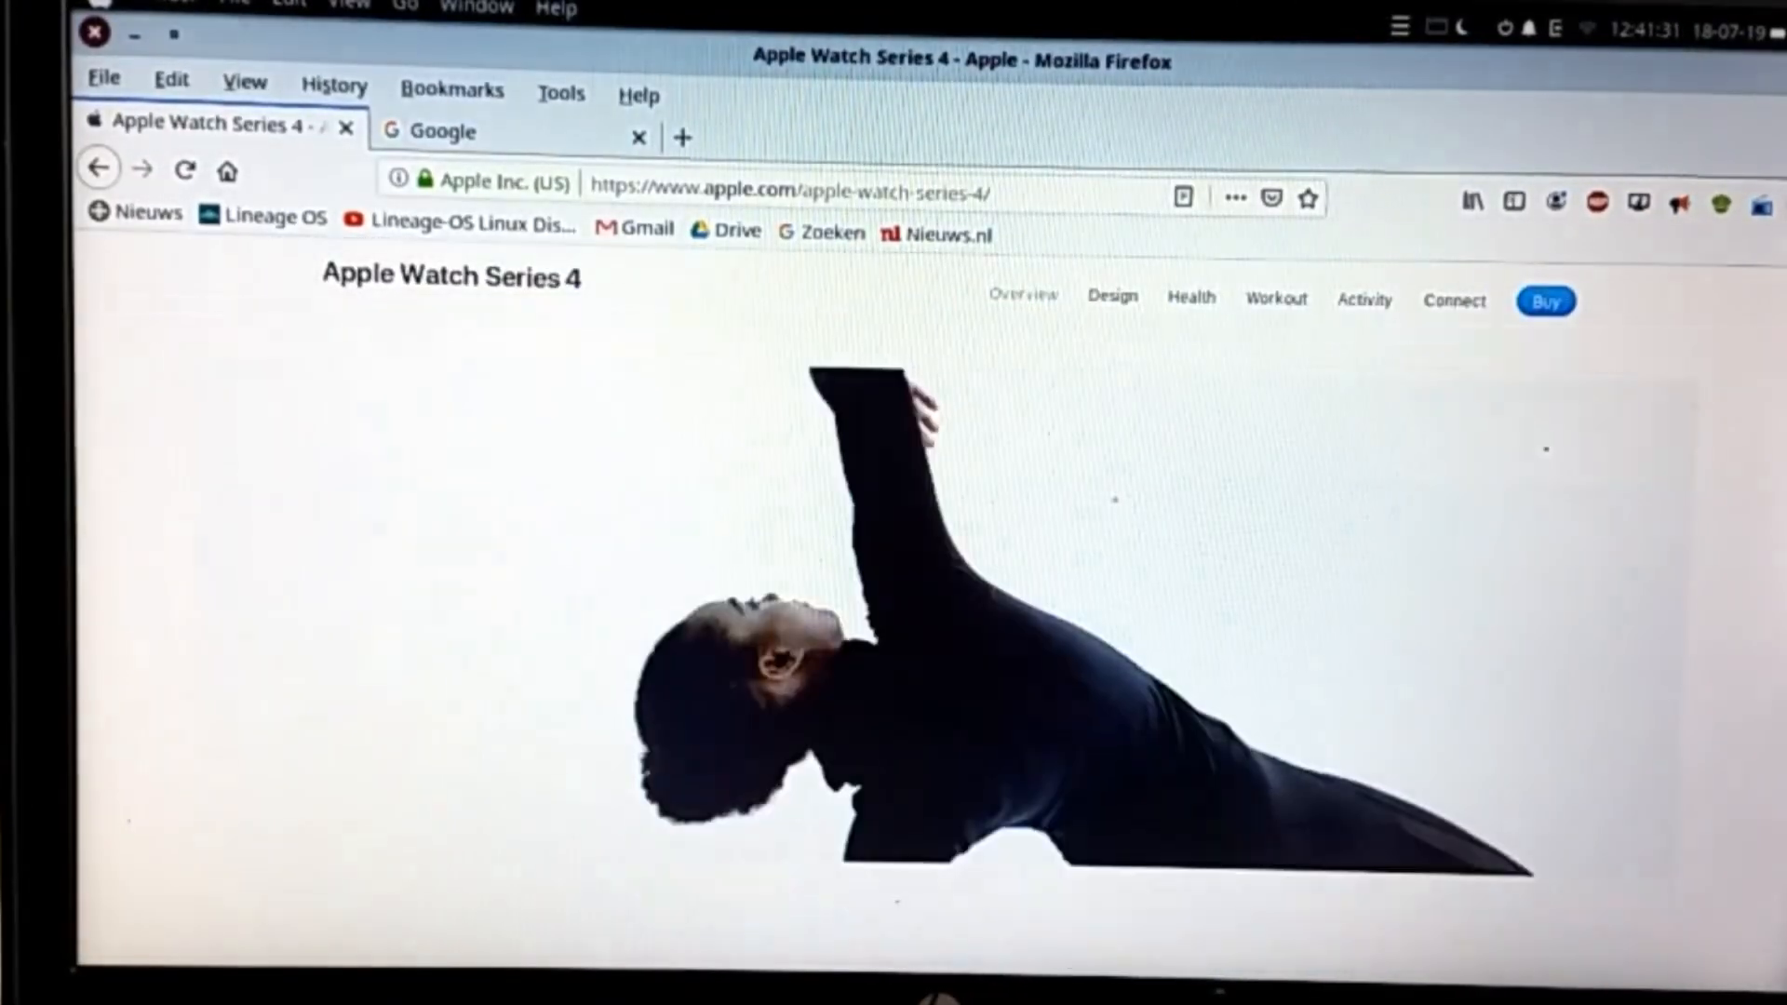
scroll("down", 3)
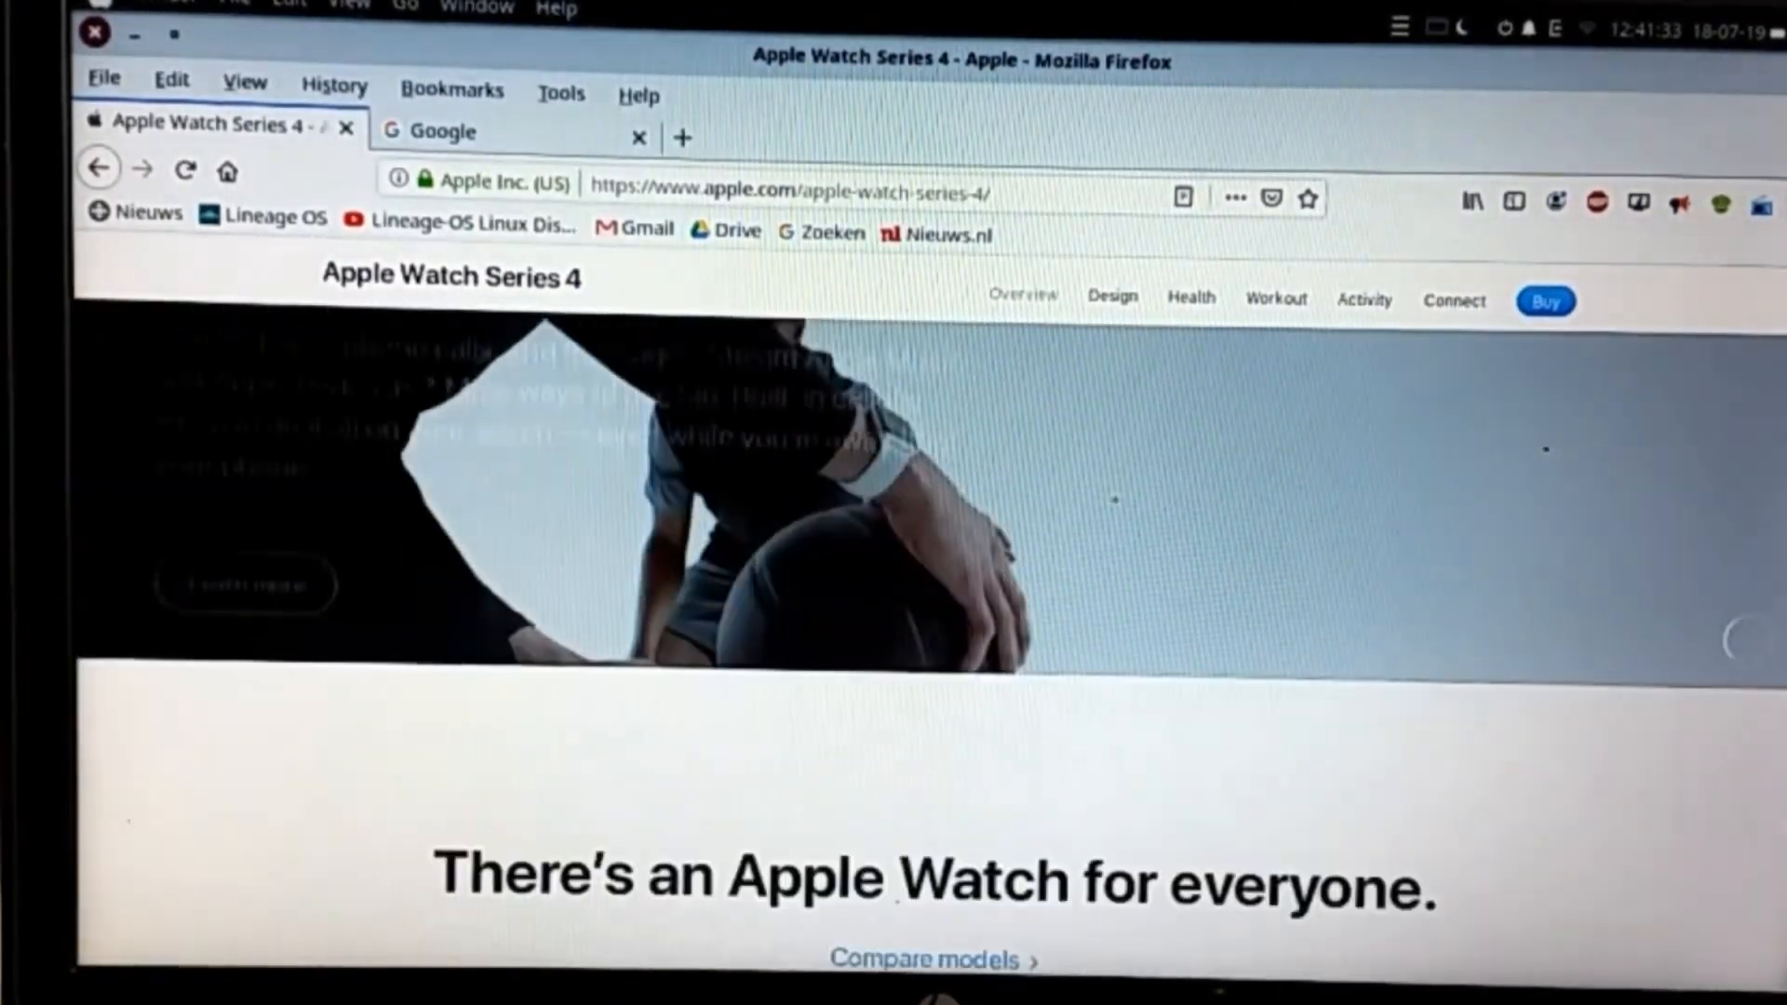
scroll("up", 3)
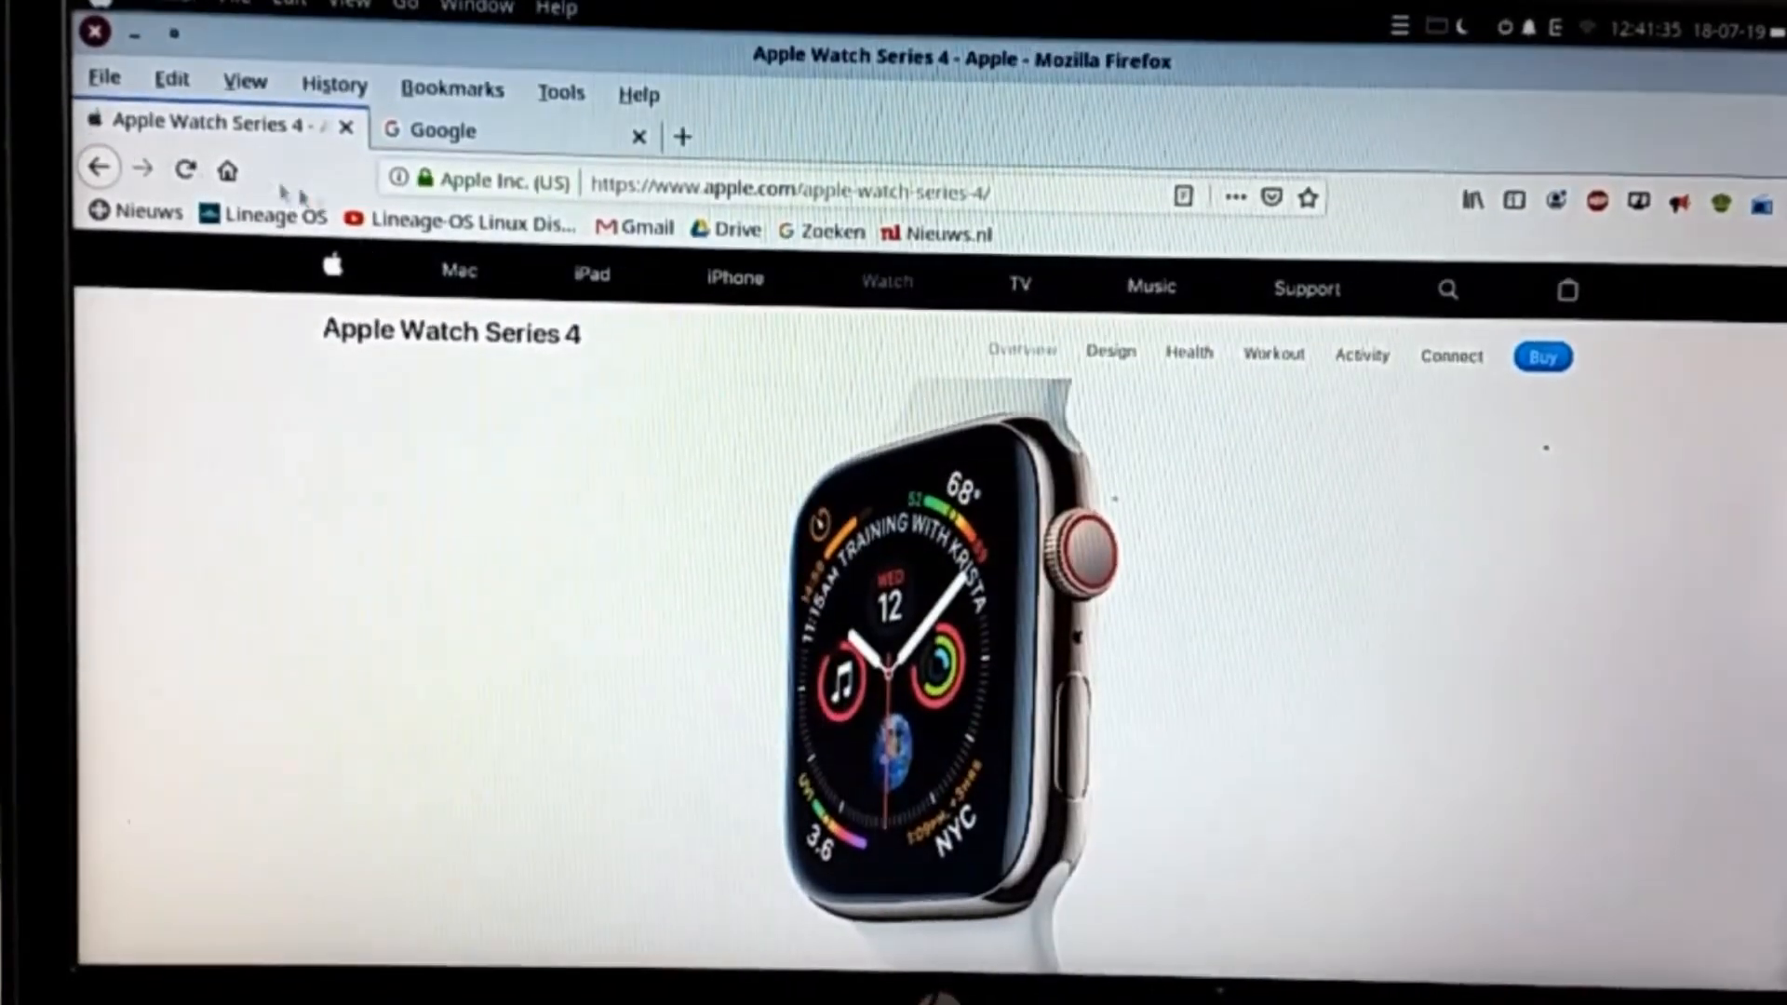
left_click(458, 276)
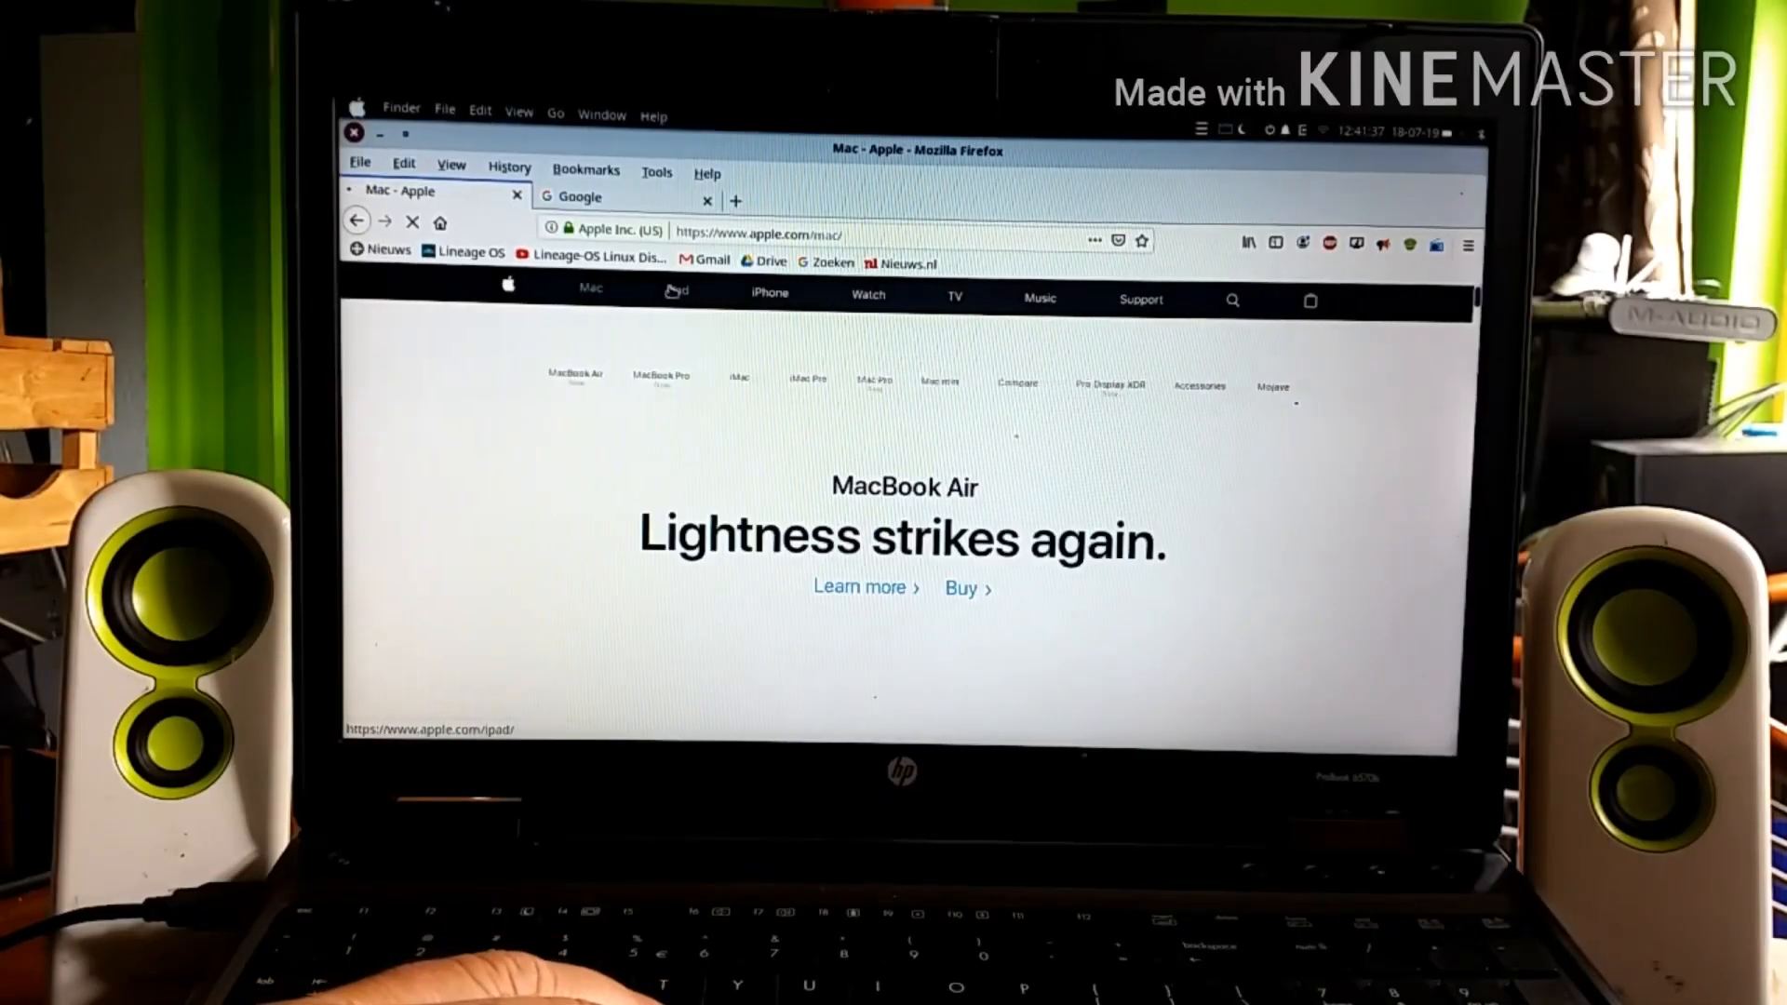
left_click(676, 292)
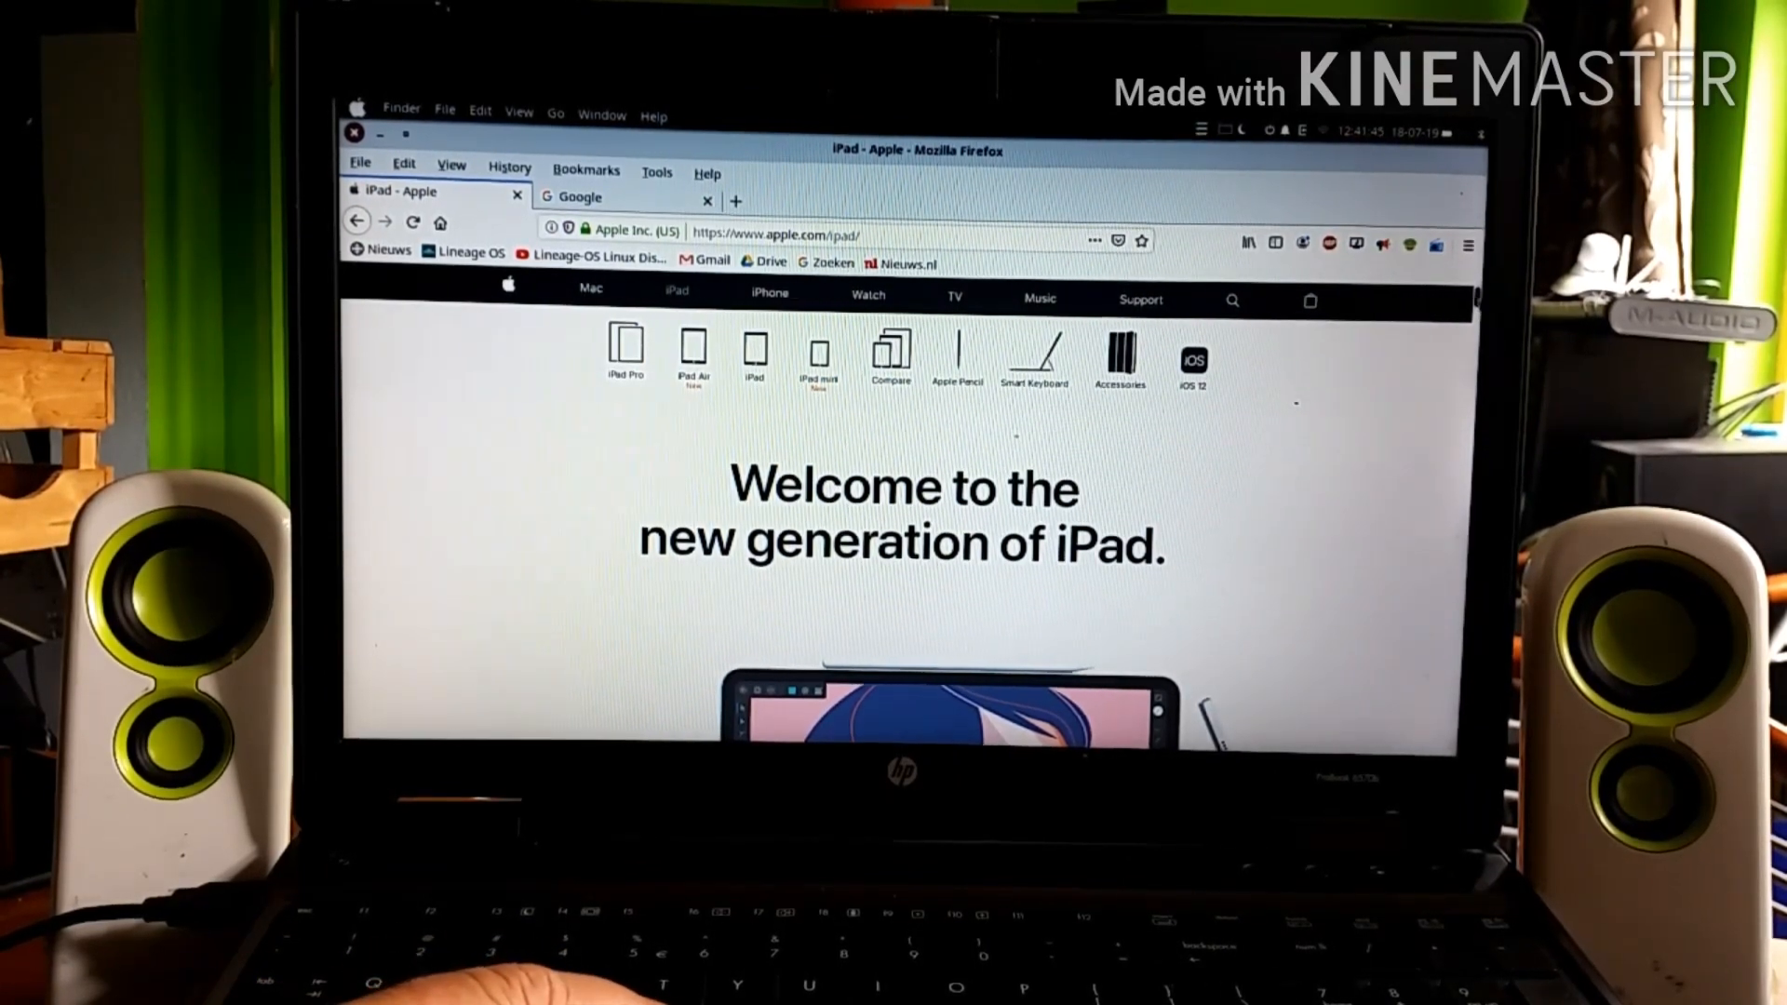
scroll("down", 3)
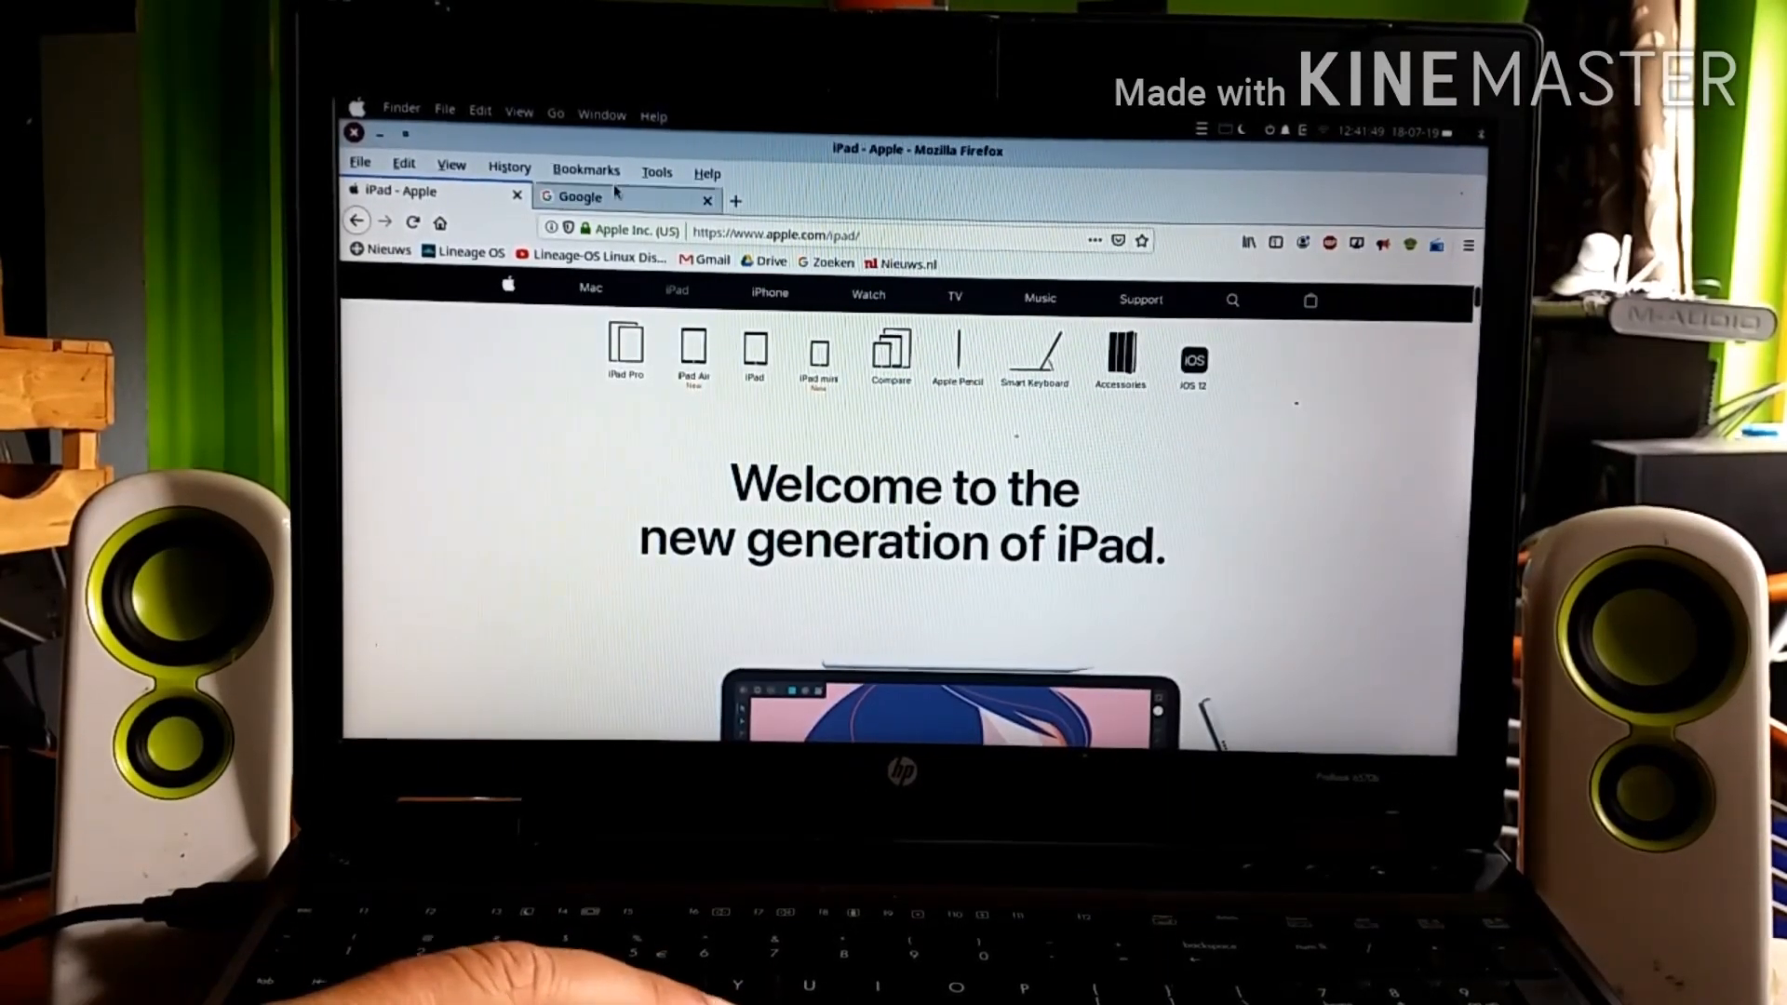
Go to the Google Nieuws page and expand the grid of Google services.
left_click(625, 196)
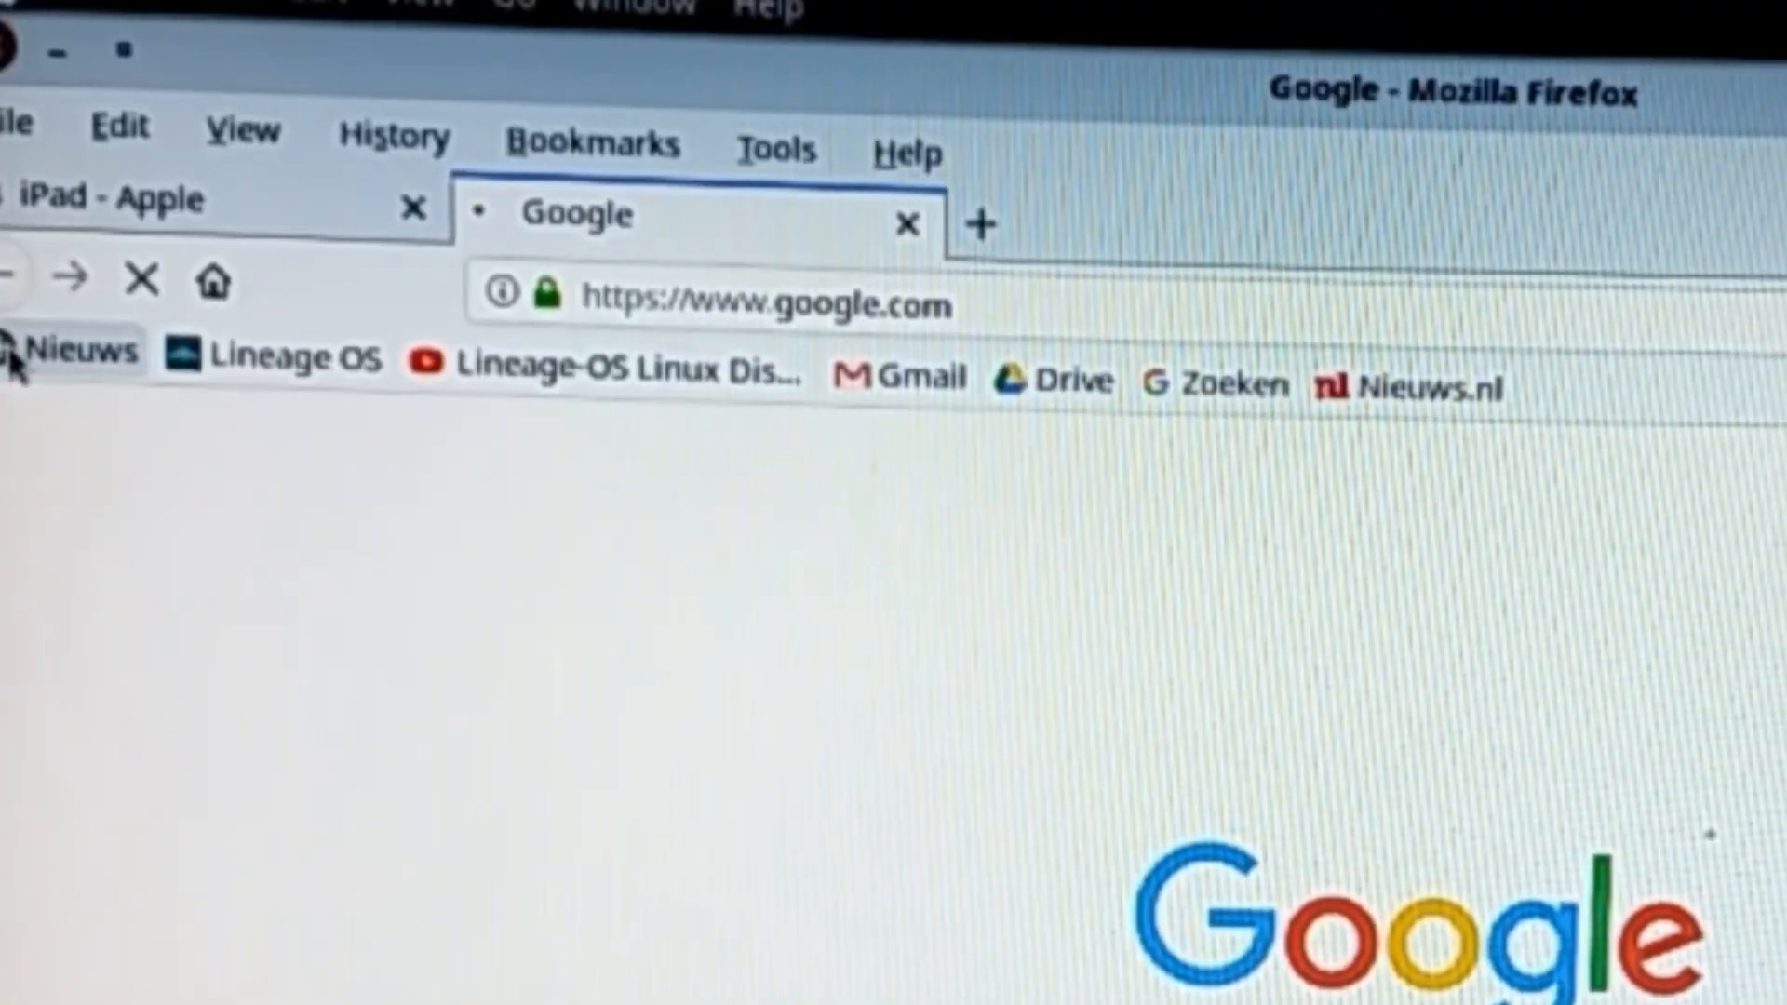
left_click(75, 352)
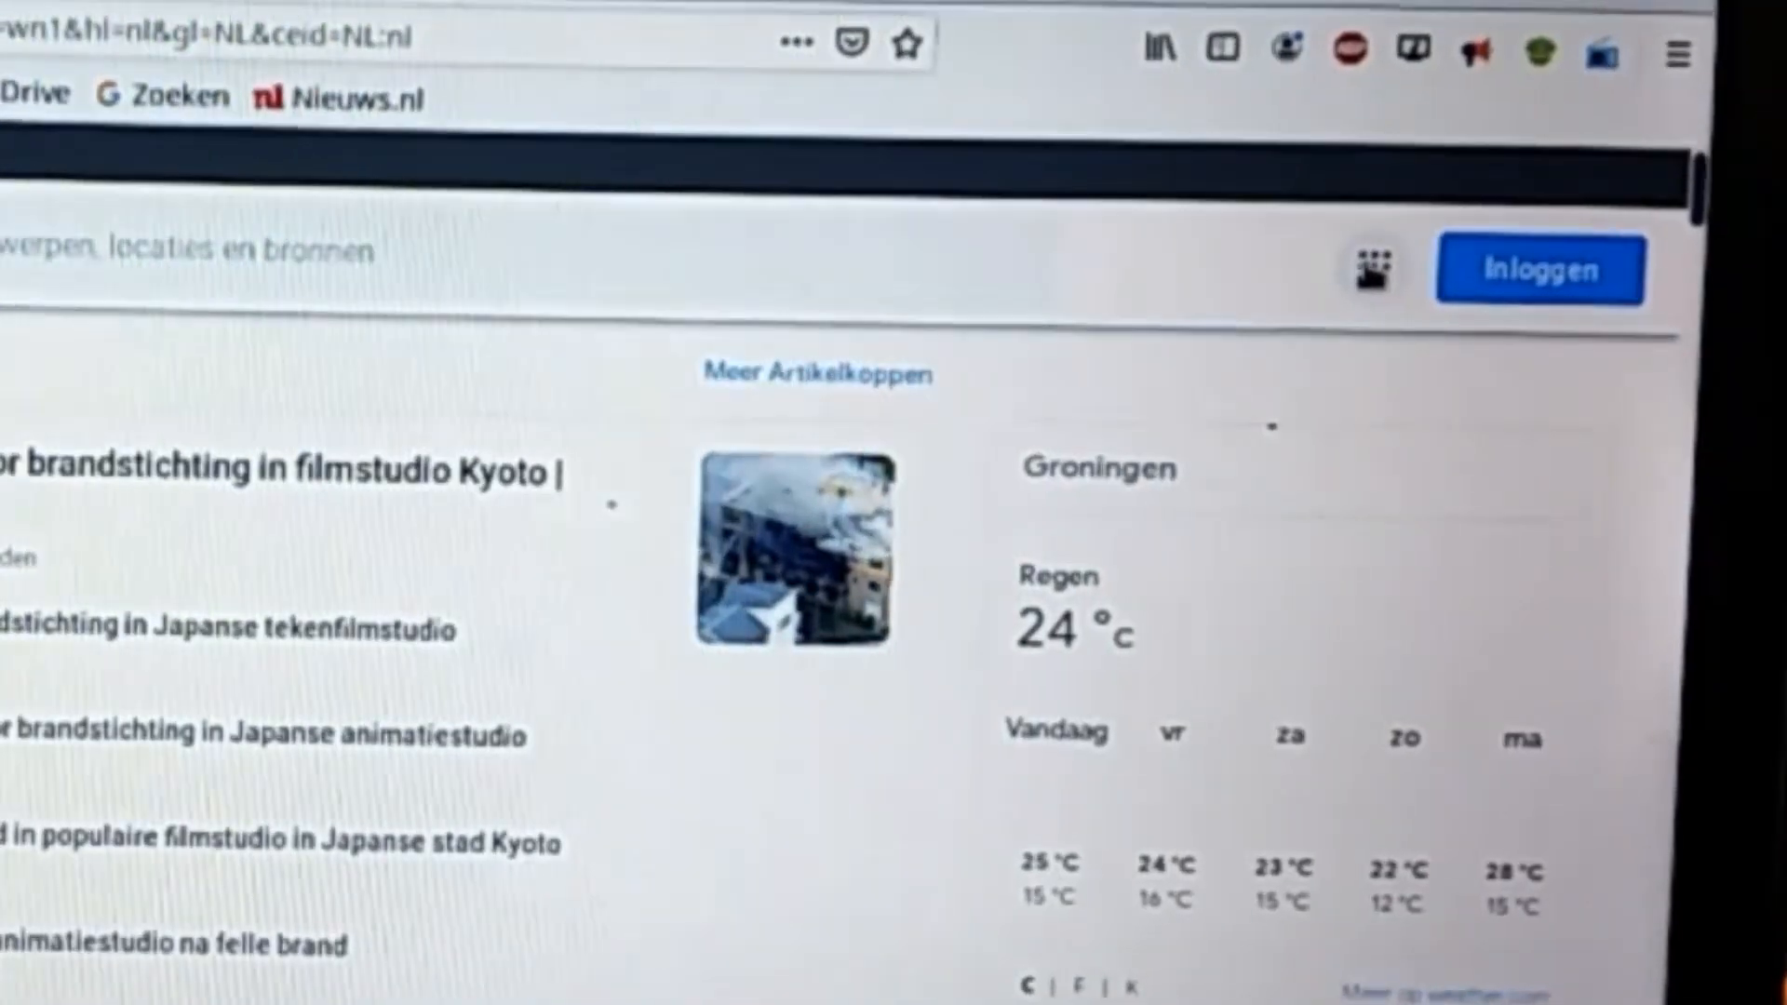
left_click(1372, 268)
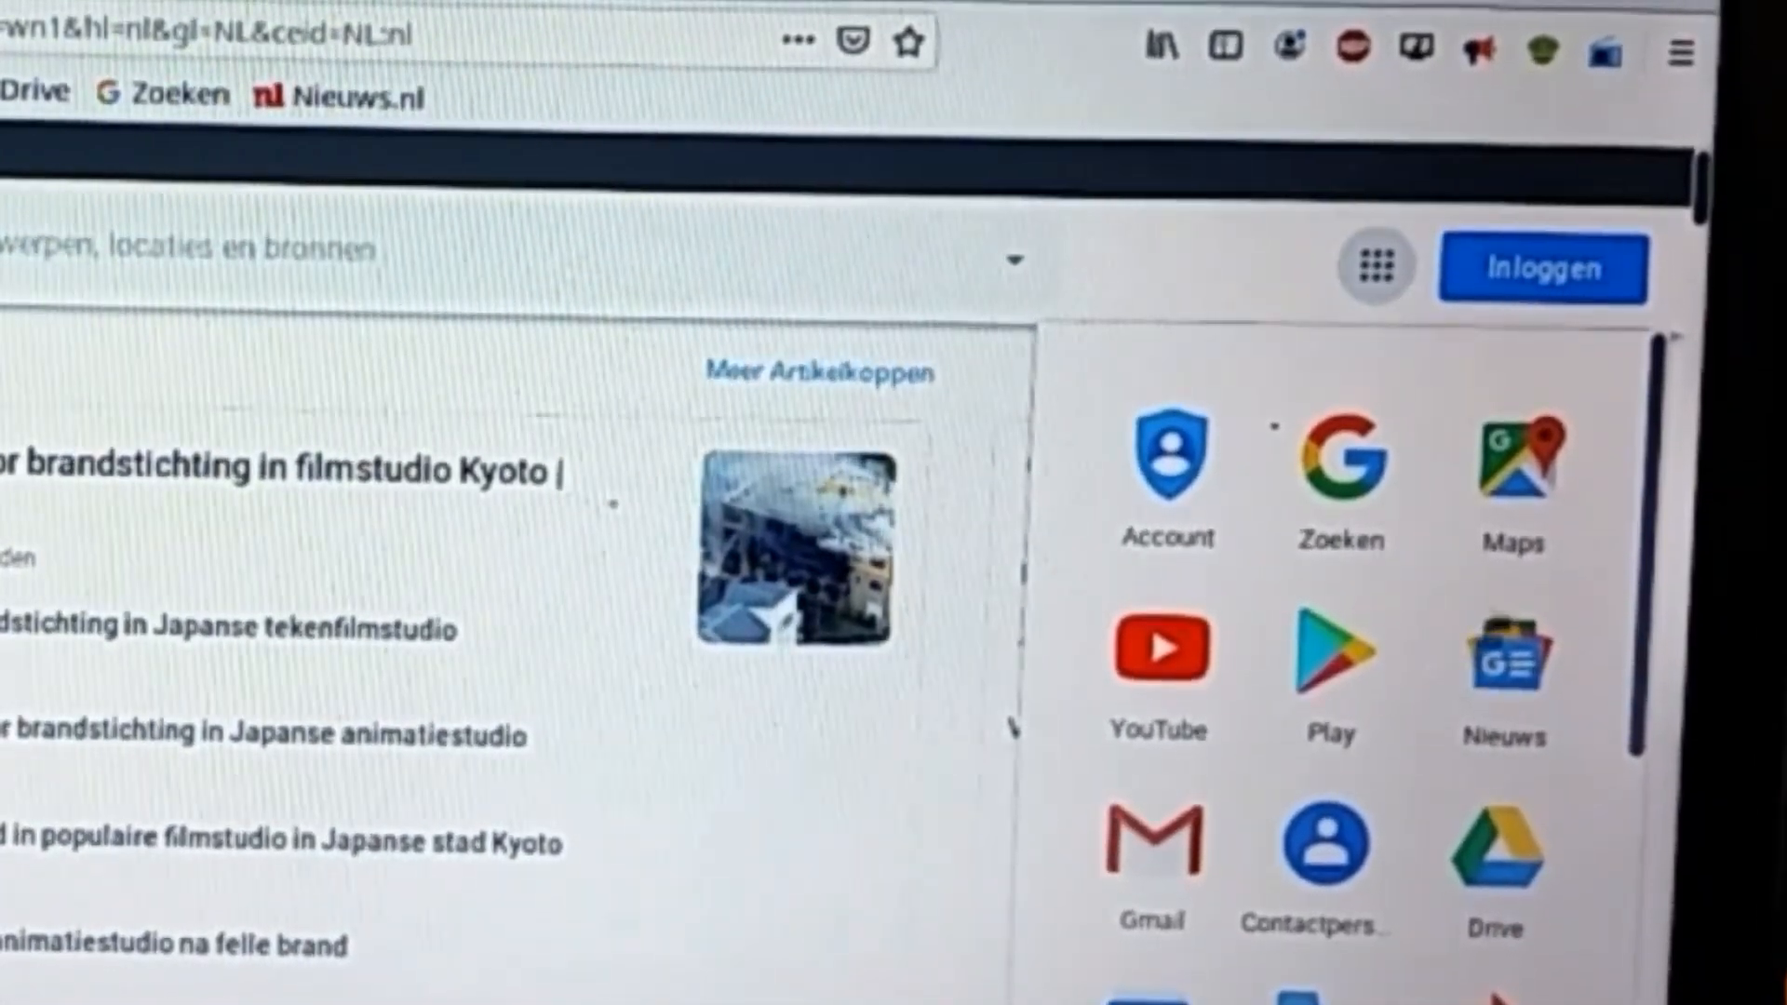
mouse_move(843, 222)
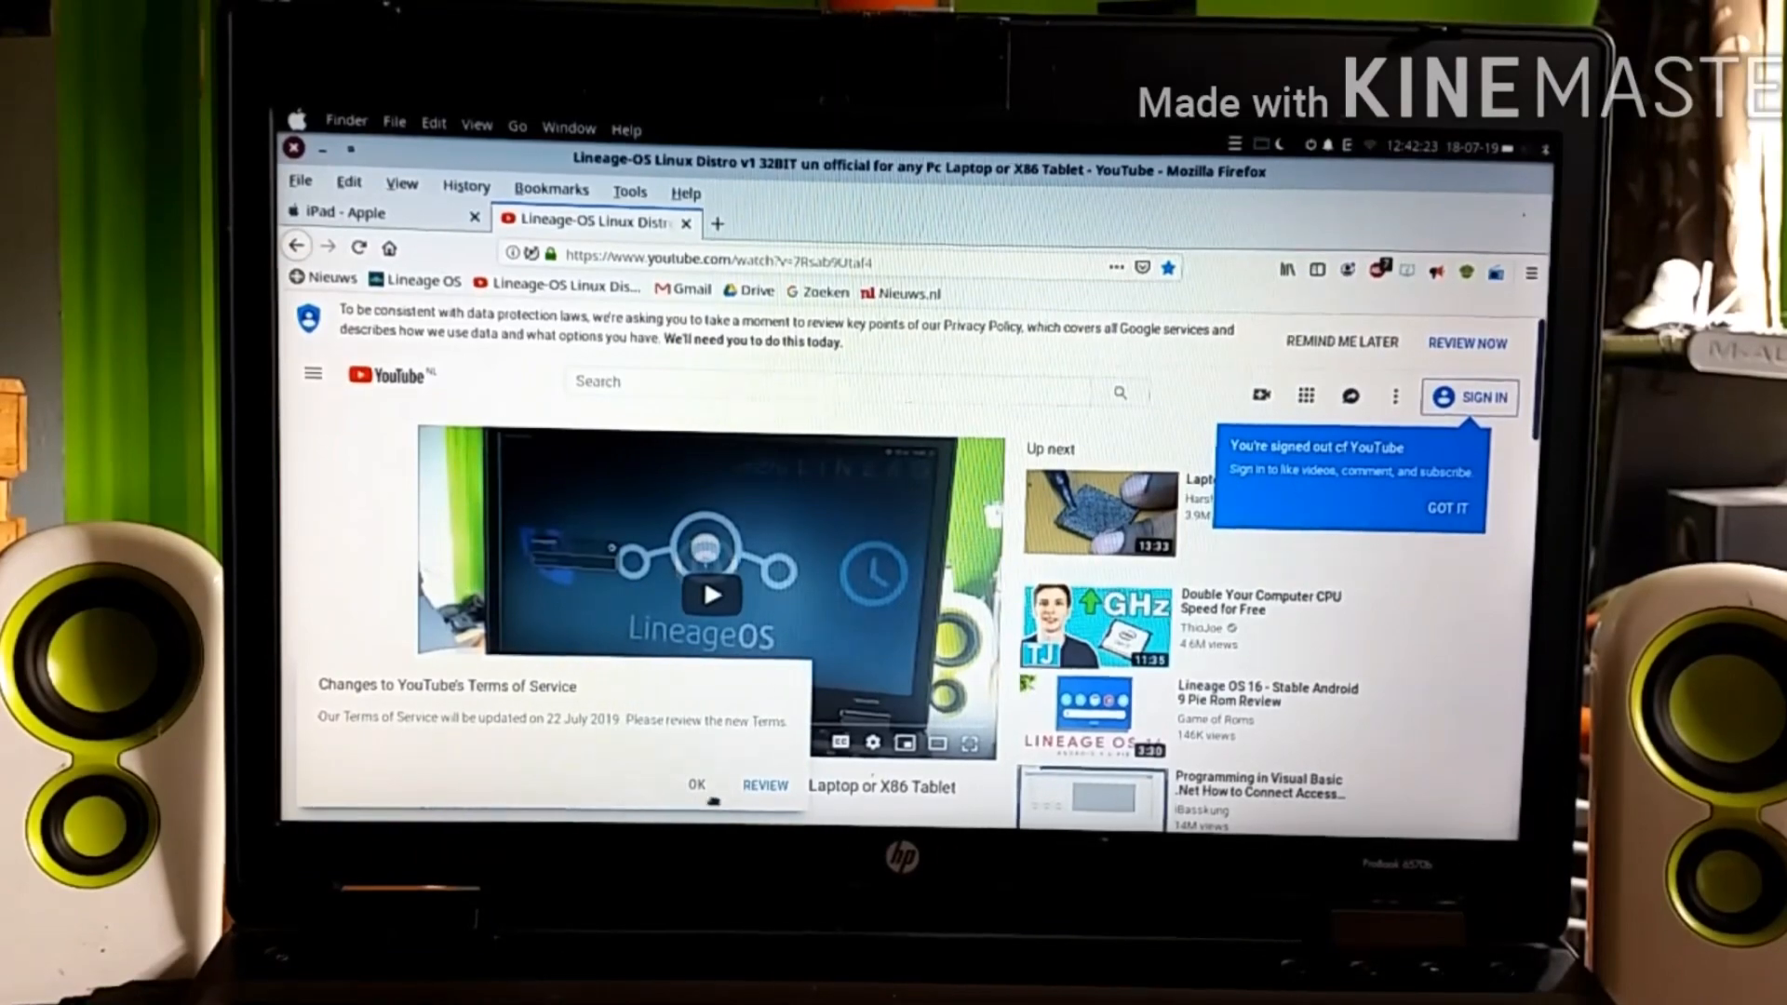
Dismiss the YouTube terms notice and scroll to the Lineage-OS video's description.
left_click(696, 786)
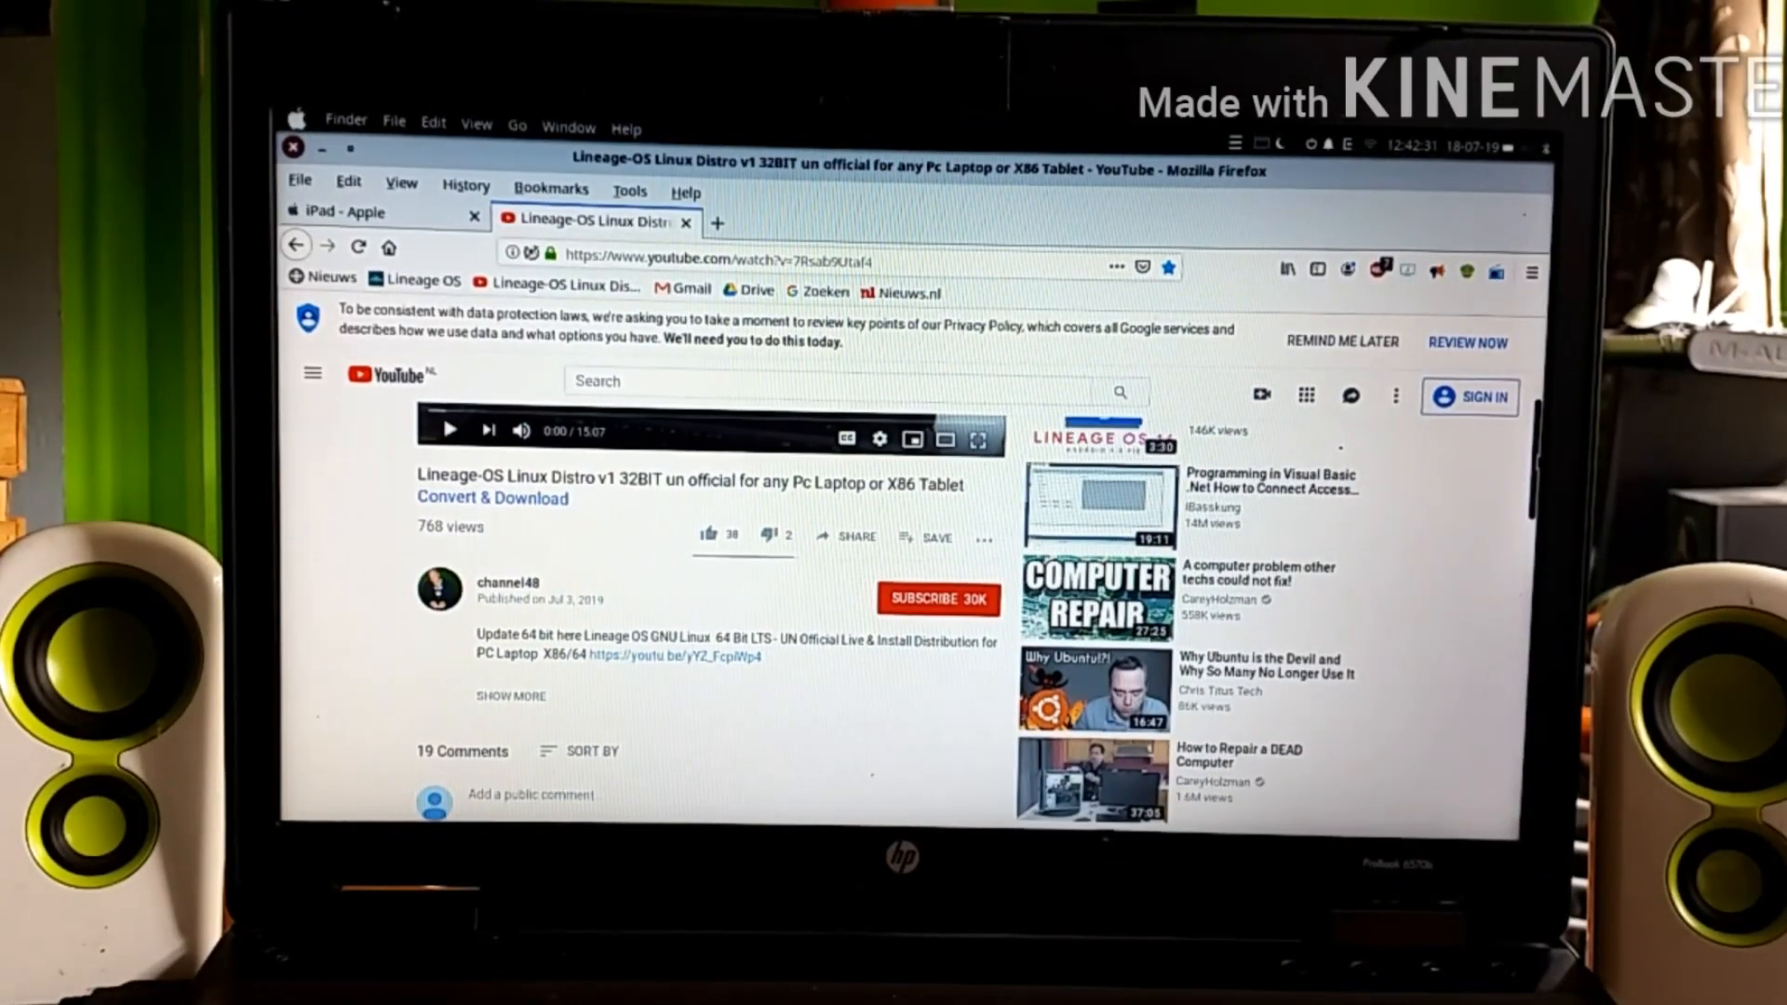
scroll("down", 3)
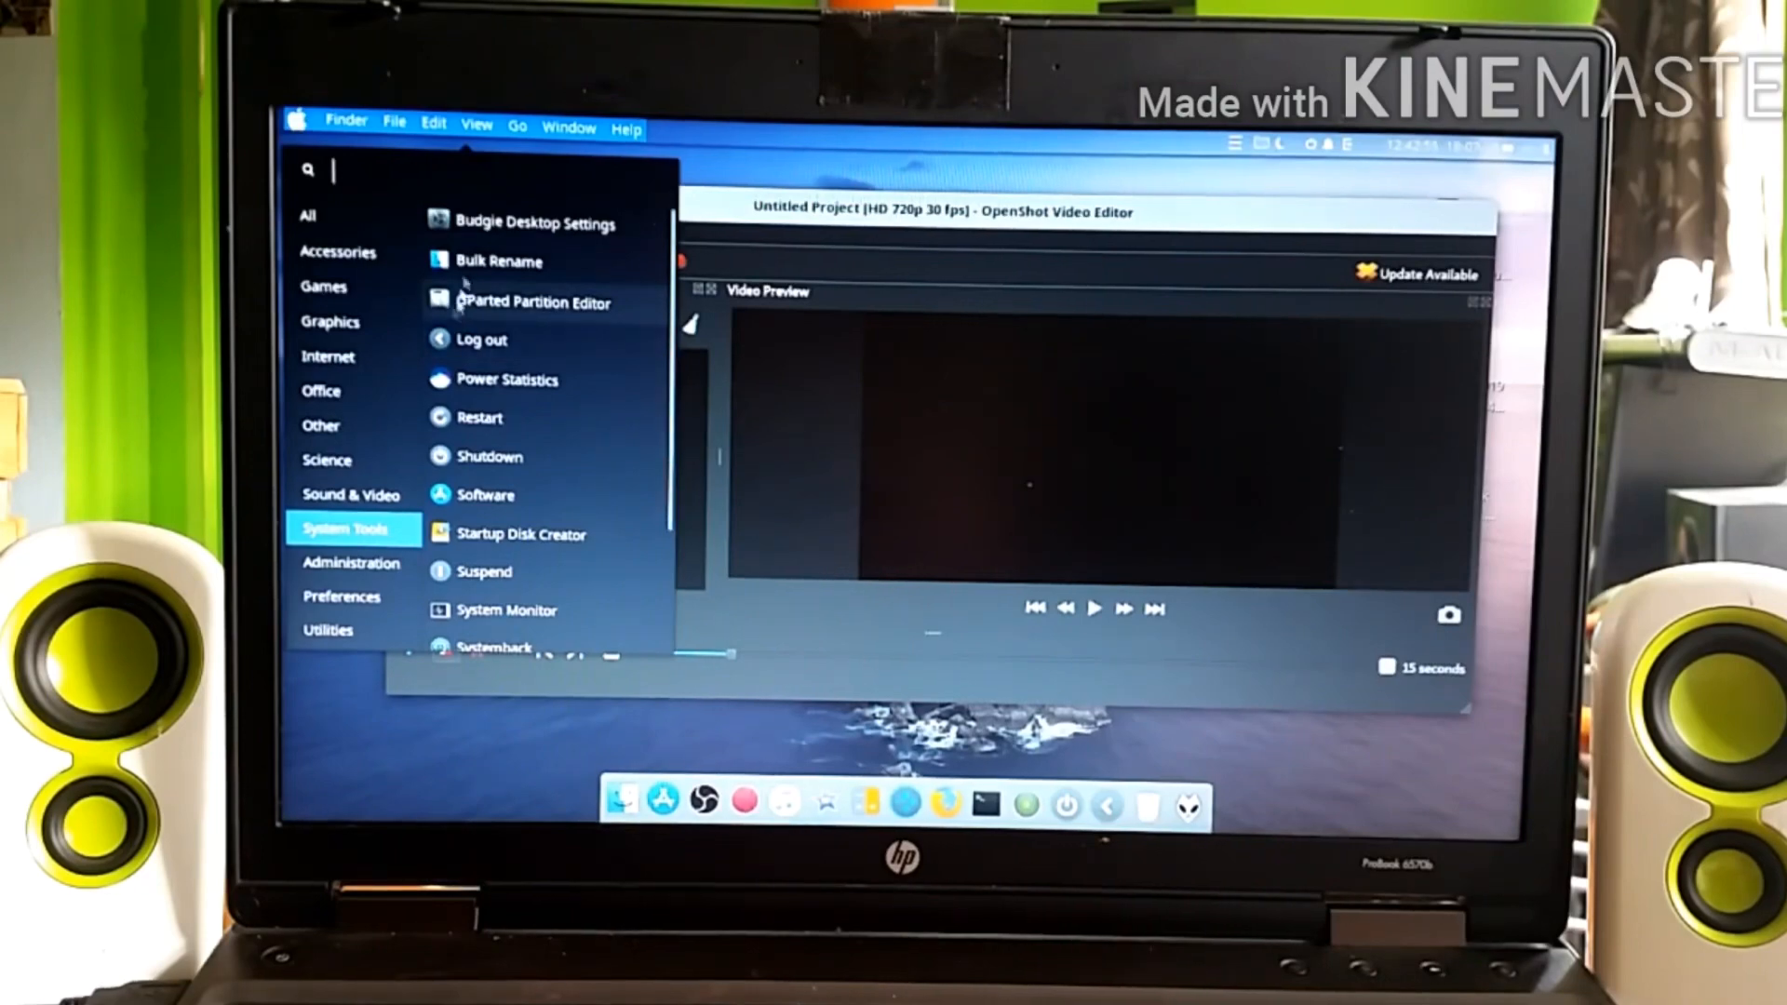
Show the Sound & Video category in the application menu and scroll through its programs.
left_click(352, 495)
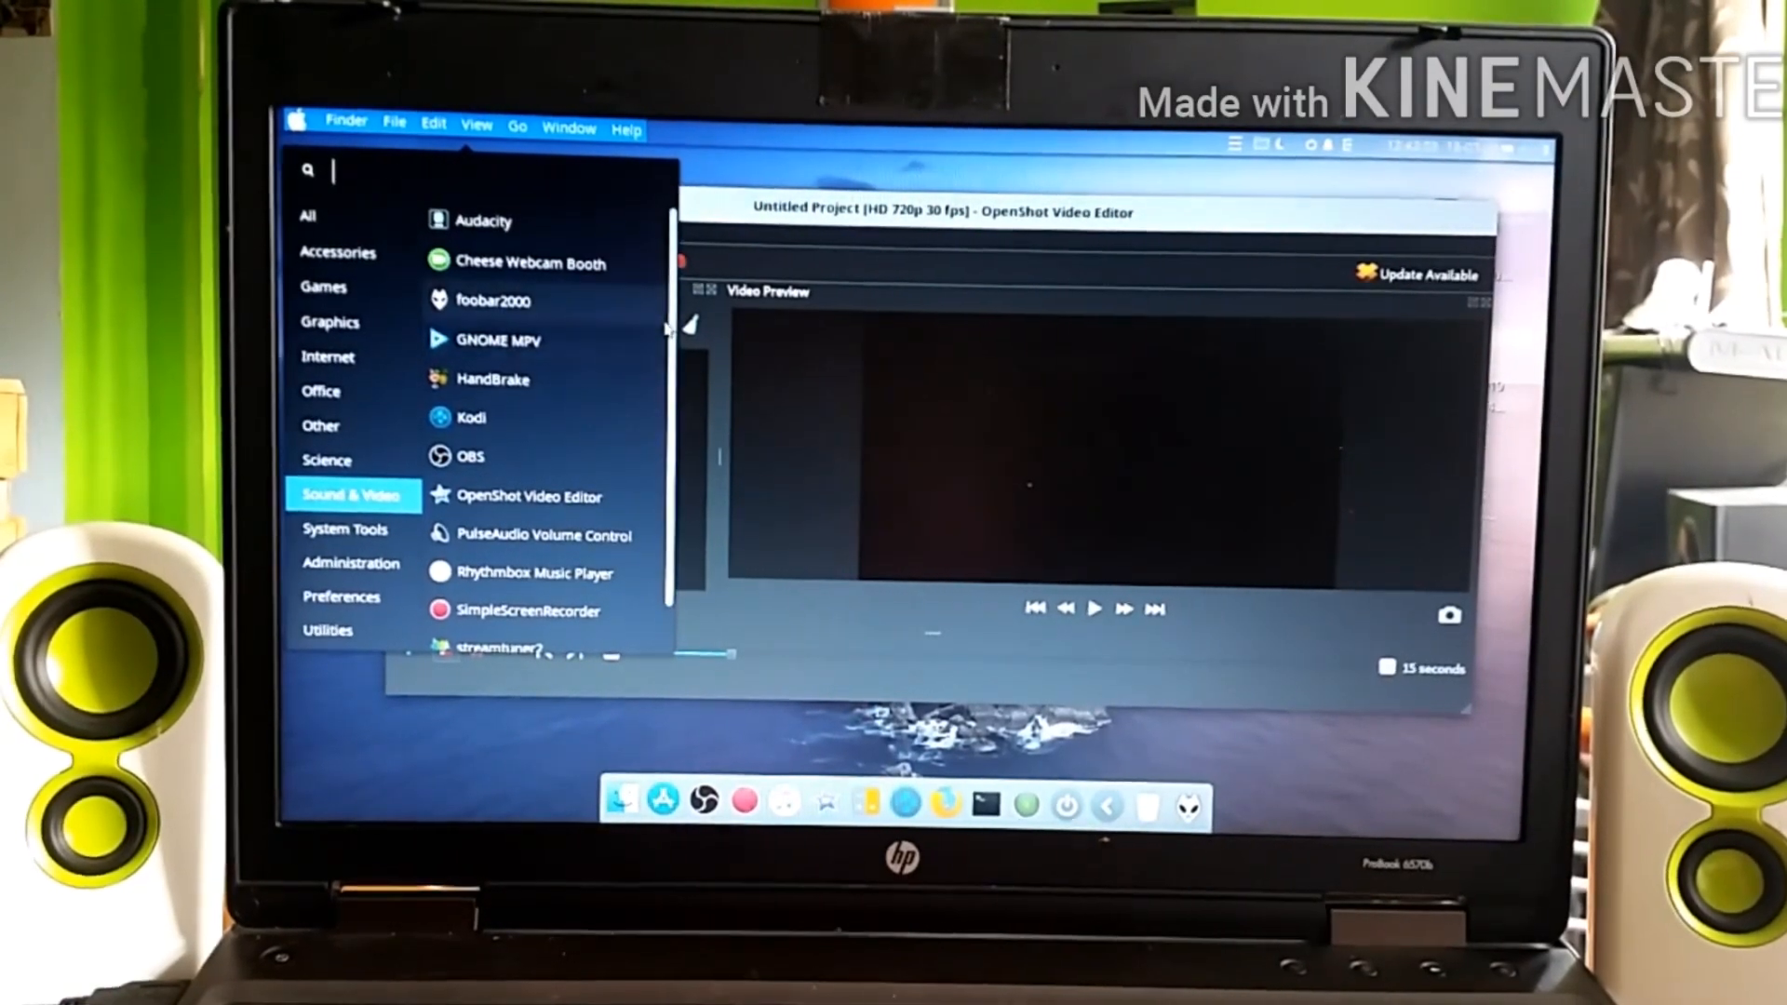
scroll("down", 3)
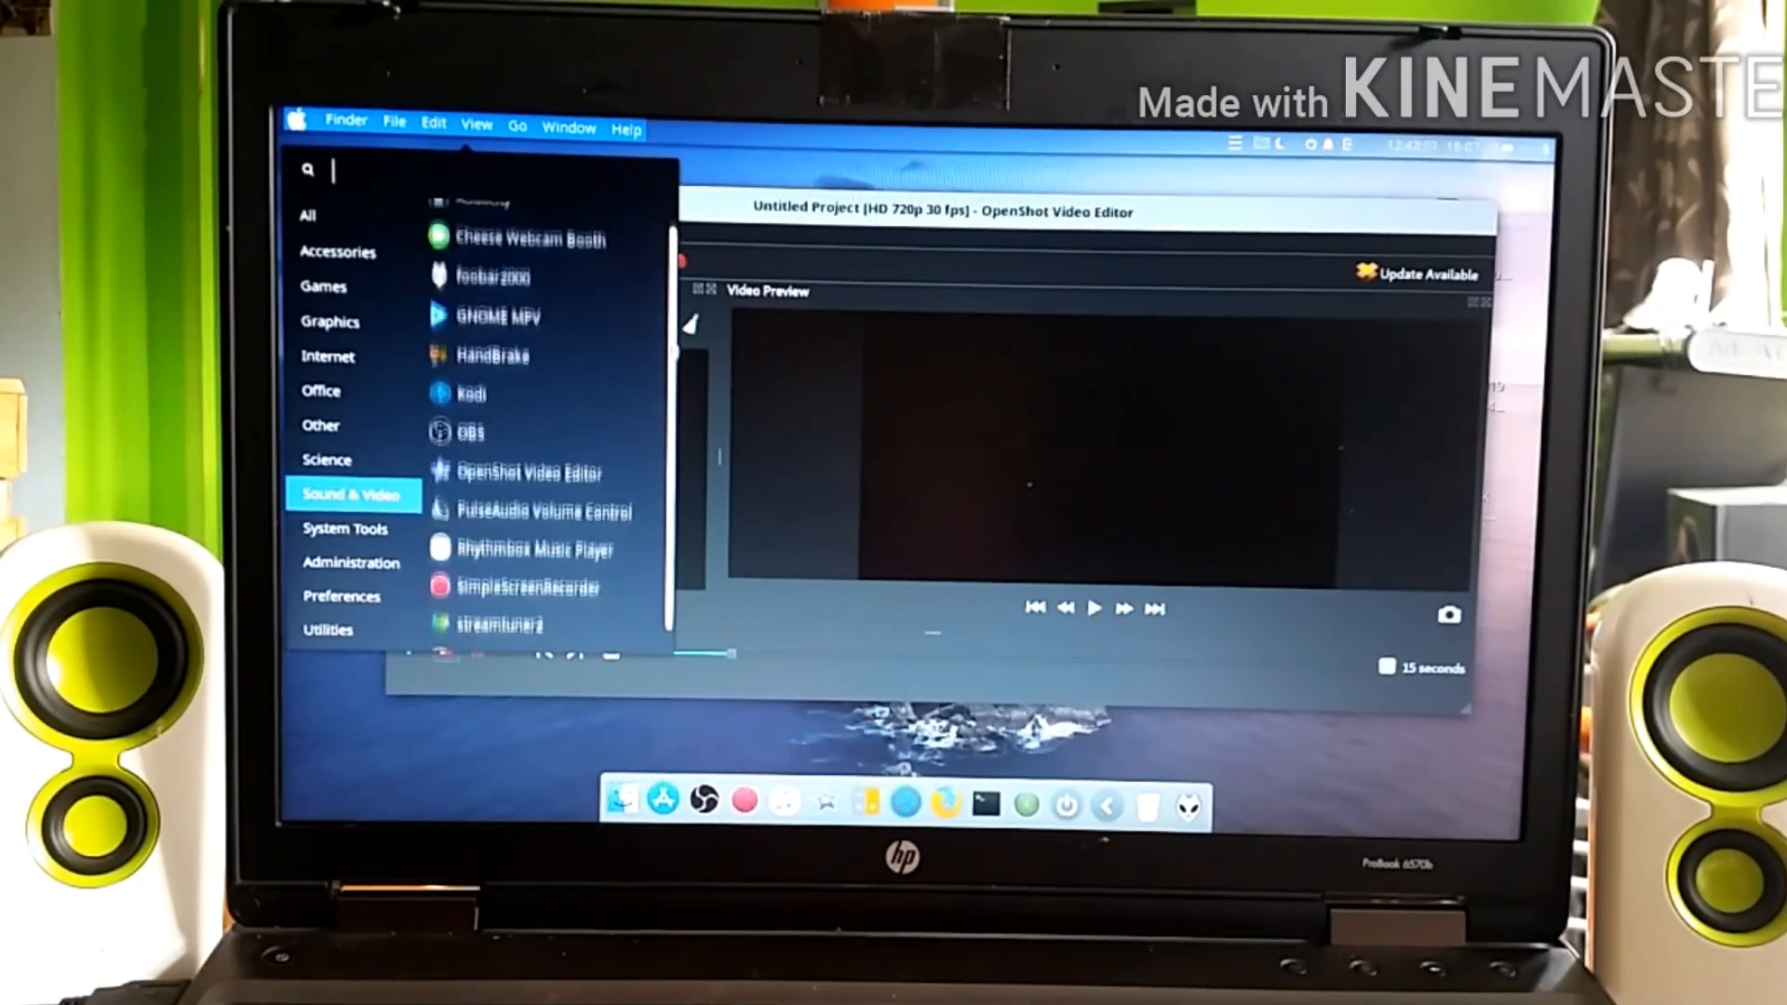
scroll("down", 3)
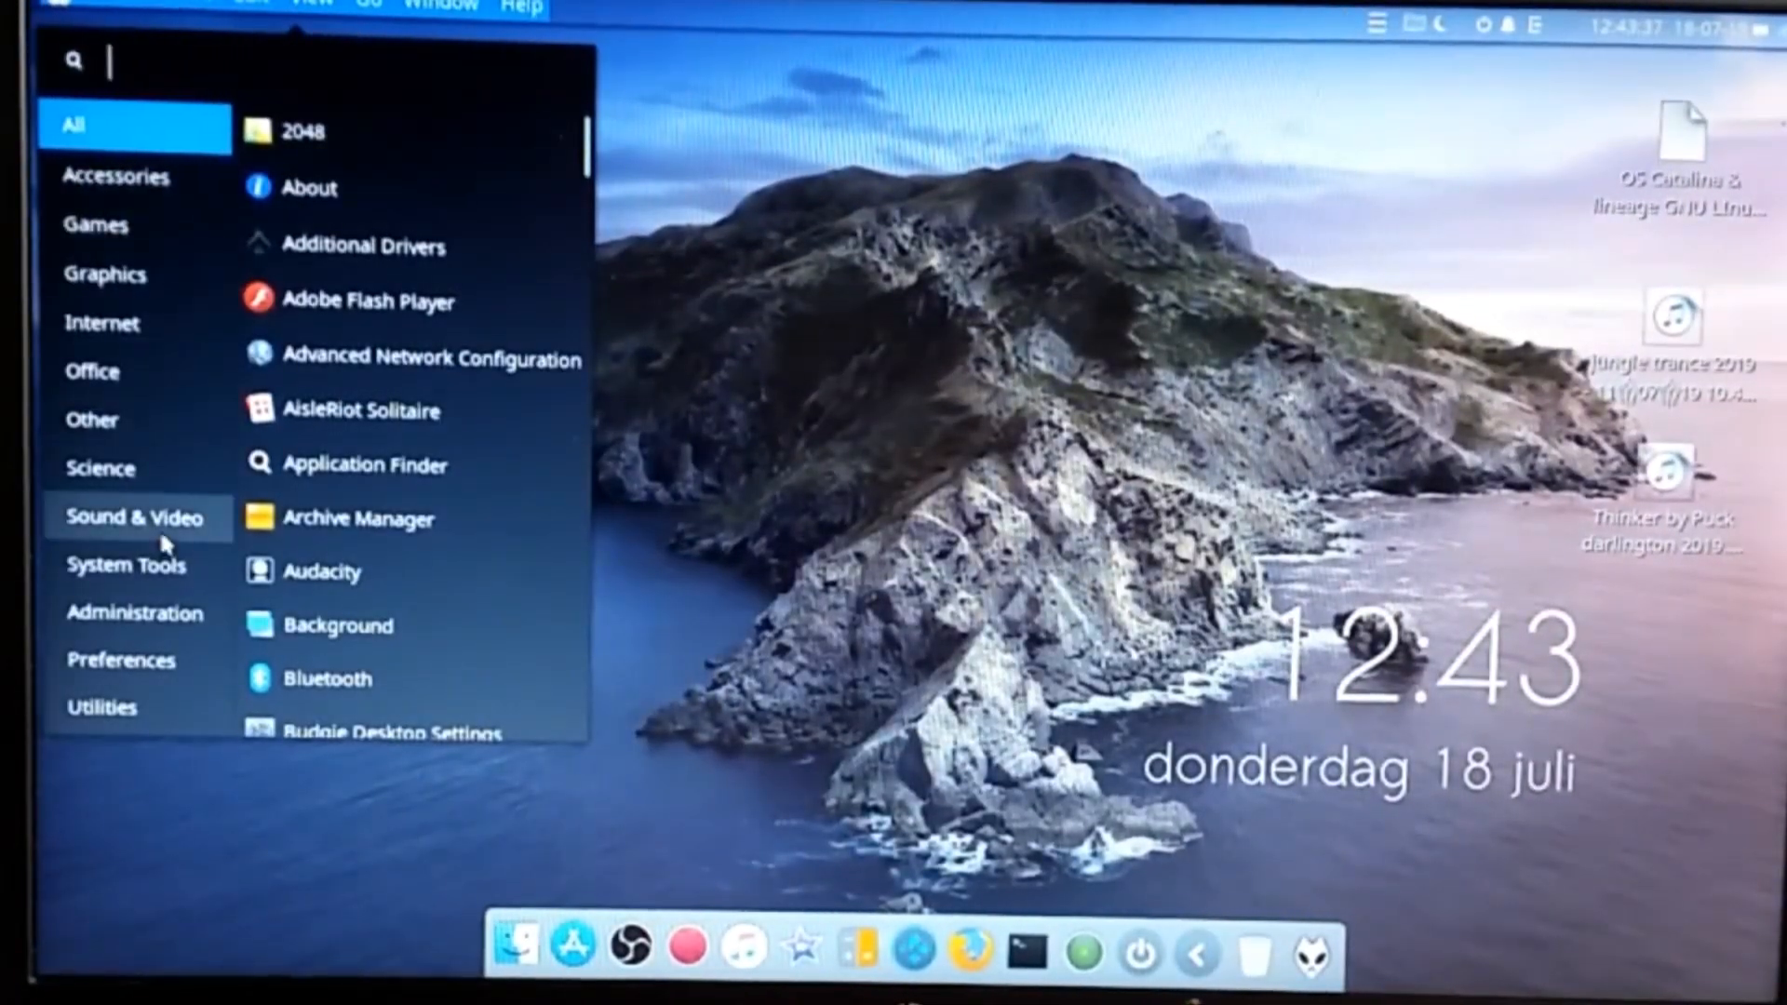
left_click(138, 518)
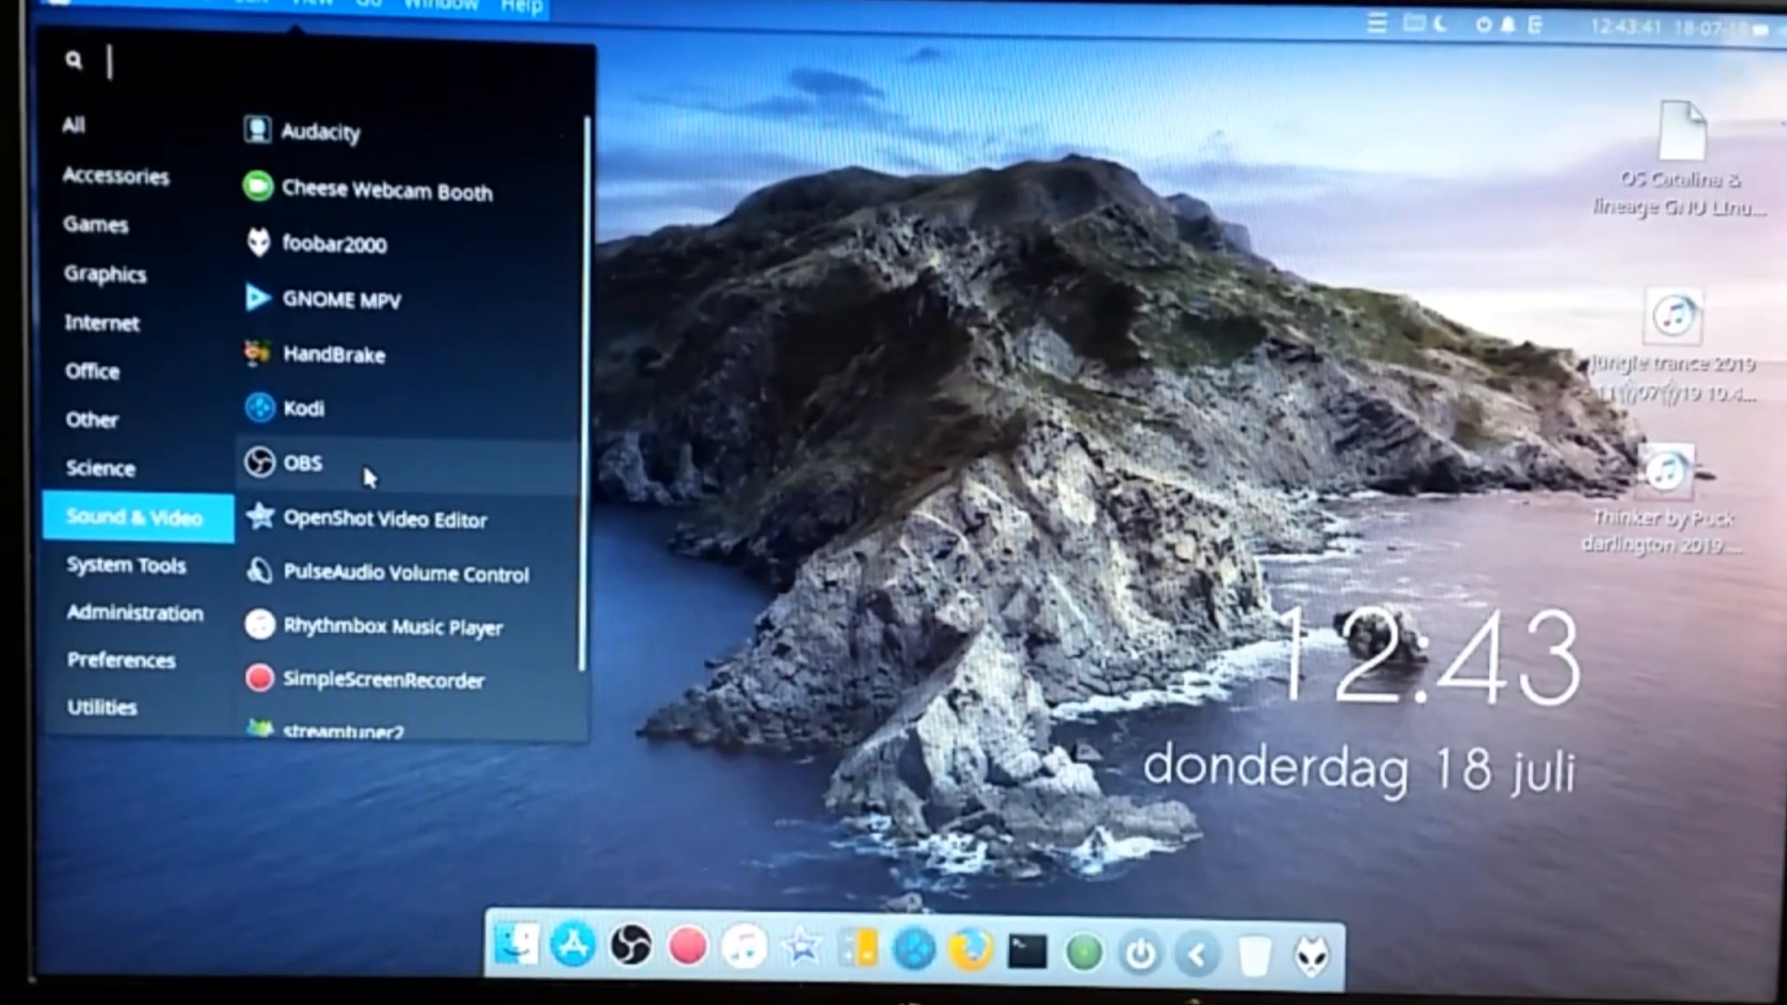
mouse_move(301, 462)
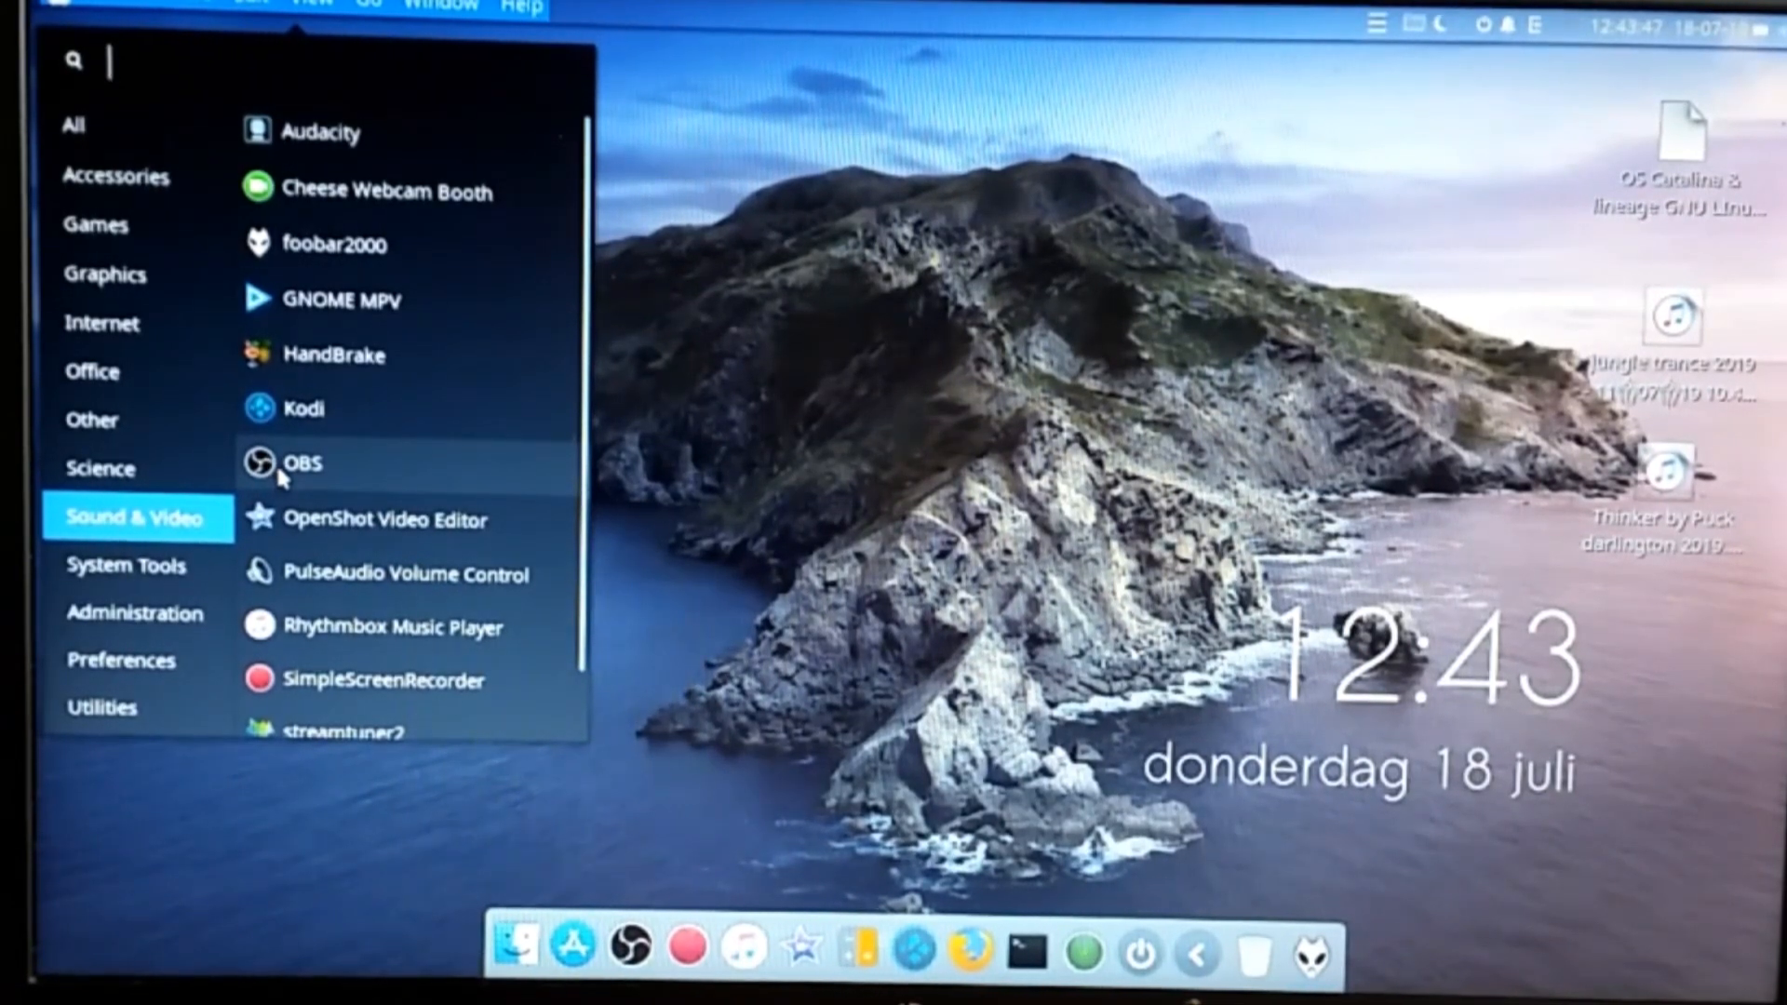
mouse_move(558, 310)
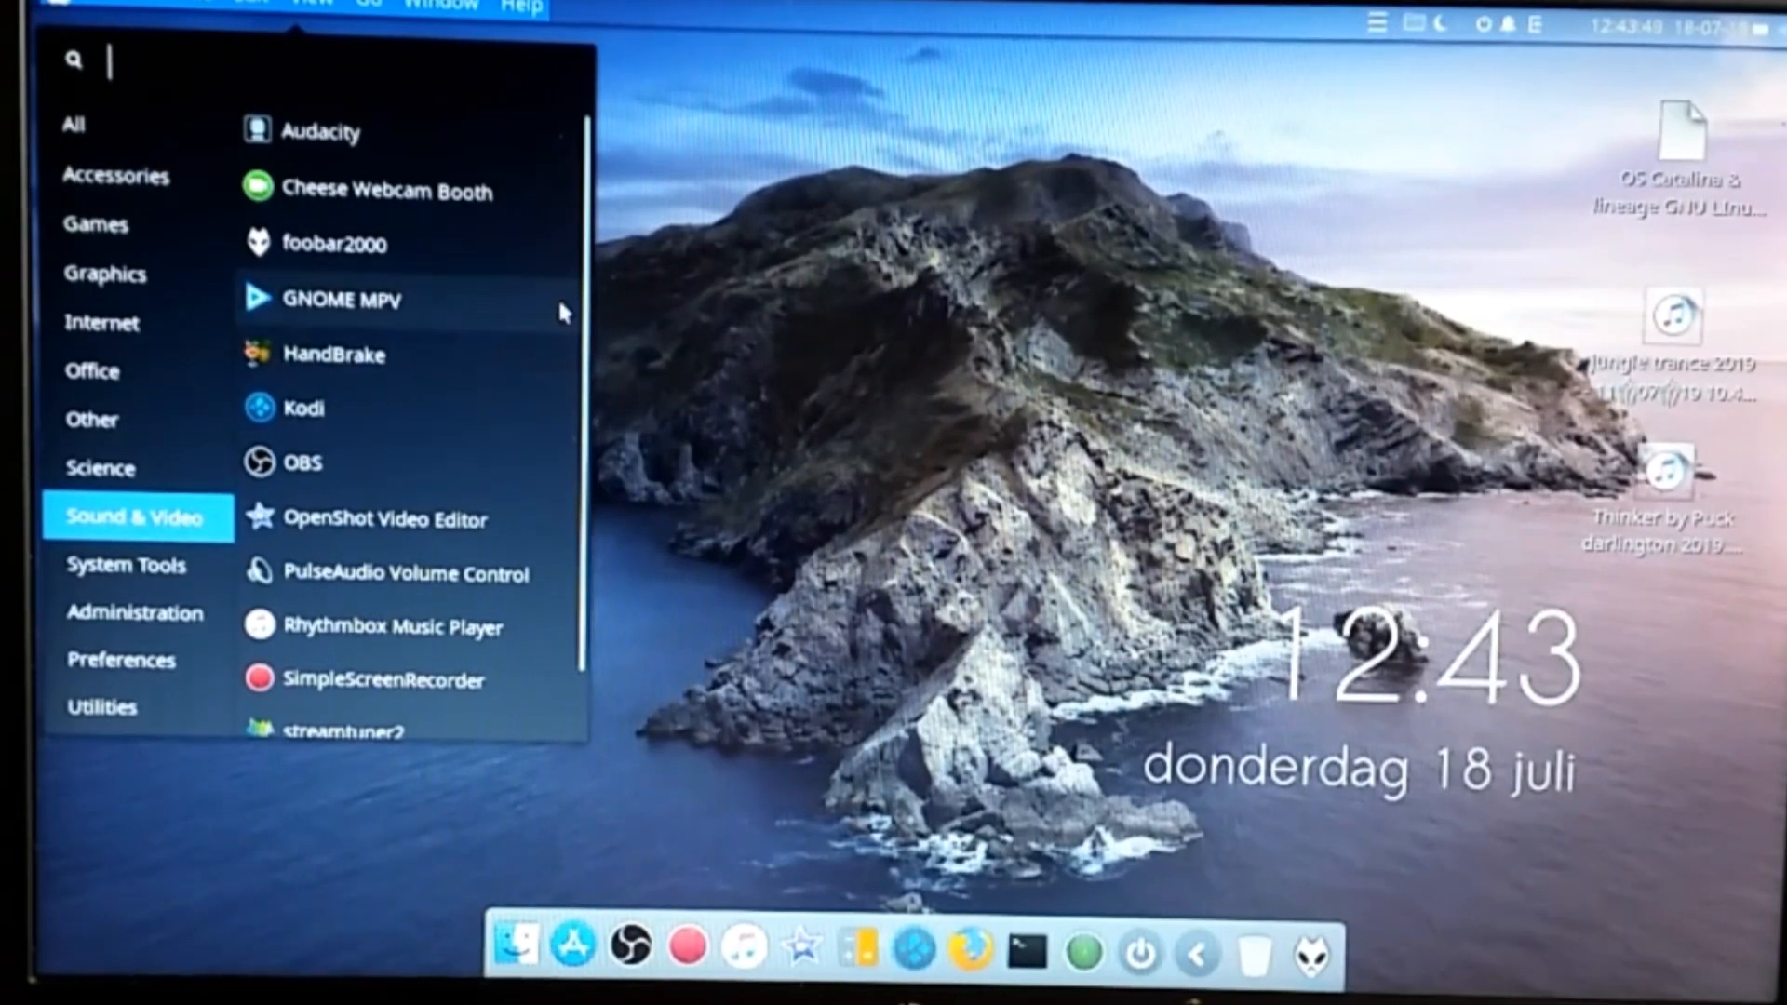
scroll("down", 3)
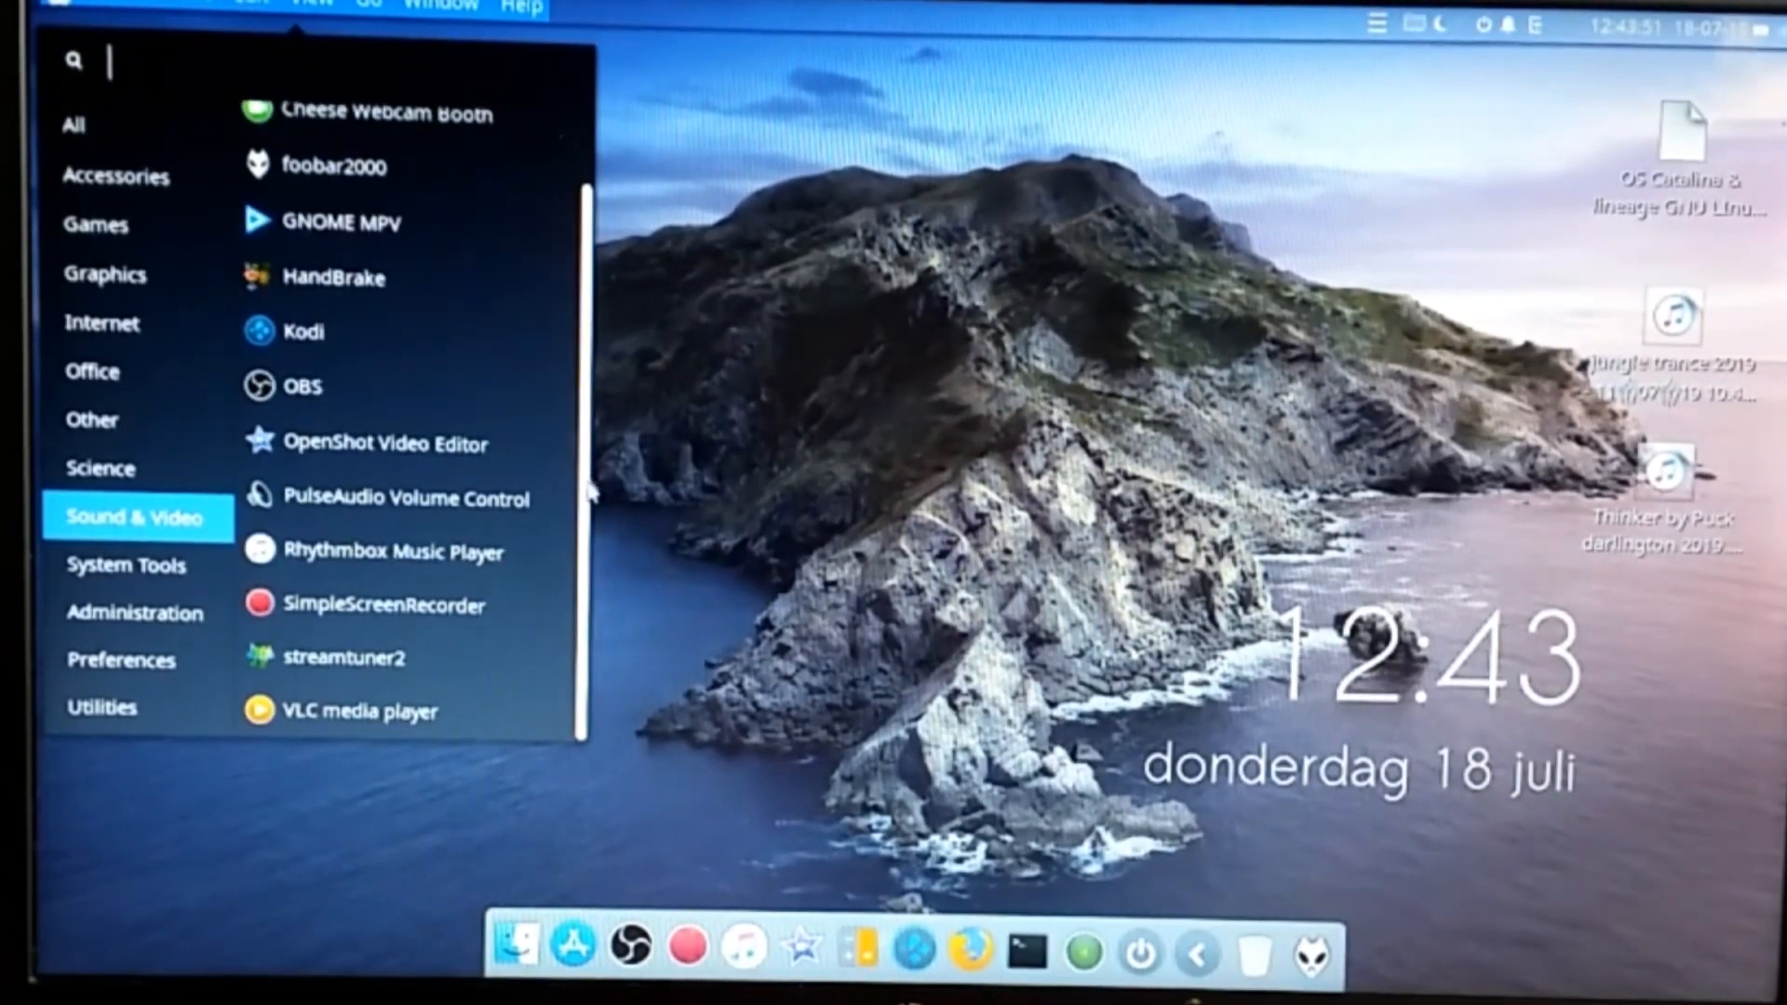
mouse_move(384, 605)
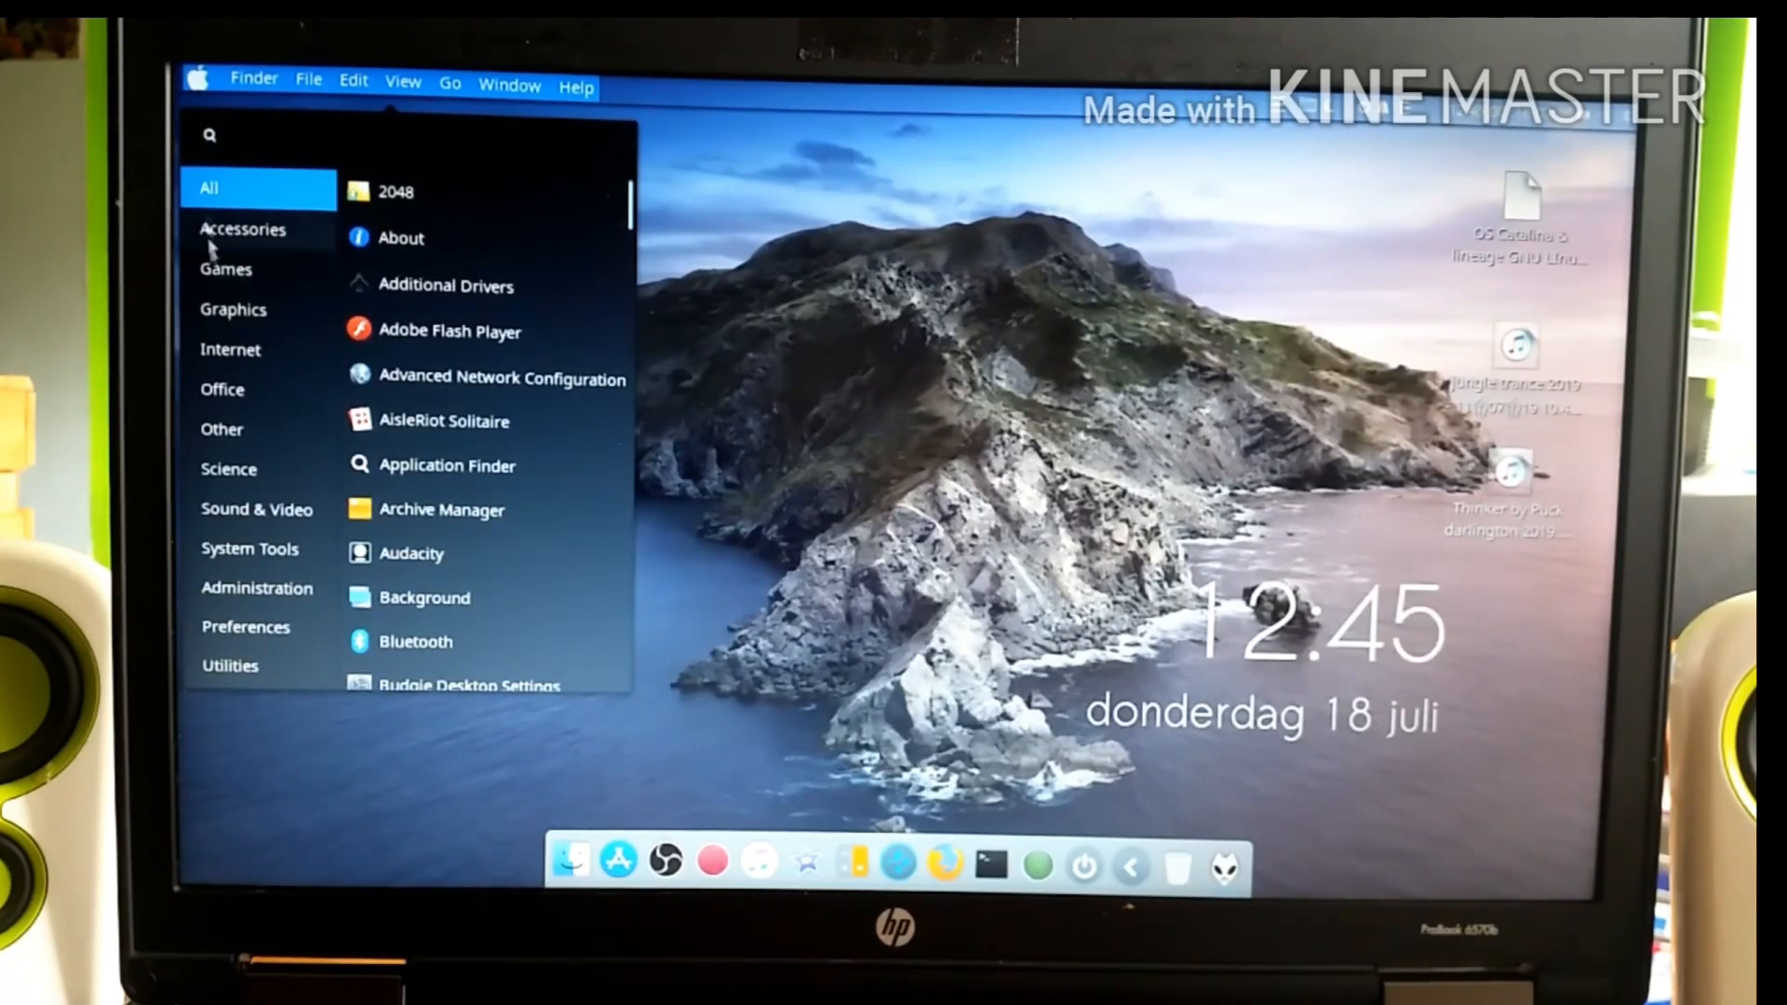
mouse_move(251, 547)
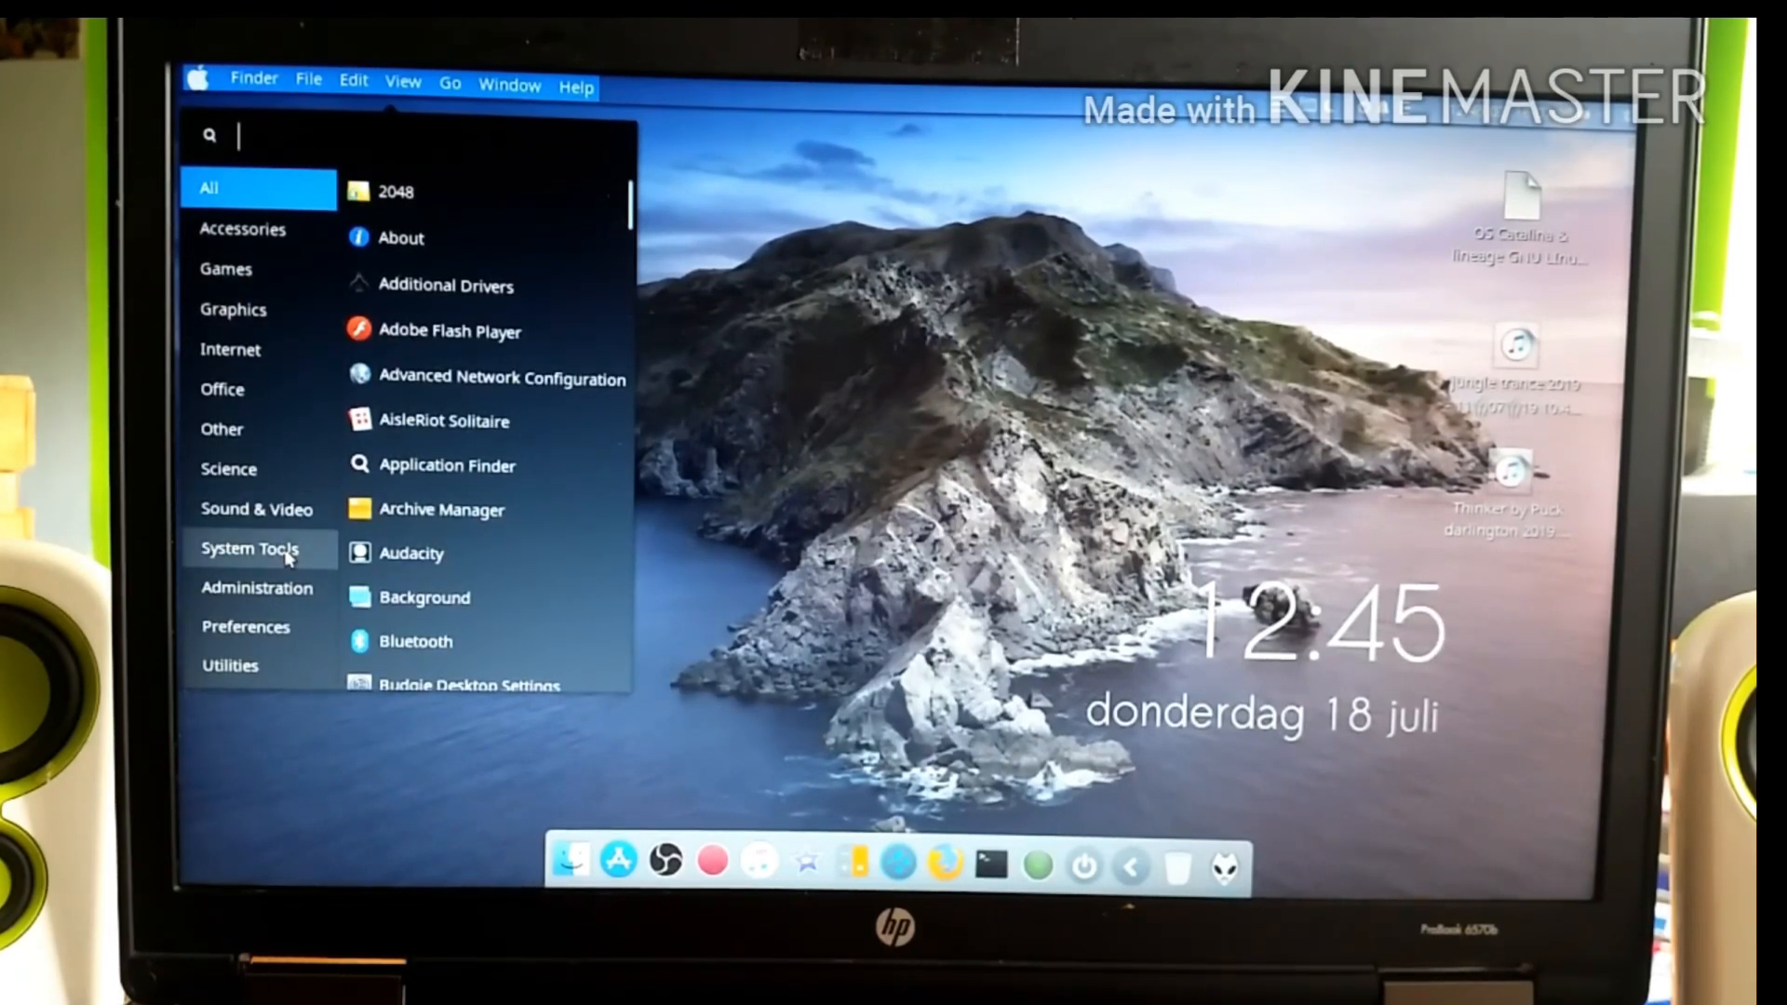
mouse_move(793, 493)
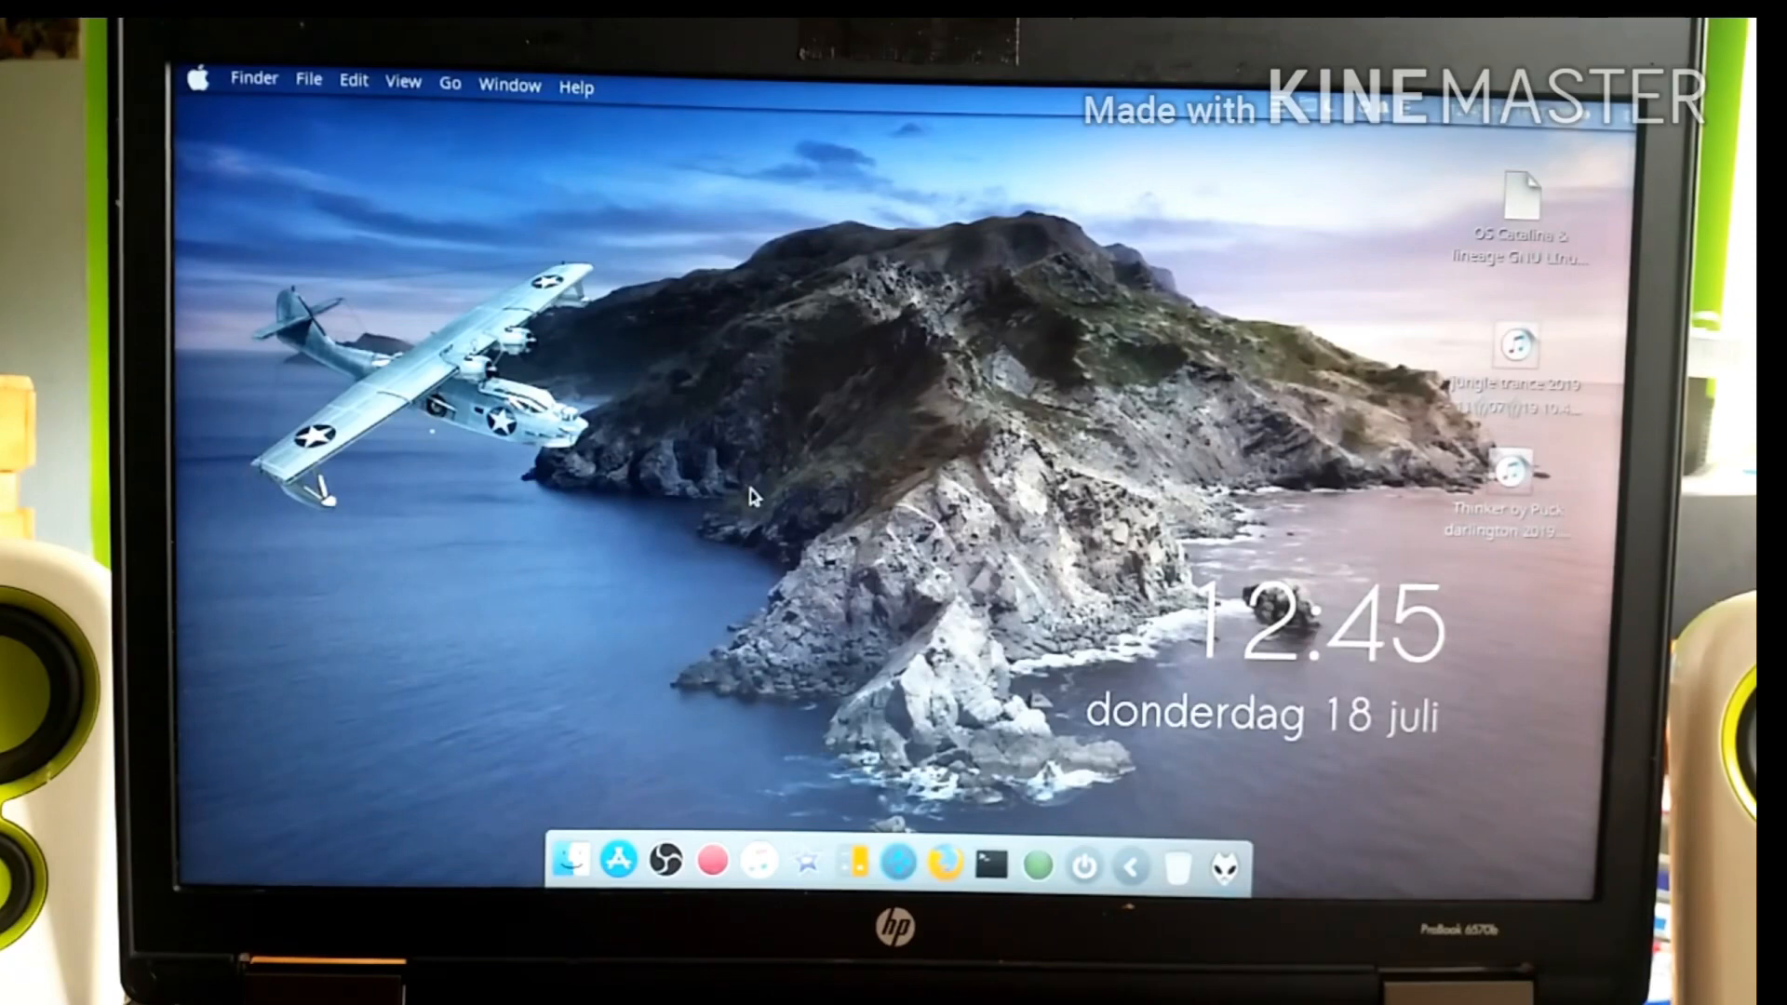
mouse_move(404, 407)
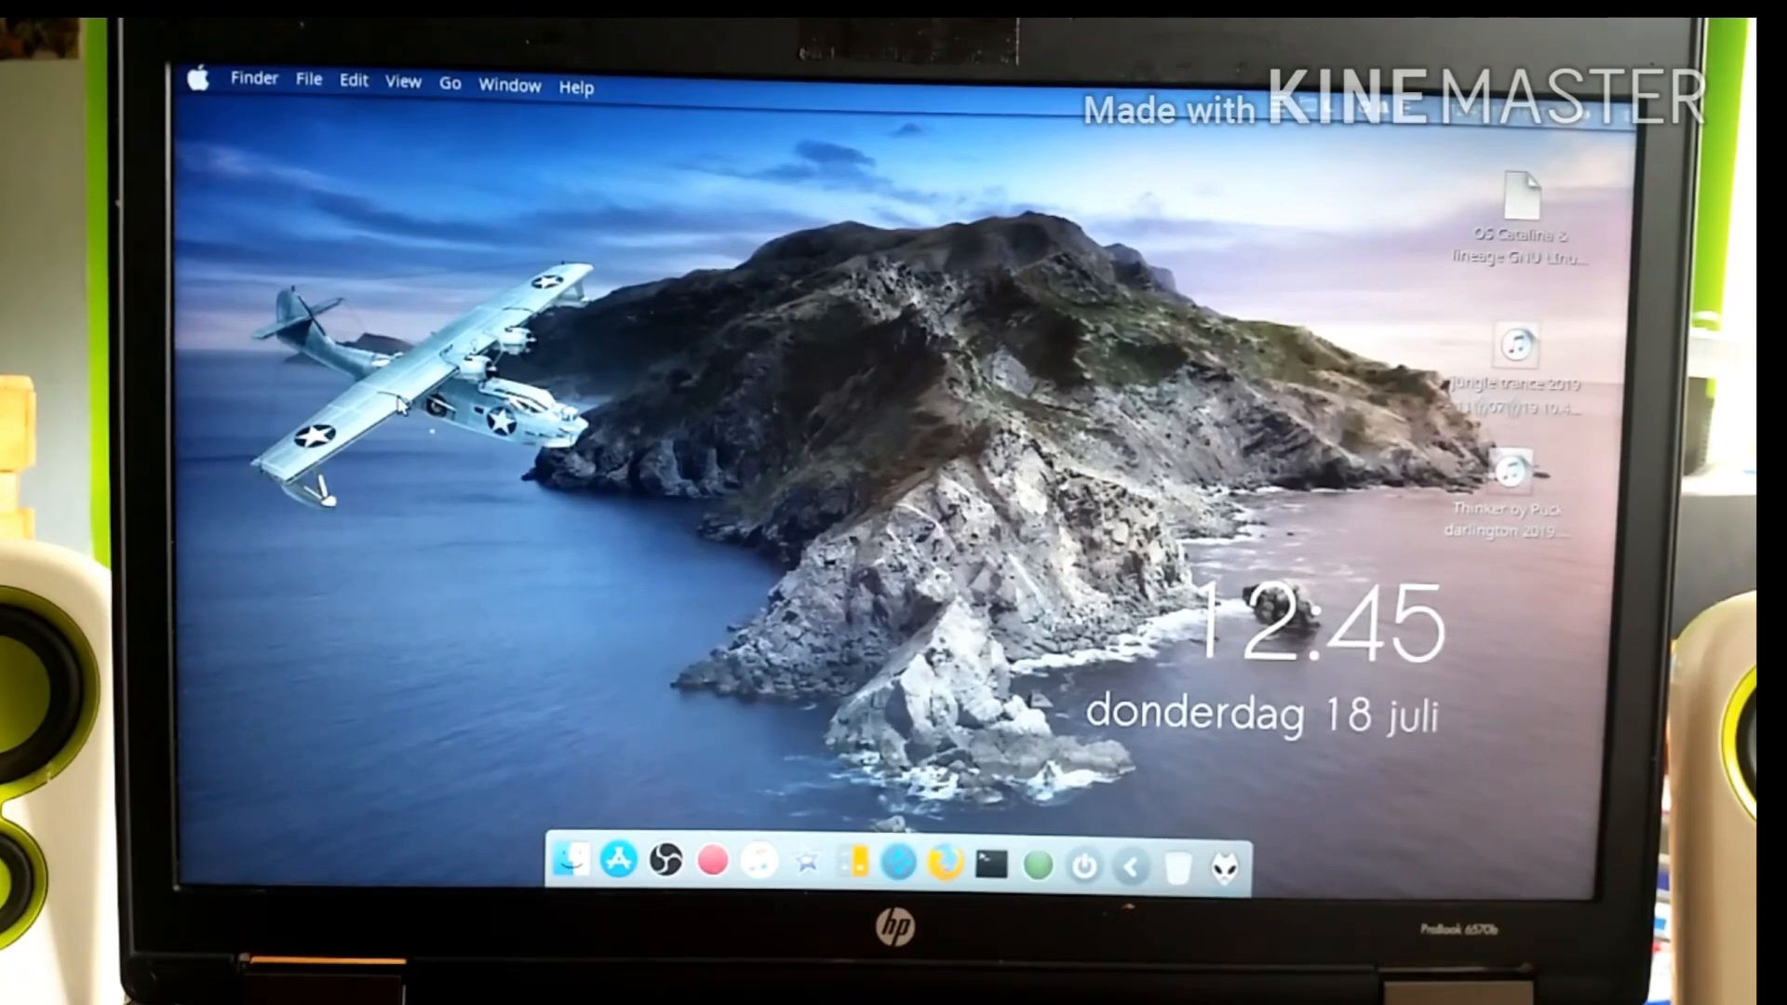